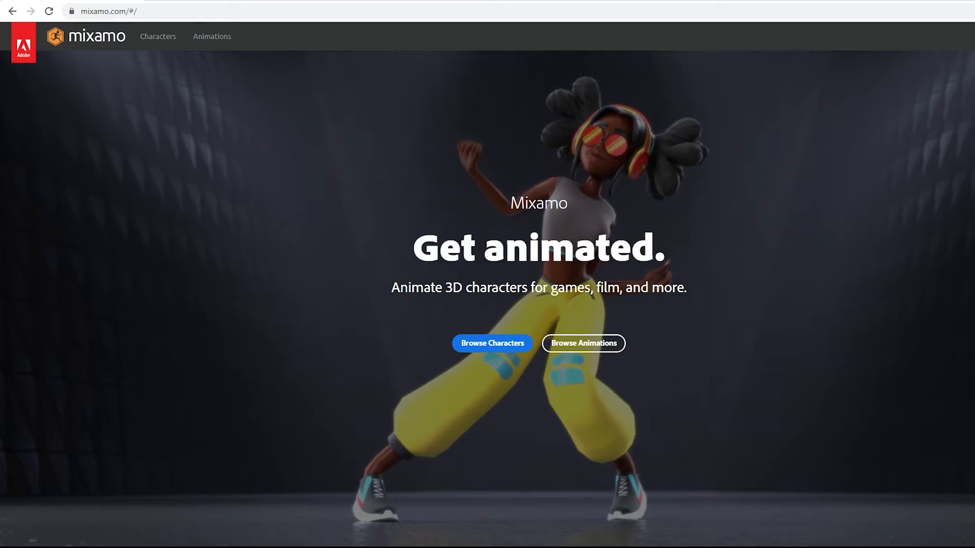
# Step: Sign in to the Mixamo account and bring up the Characters library
pyautogui.click(582, 344)
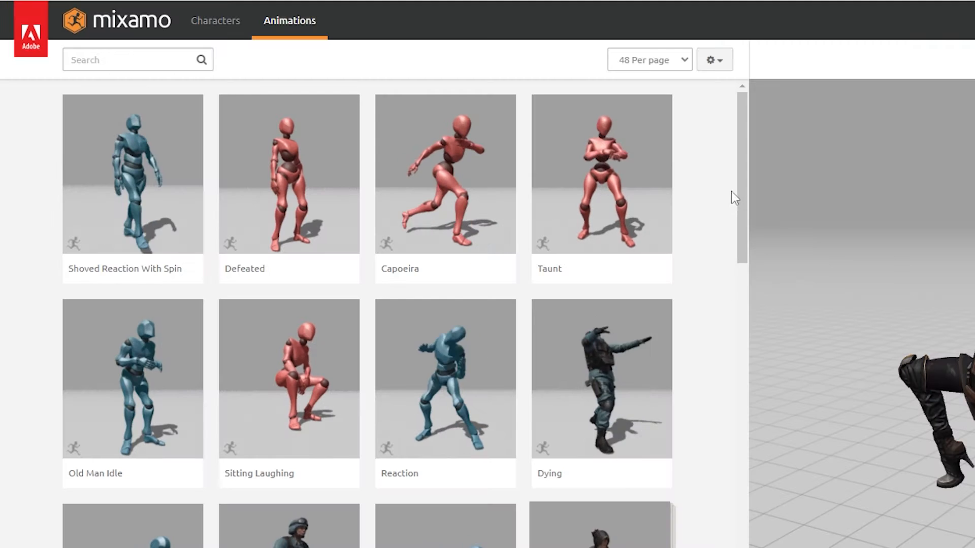
pyautogui.scroll(-3)
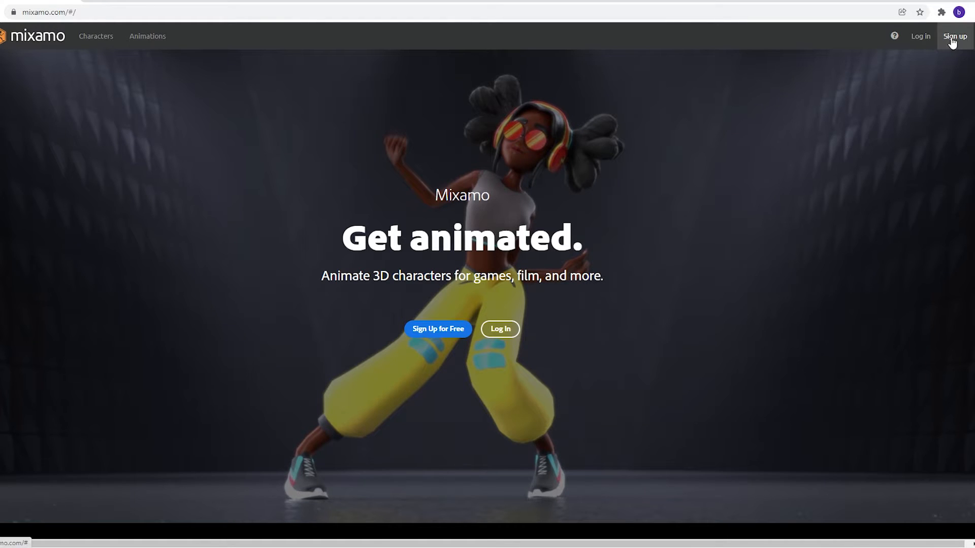
pyautogui.click(955, 37)
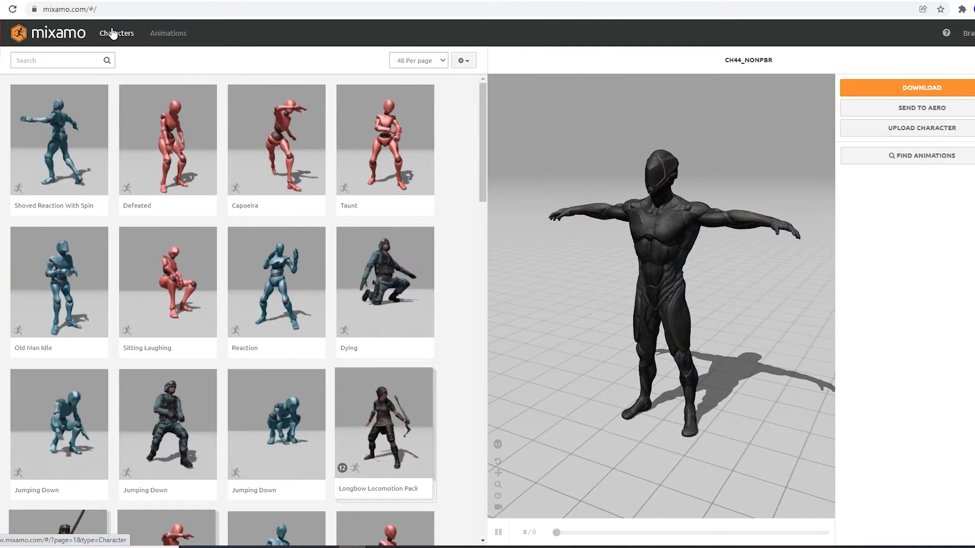
pyautogui.click(116, 33)
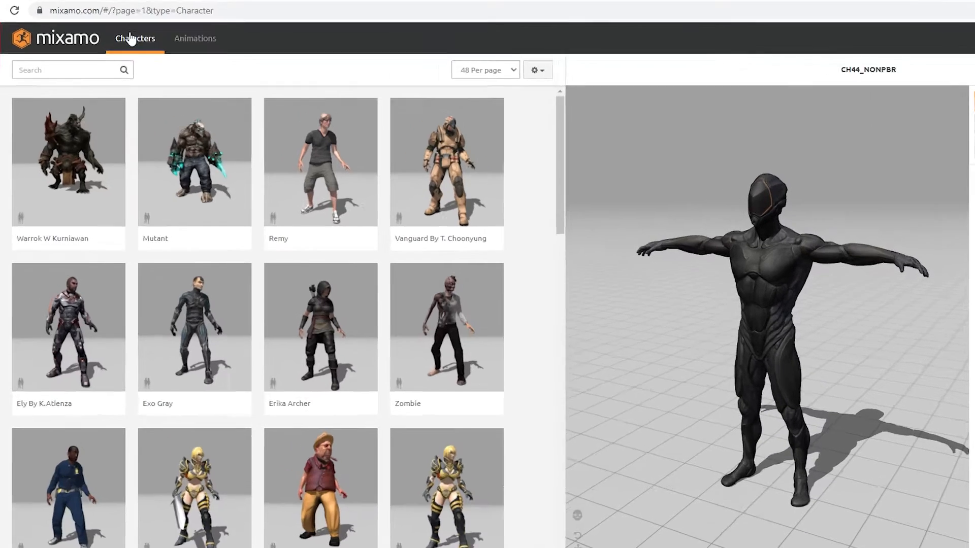
# Step: Page through the character library to reach Vanguard By T. Choonyung
pyautogui.click(195, 38)
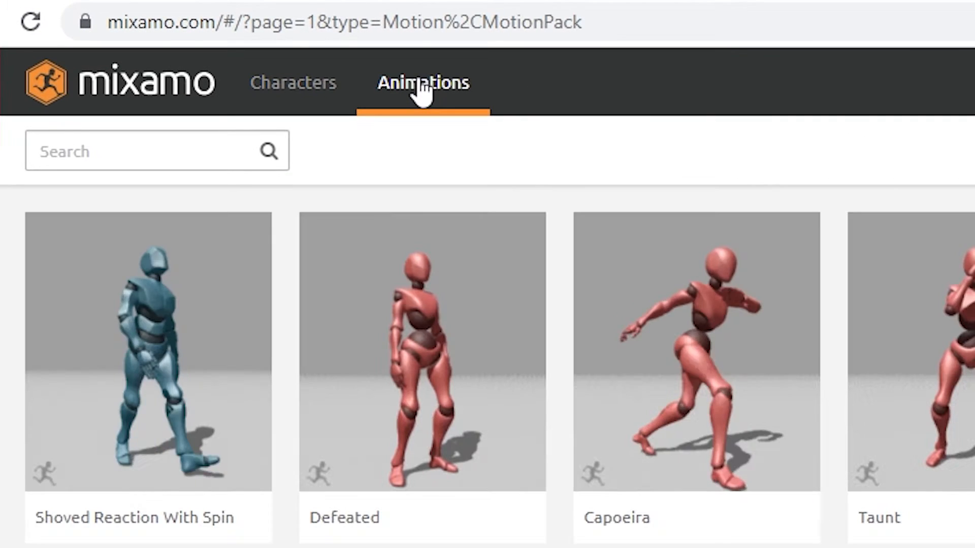
pyautogui.moveTo(326, 99)
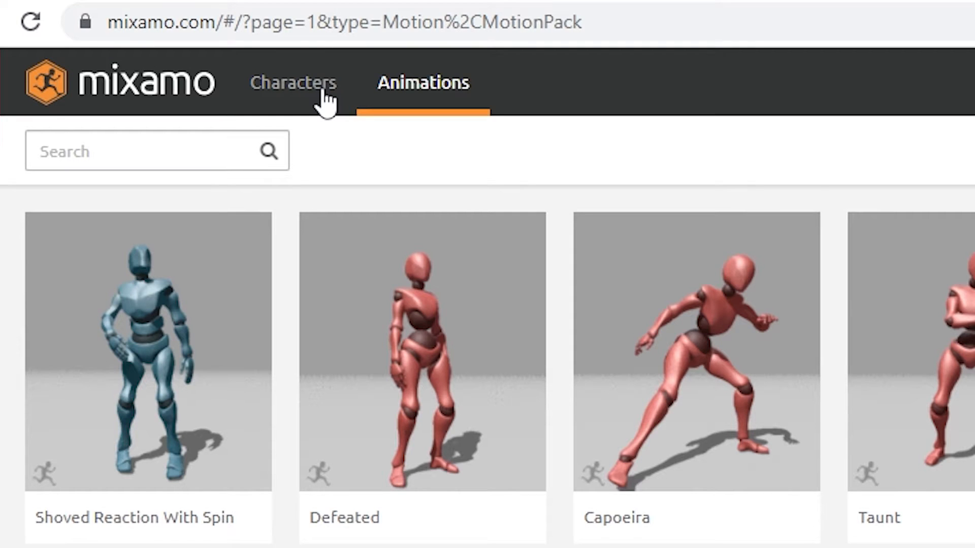
pyautogui.click(292, 83)
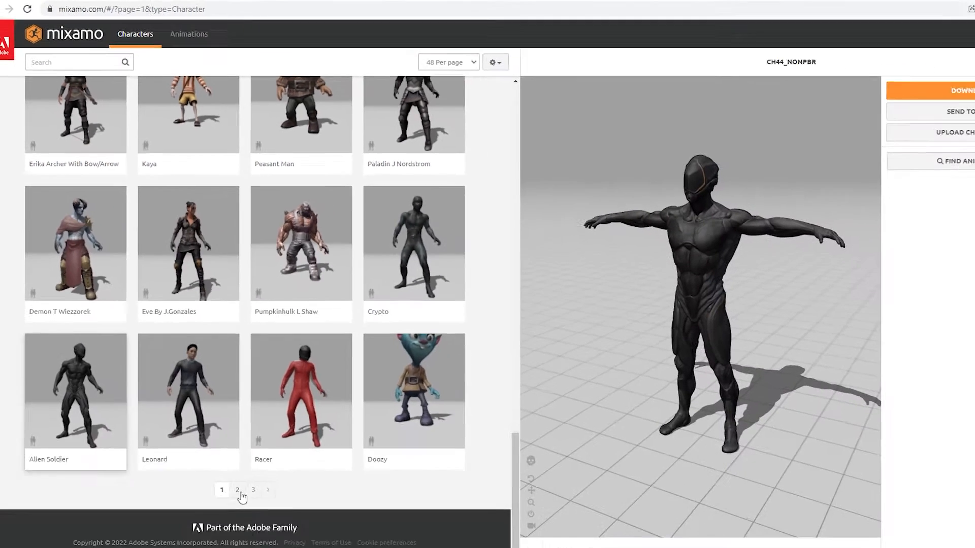
pyautogui.click(238, 489)
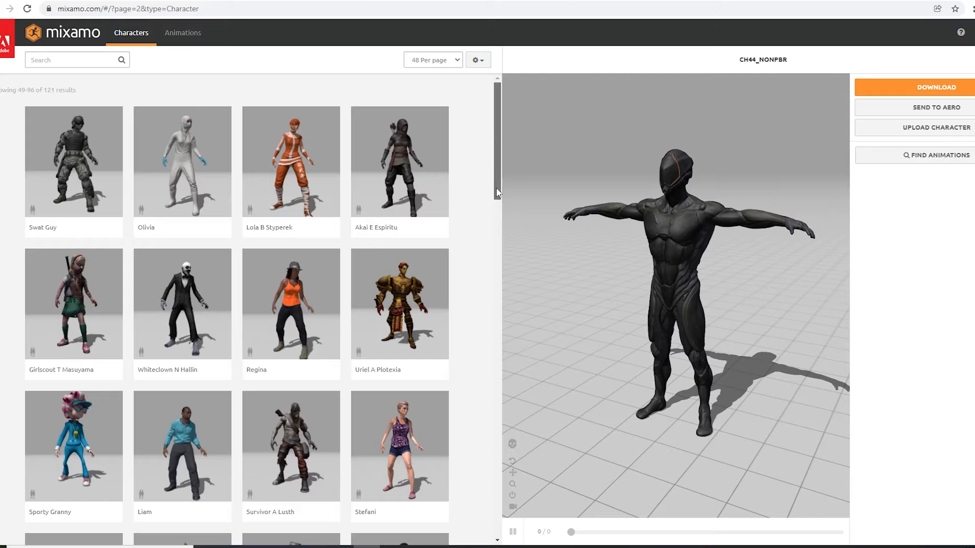
pyautogui.scroll(-3)
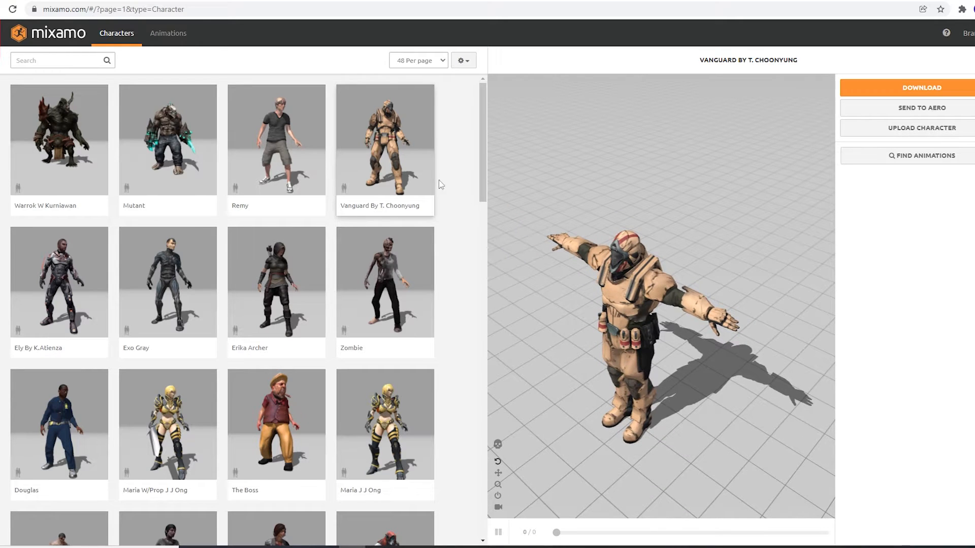
# Step: Preview the Capoeira and then the Taunt animation on Vanguard
pyautogui.click(167, 32)
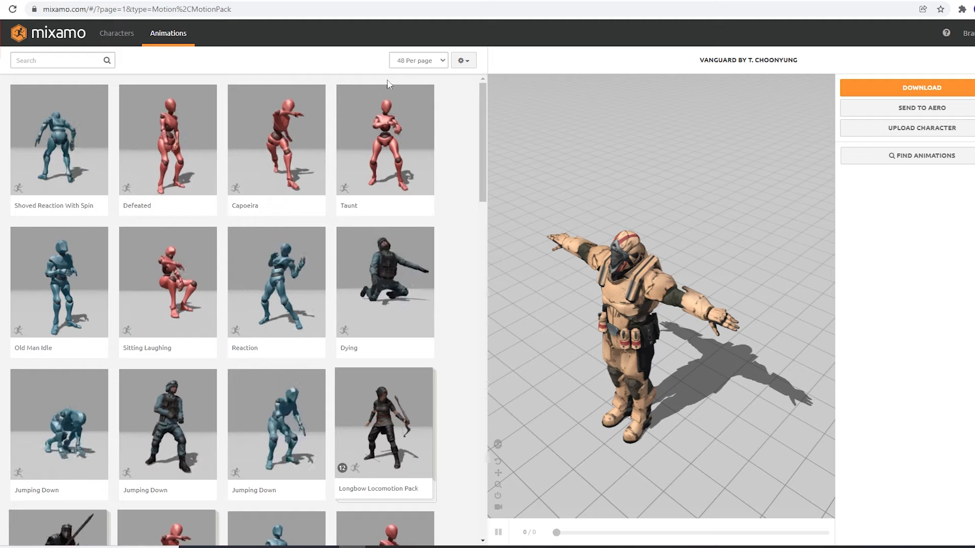
pyautogui.scroll(-3)
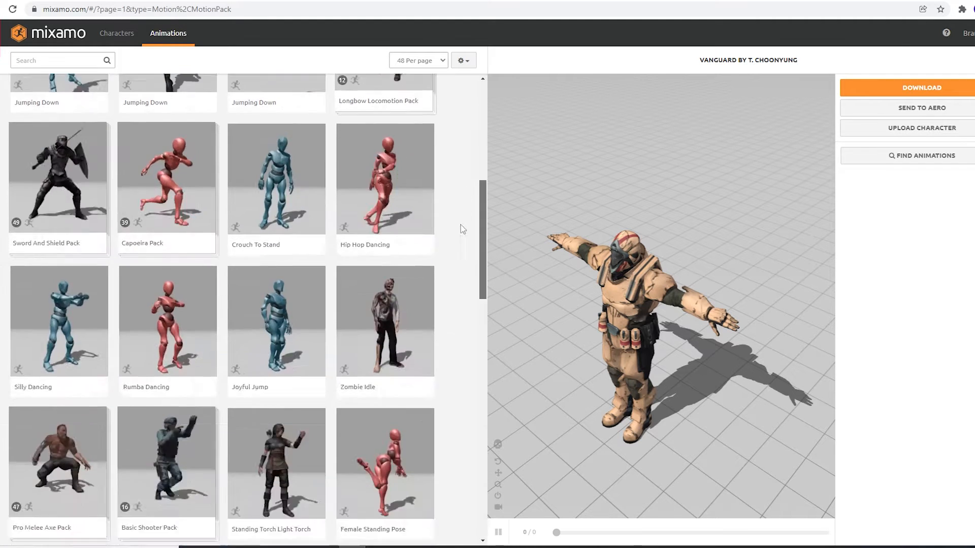
pyautogui.scroll(-3)
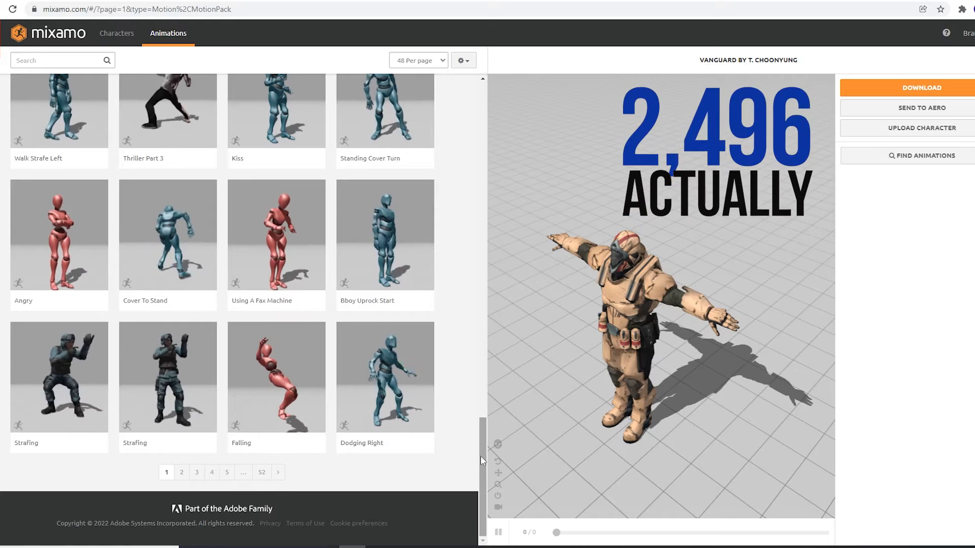
pyautogui.click(276, 139)
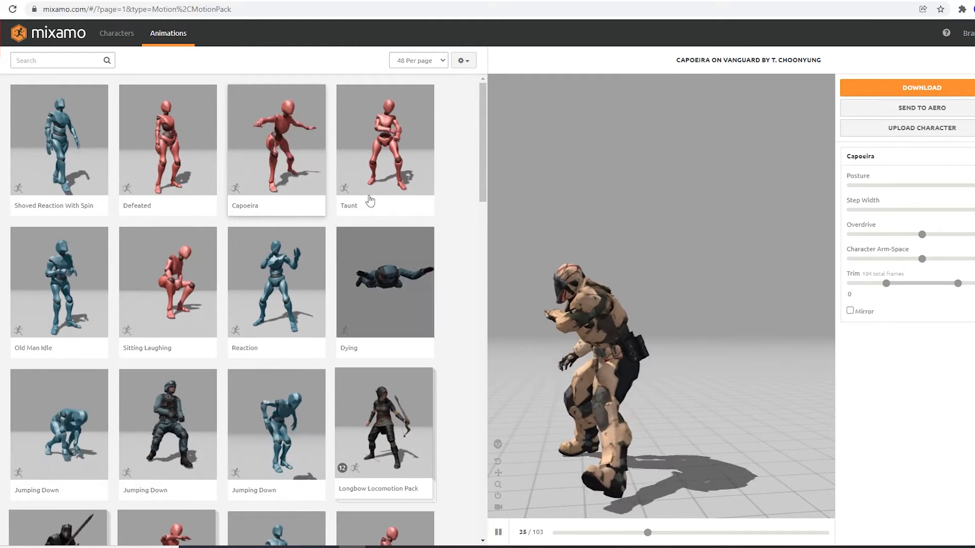
pyautogui.click(384, 139)
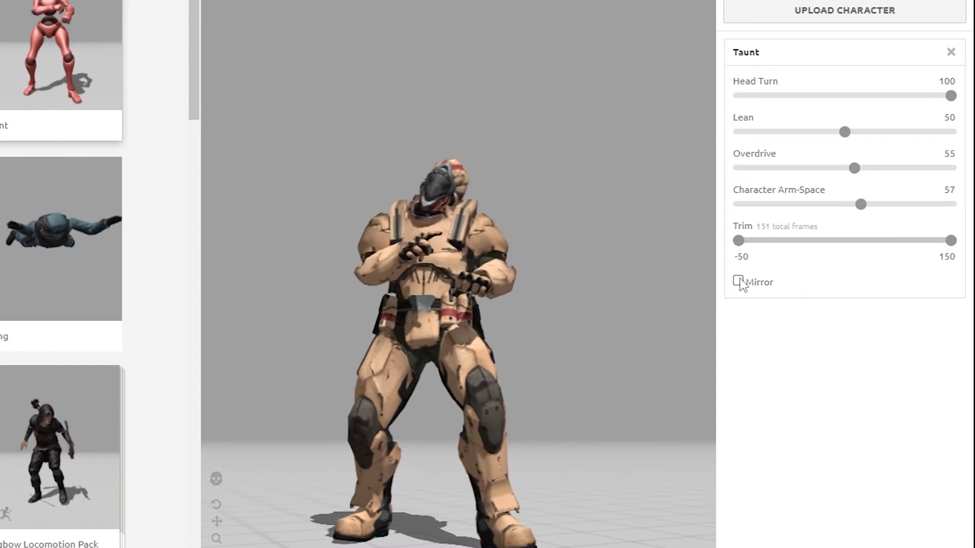
# Step: Mirror the Taunt animation and search the library for 'run'
pyautogui.click(738, 282)
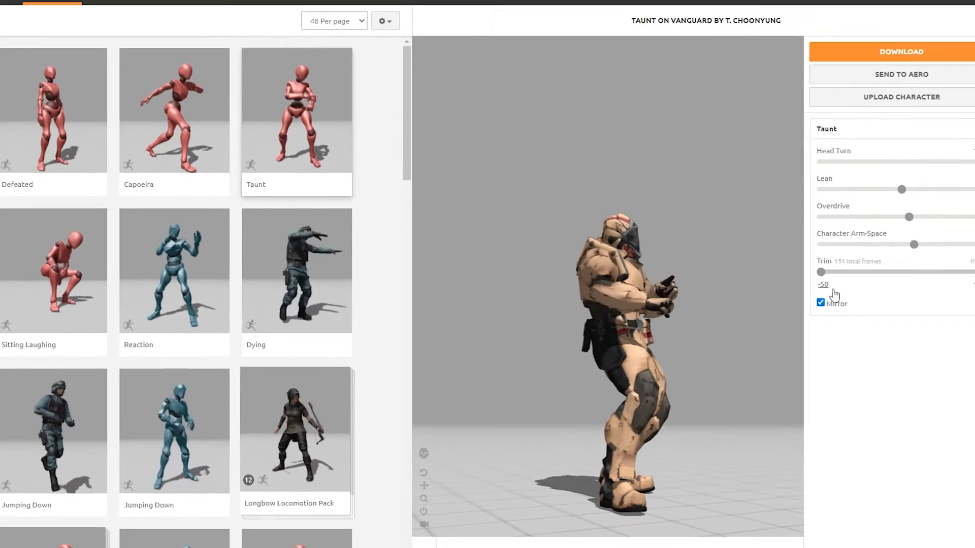
pyautogui.write('run')
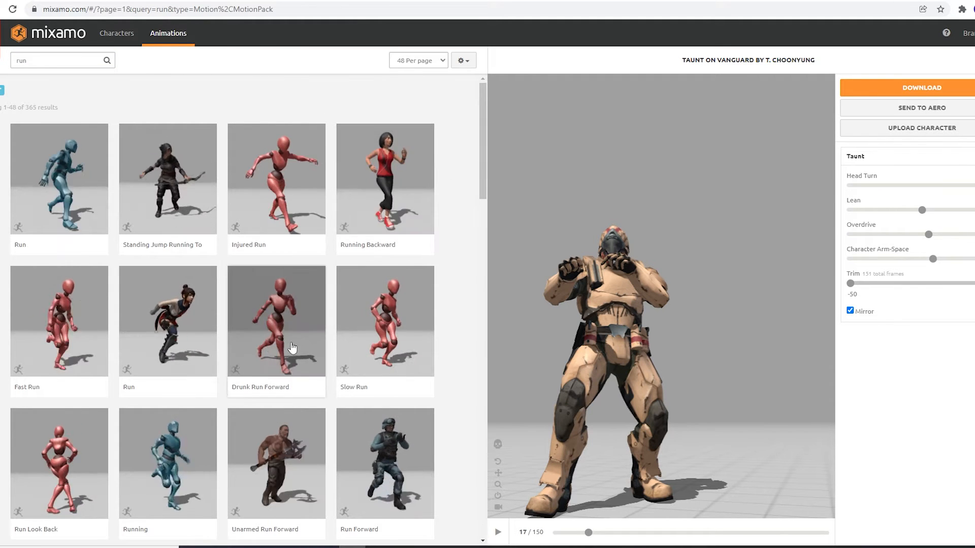
# Step: Apply Drunk Run Forward to Vanguard and toggle its In Place option
pyautogui.click(275, 320)
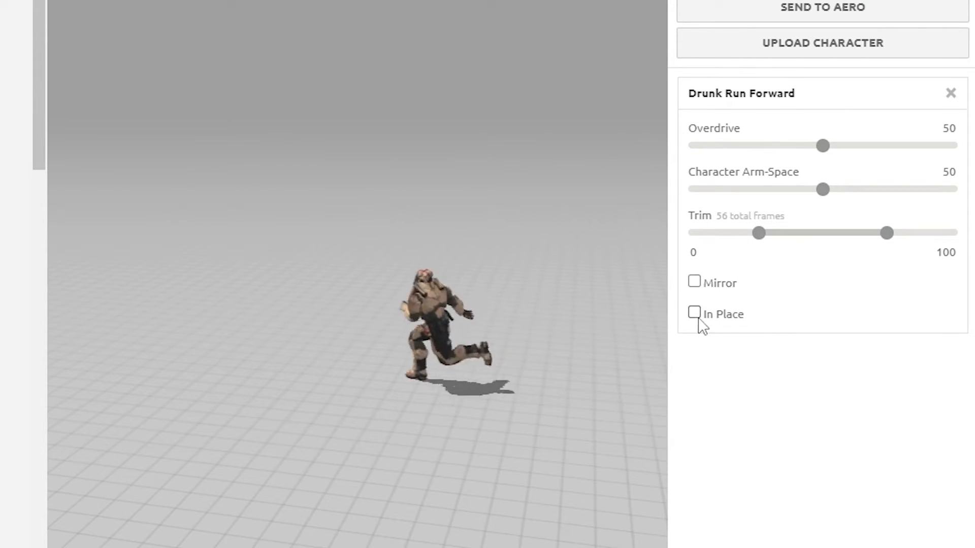
pyautogui.click(694, 313)
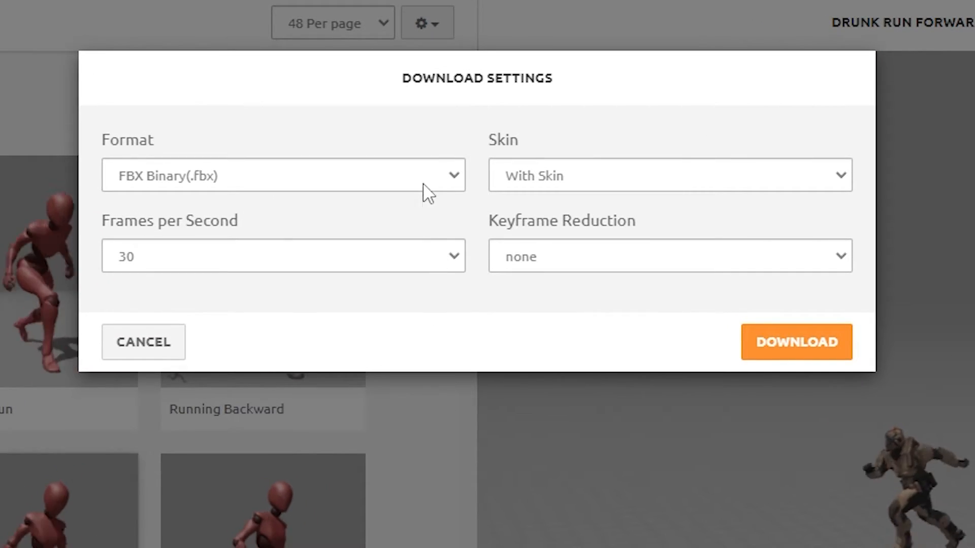
# Step: Keep FBX Binary, 30 fps, no keyframe reduction, With Skin, and download the file
pyautogui.click(283, 176)
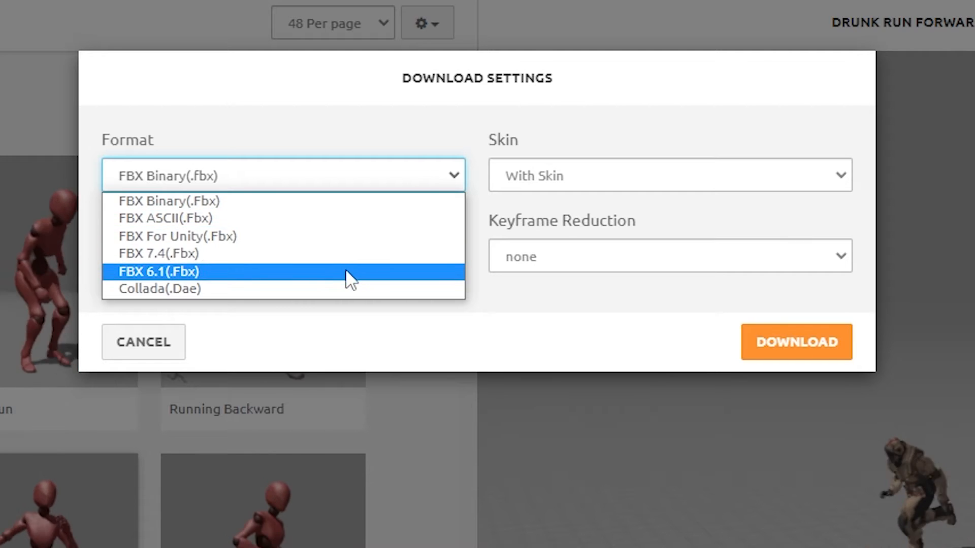
pyautogui.moveTo(354, 201)
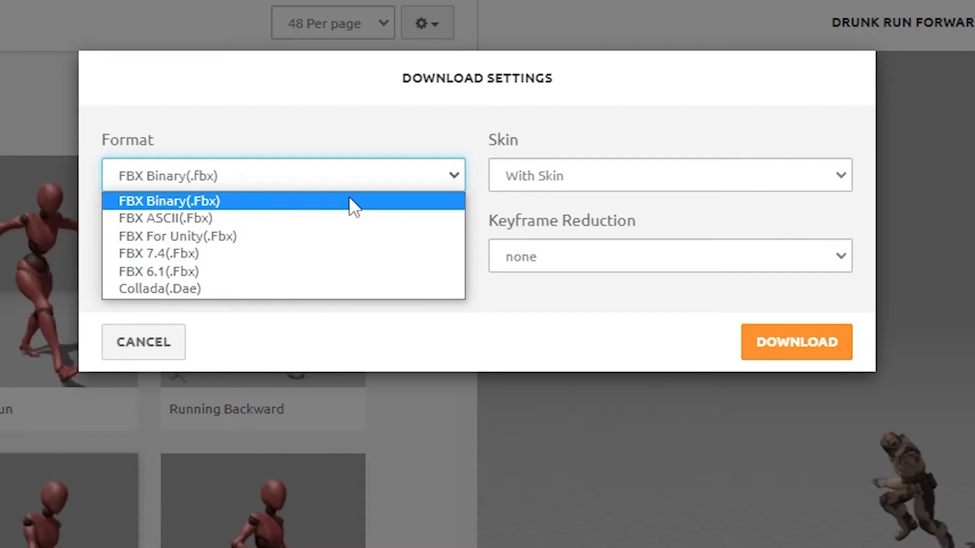
pyautogui.moveTo(278, 288)
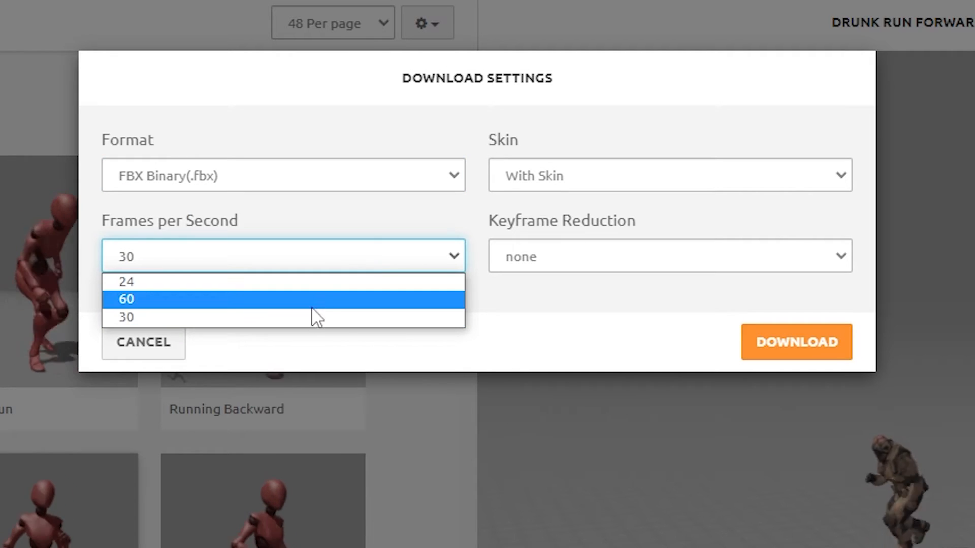
pyautogui.click(126, 317)
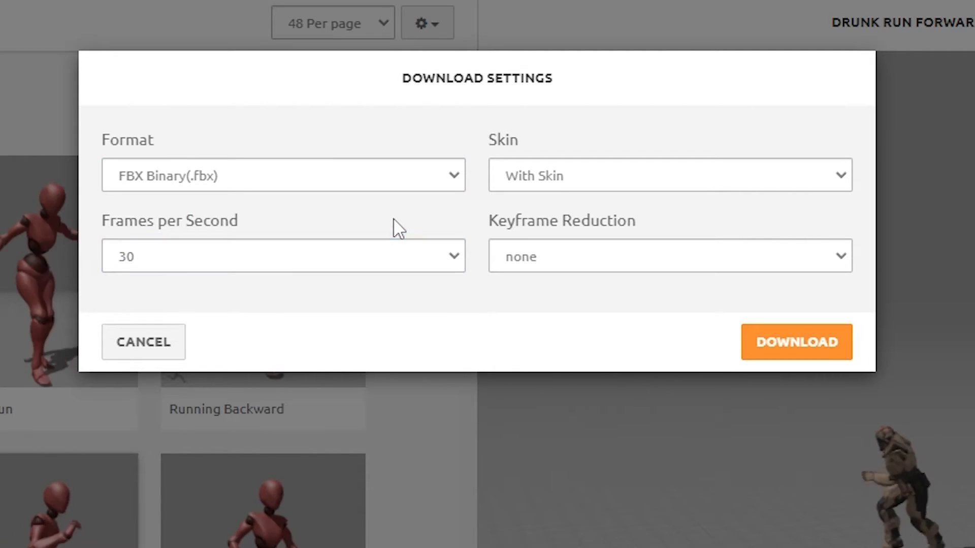
pyautogui.click(669, 256)
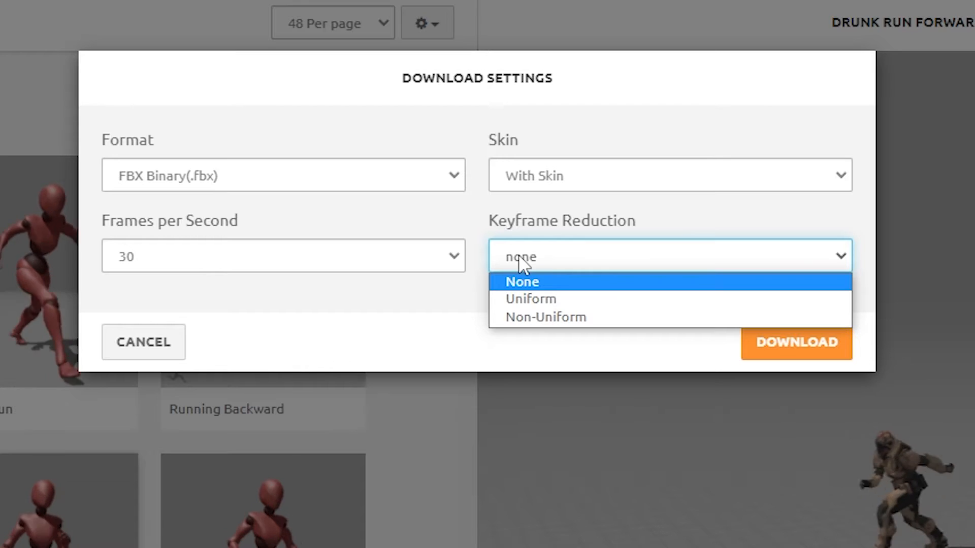
pyautogui.moveTo(556, 302)
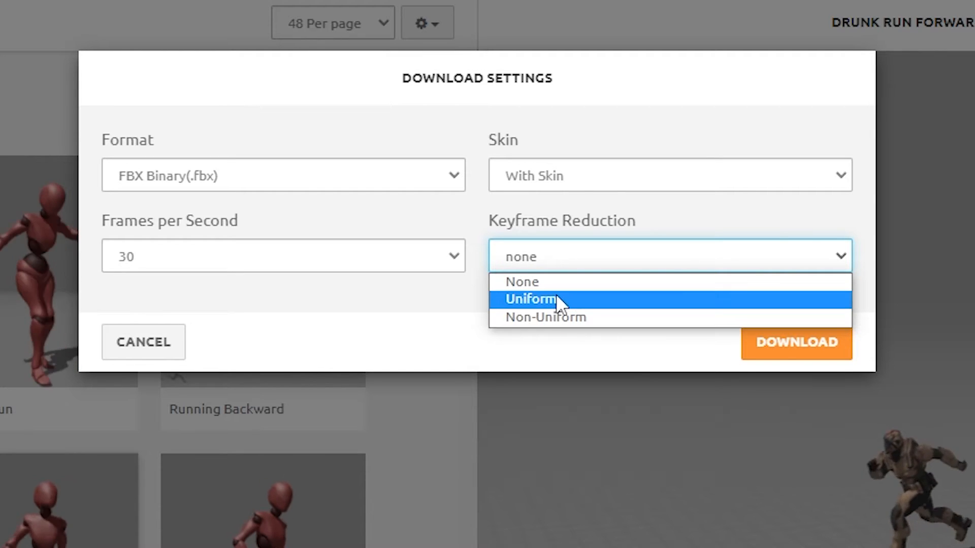
pyautogui.click(522, 281)
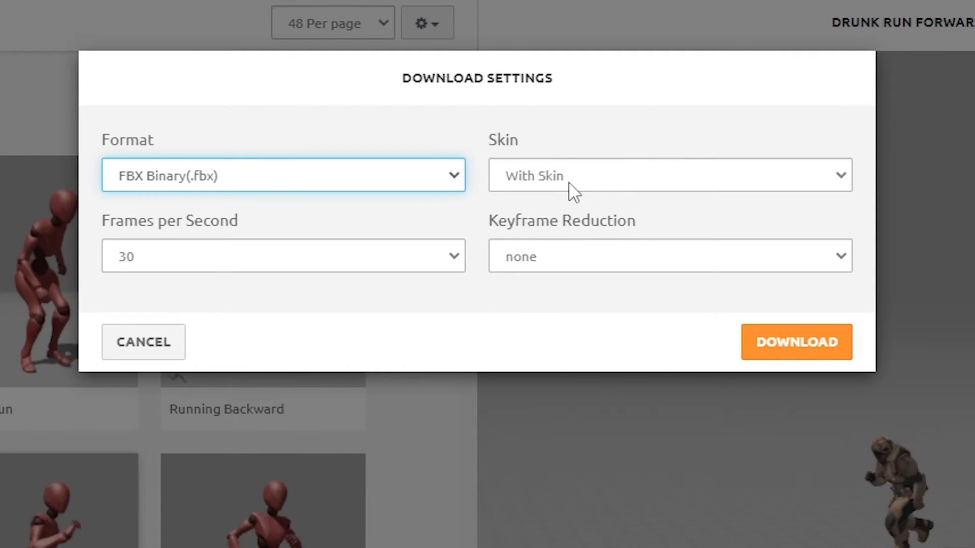
pyautogui.click(670, 175)
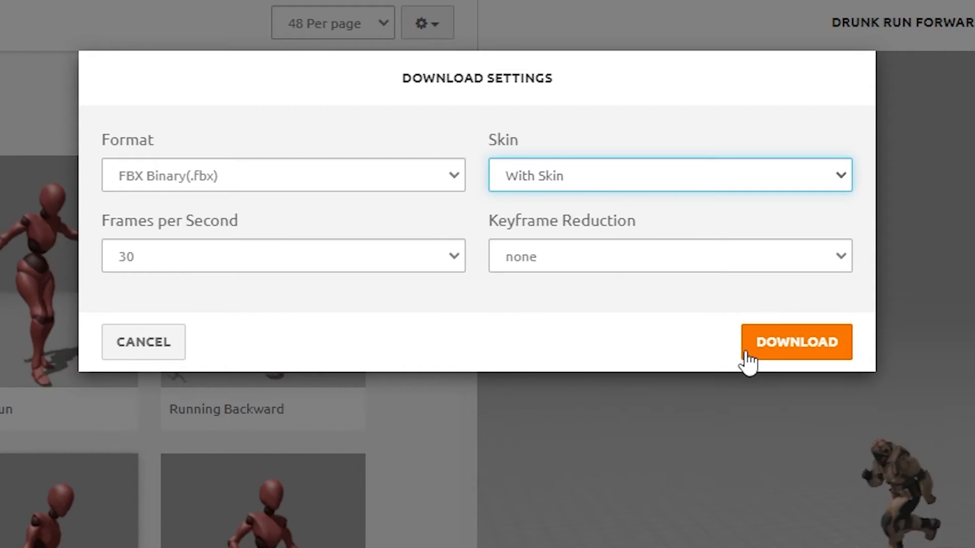
pyautogui.click(794, 342)
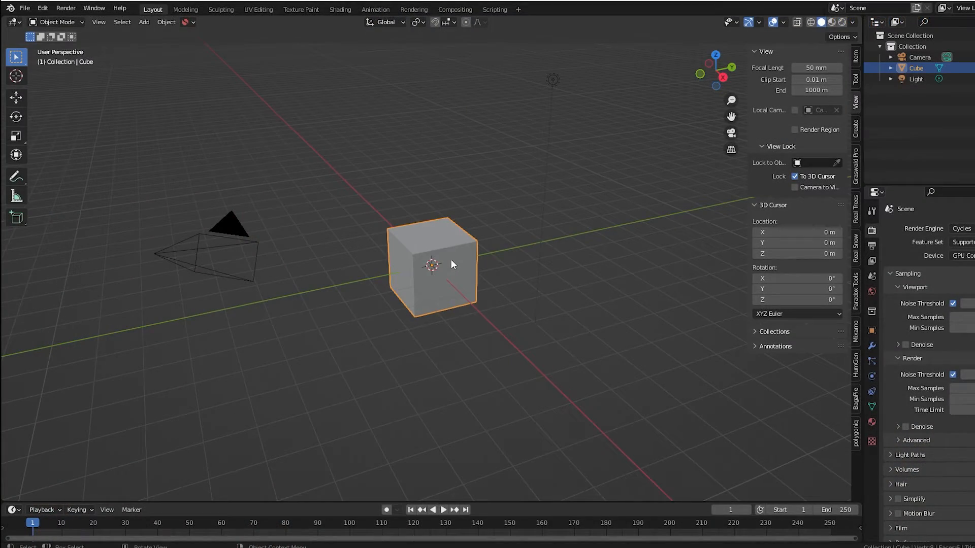
# Step: Import the downloaded Mixamo FBX from the Downloads folder into Blender
pyautogui.click(24, 9)
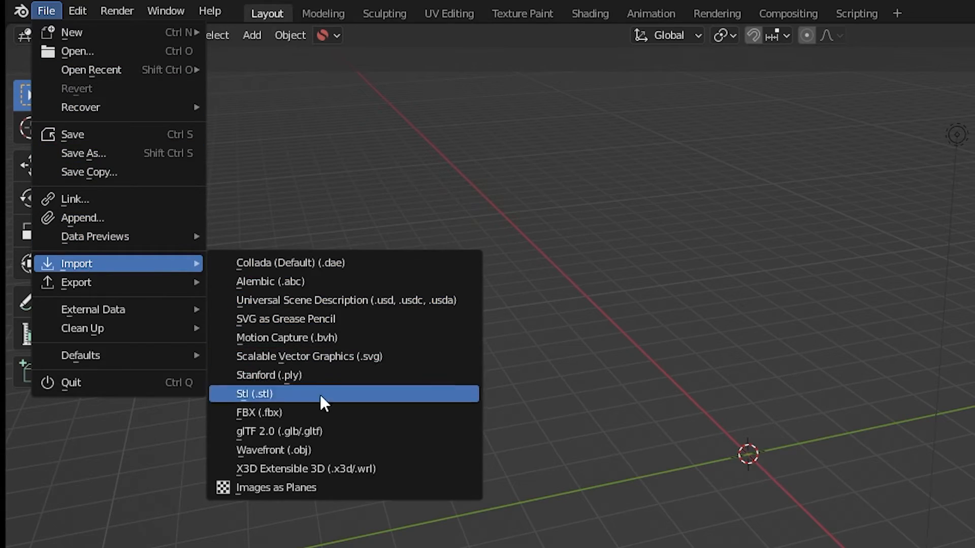
pyautogui.click(259, 412)
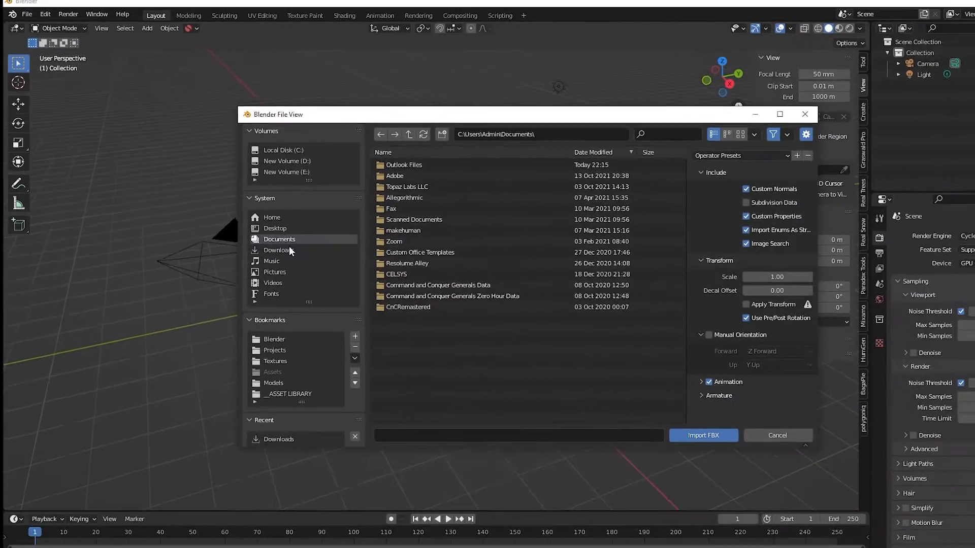
pyautogui.click(777, 436)
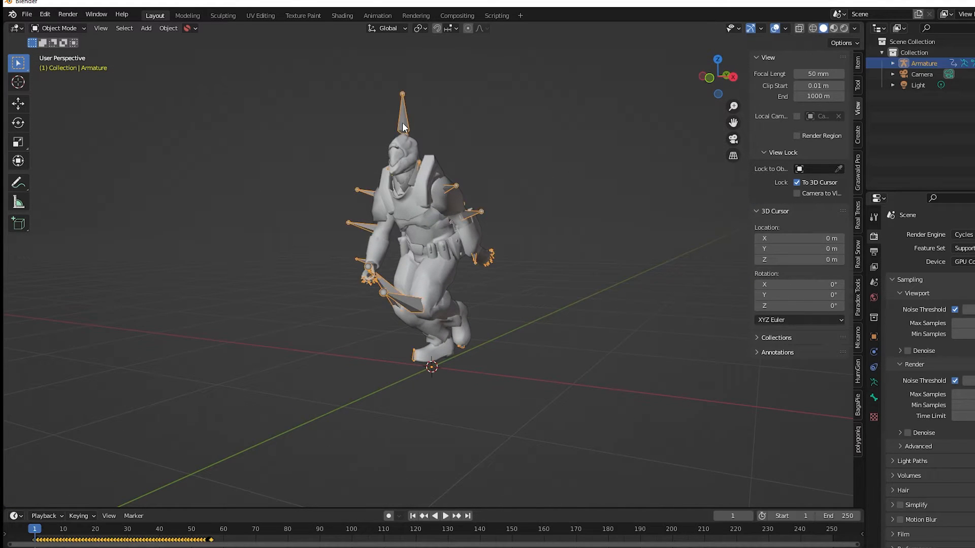
pyautogui.click(445, 516)
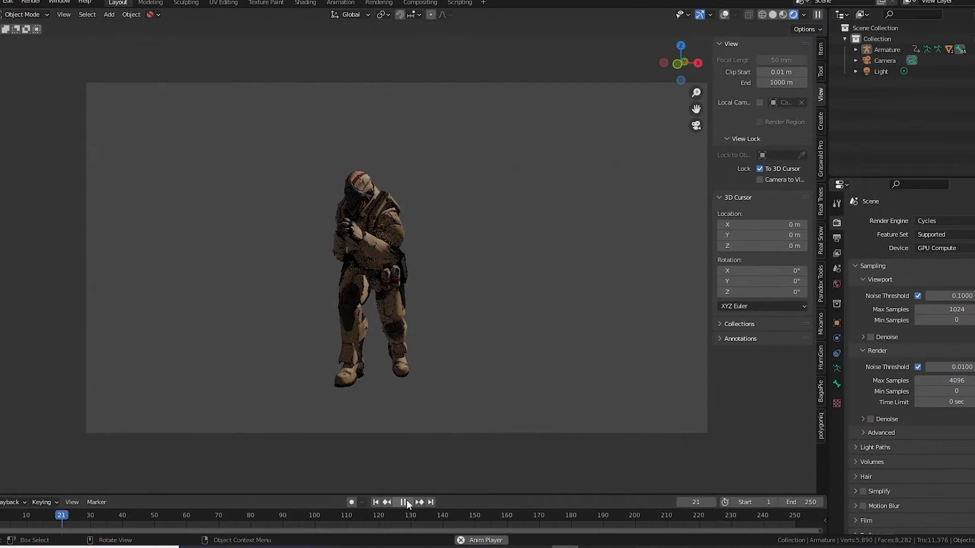
# Step: Play back the imported character's run animation and stop it
pyautogui.click(402, 502)
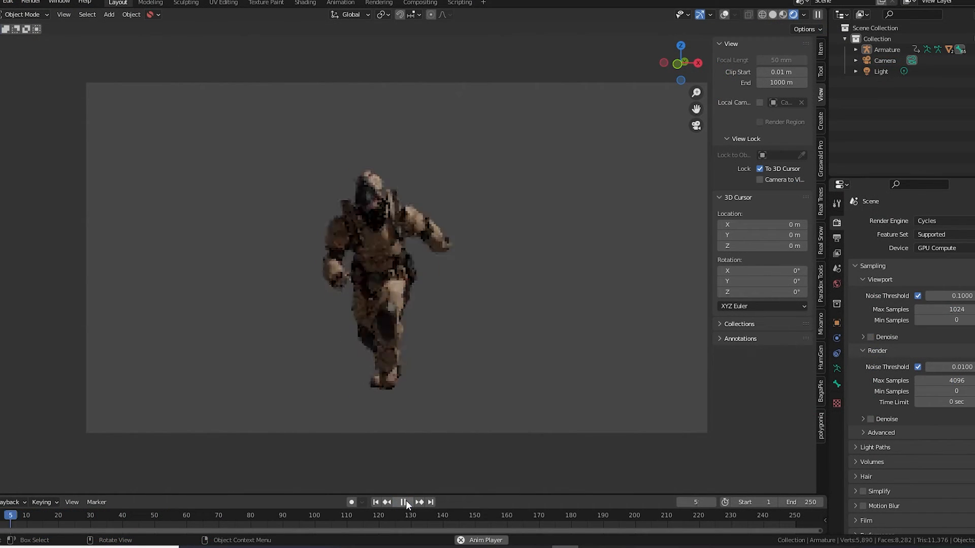
pyautogui.click(403, 501)
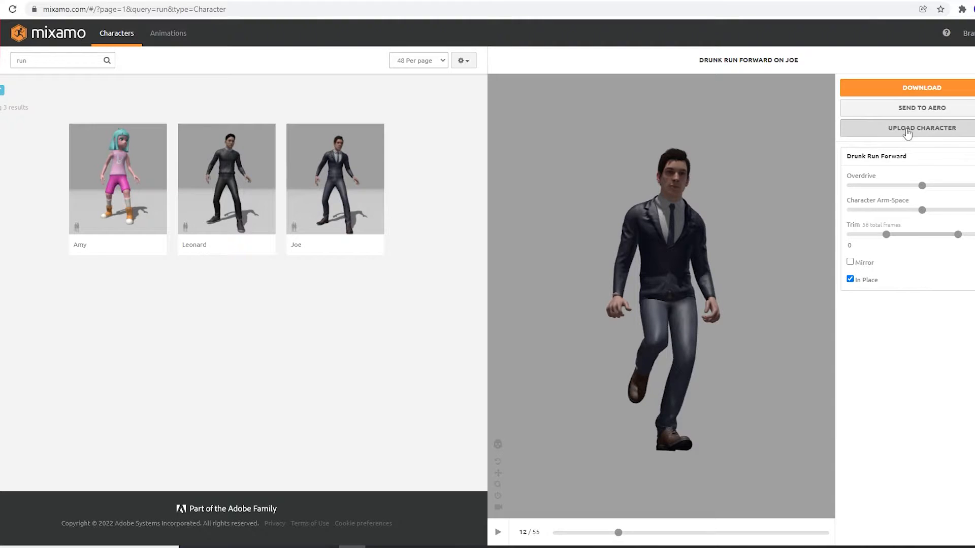
pyautogui.click(921, 128)
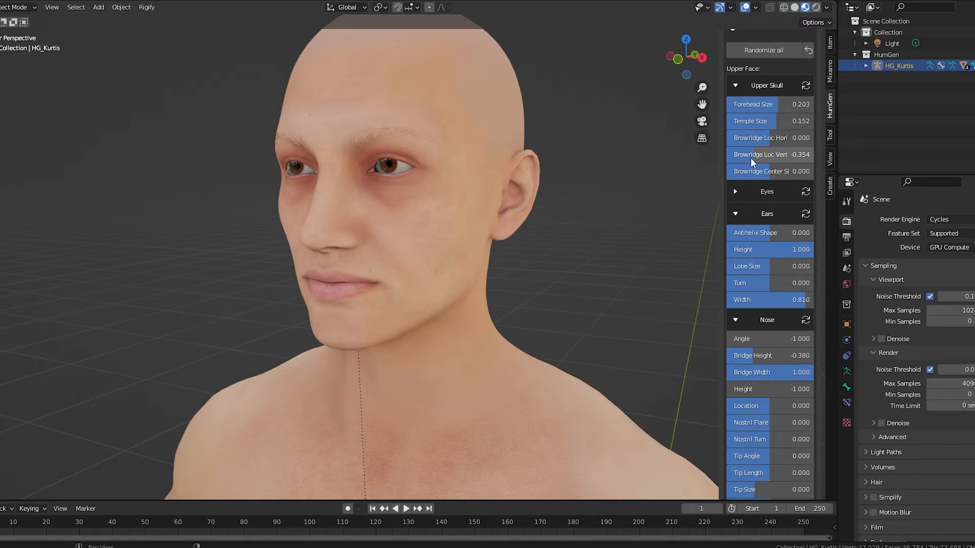
# Step: Adjust the Human Generator man's hair material in the HumGen panel
pyautogui.scroll(-3)
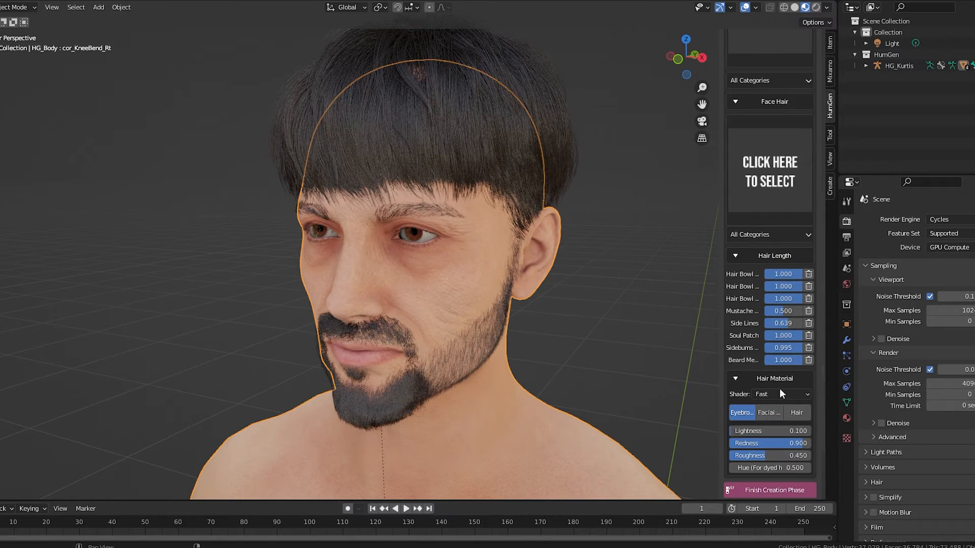
pyautogui.click(768, 489)
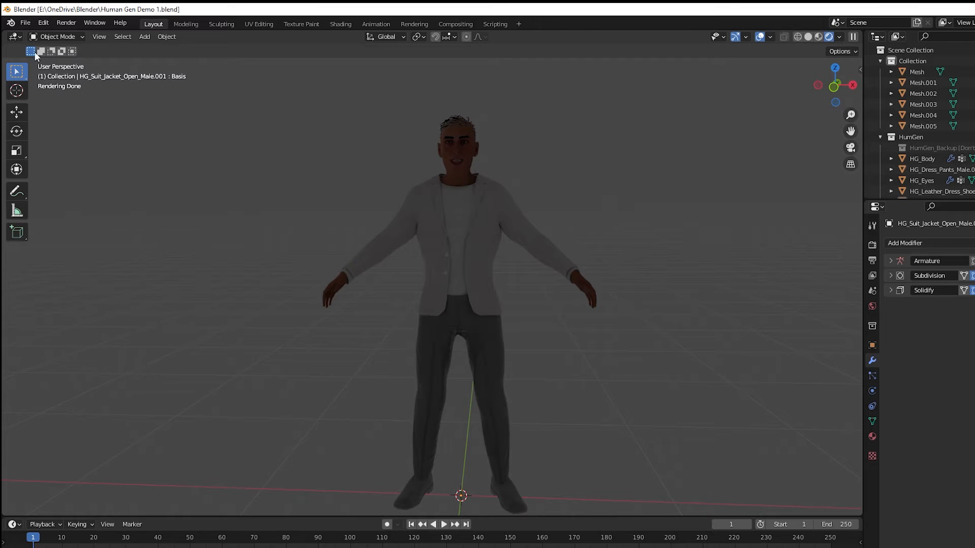
# Step: Start an FBX export of the clothed character as Human Gen Demo 1.fbx
pyautogui.click(24, 23)
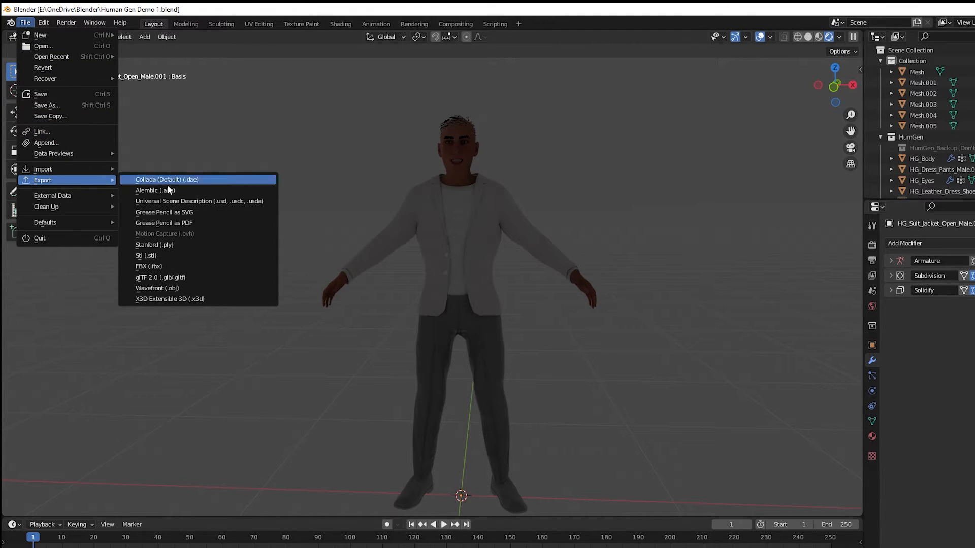
pyautogui.click(149, 266)
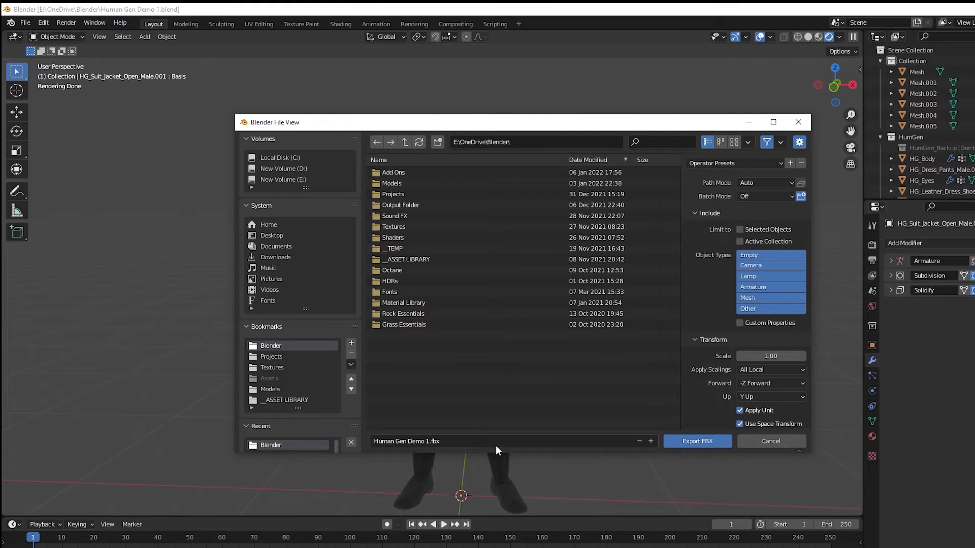
pyautogui.moveTo(697, 442)
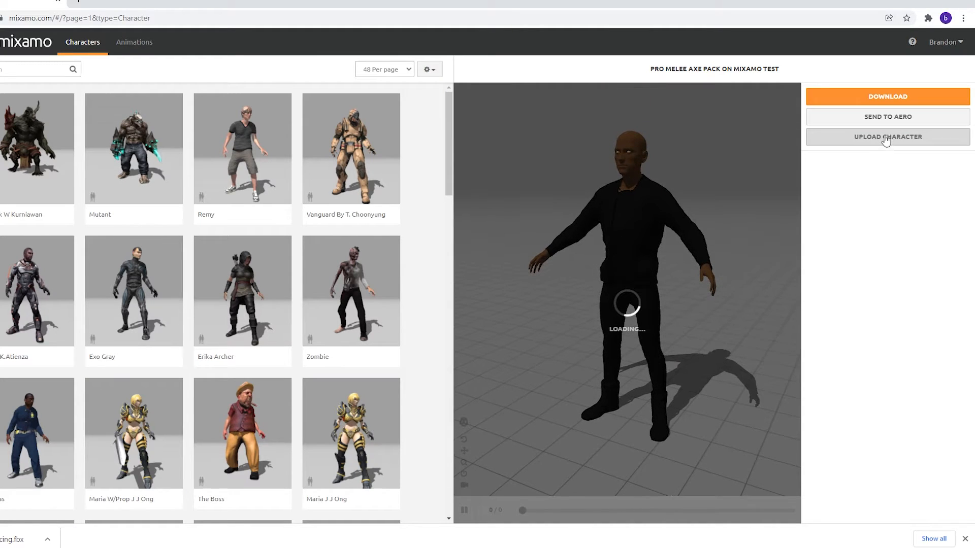
# Step: Bring up Mixamo's Upload a Character dialog
pyautogui.click(887, 137)
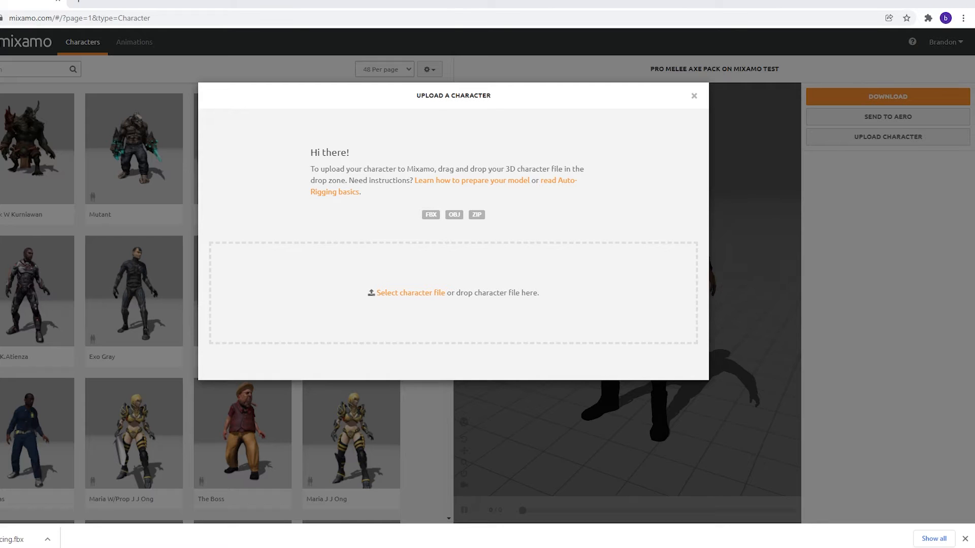
# Step: Choose Human Gen Demo 1.fbx from the Blender folder as the upload
pyautogui.click(409, 292)
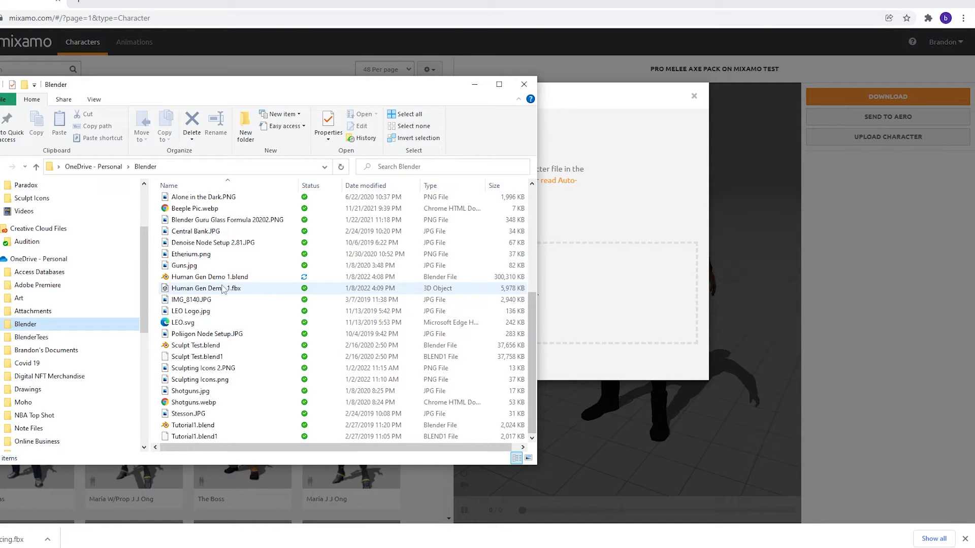
pyautogui.doubleClick(206, 288)
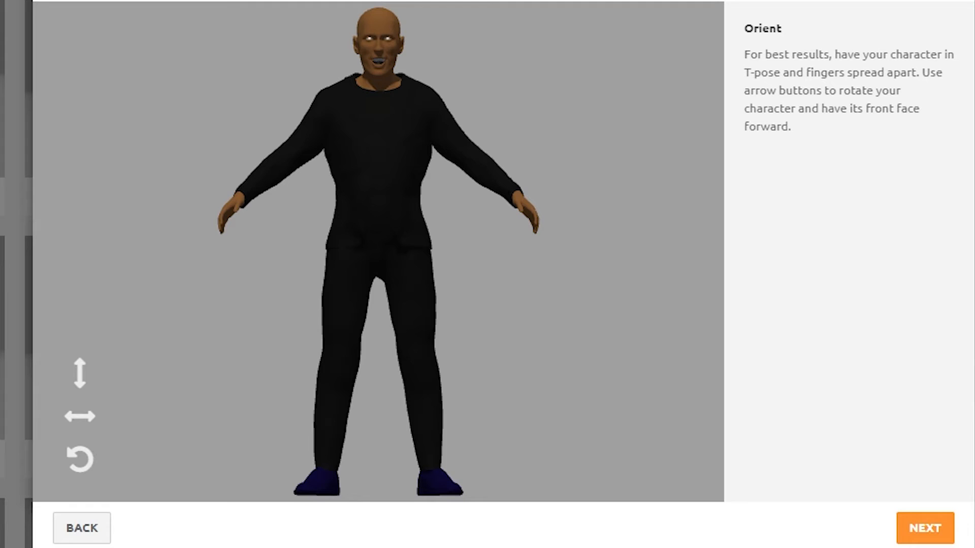
# Step: Accept orientation, place chin, wrist and elbow markers, and start auto-rigging
pyautogui.click(924, 528)
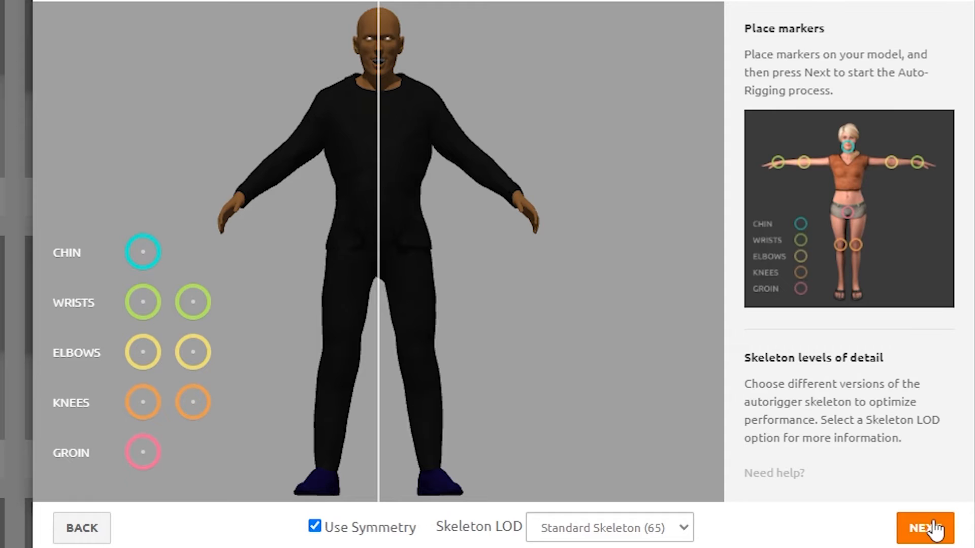
pyautogui.click(373, 87)
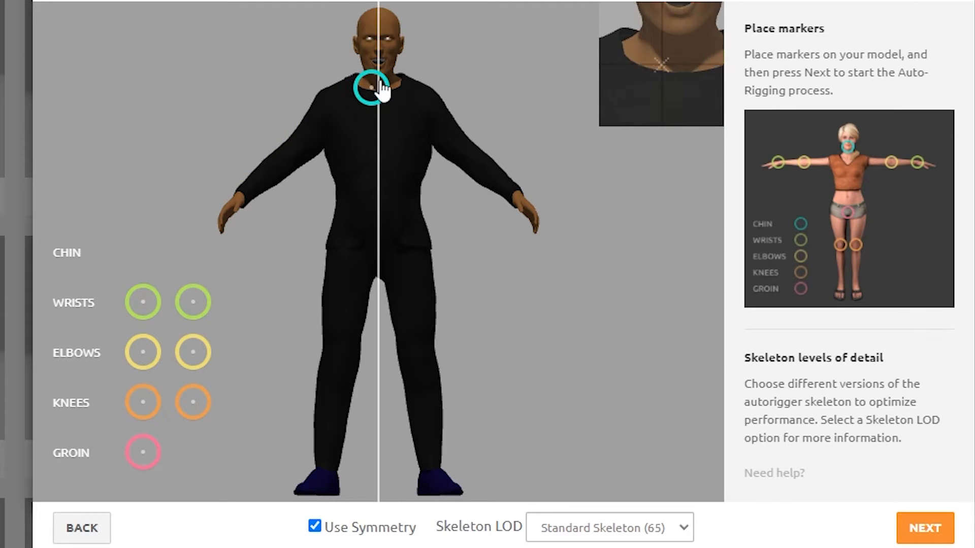
pyautogui.click(378, 73)
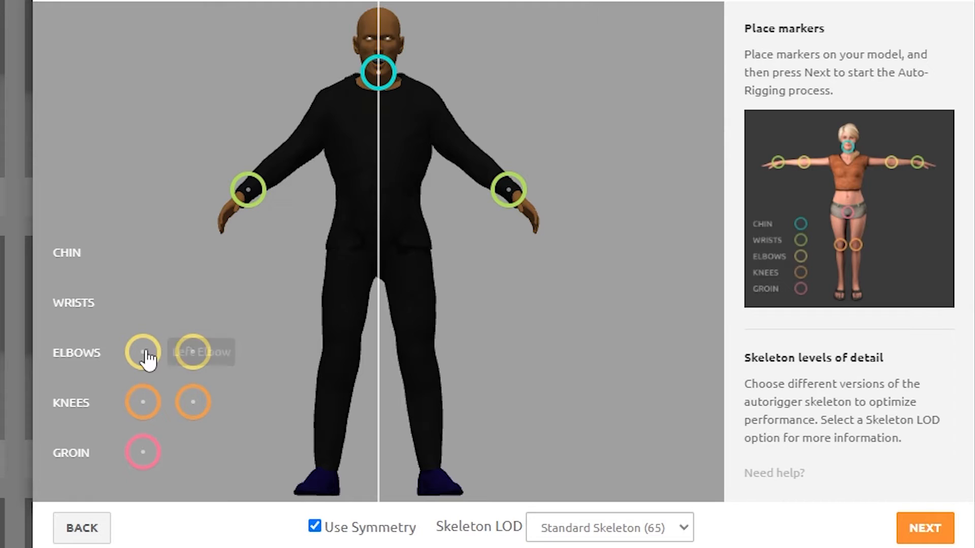
pyautogui.click(142, 352)
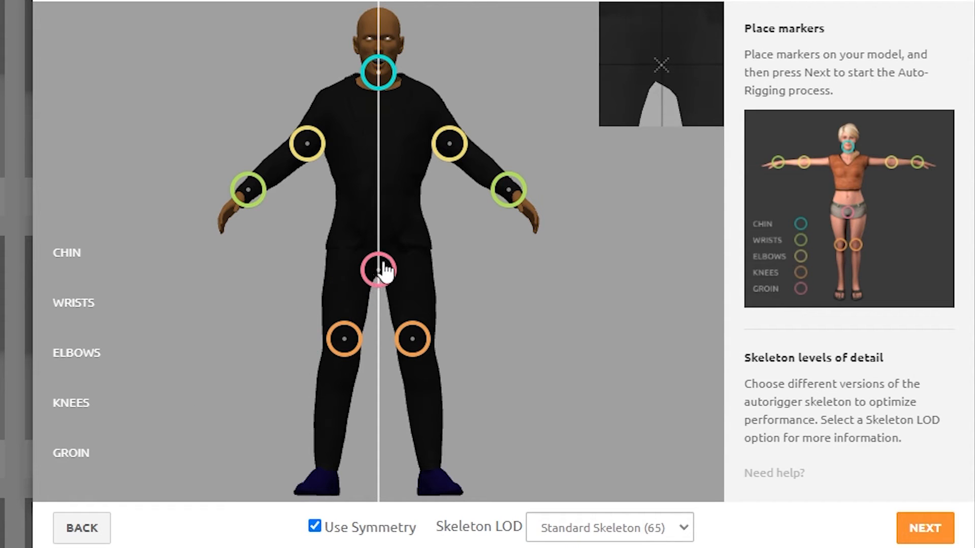
pyautogui.click(924, 528)
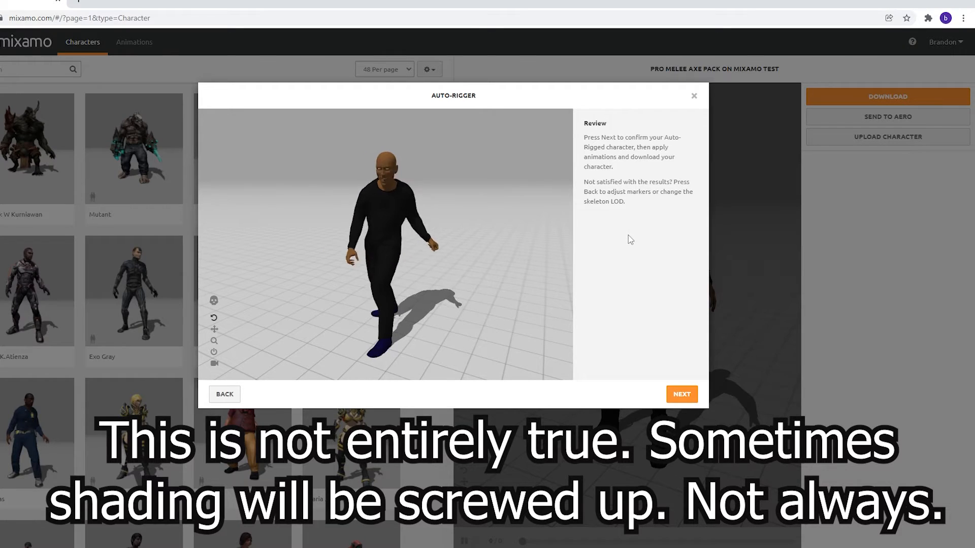
# Step: Confirm the auto-rigged character on the Auto-Rigger review screen
pyautogui.click(681, 394)
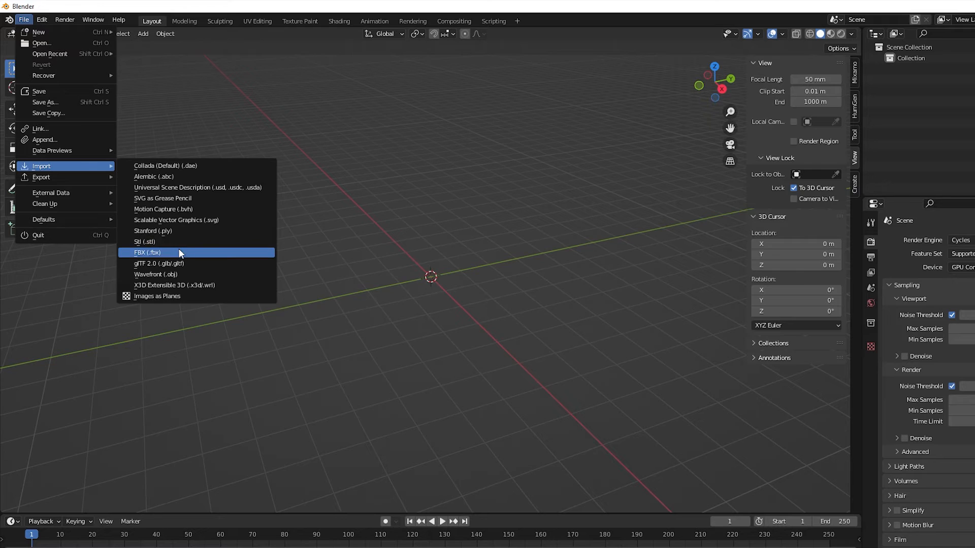
# Step: Import the Mixamo FBX character and play, then stop, its animation preview
pyautogui.click(148, 253)
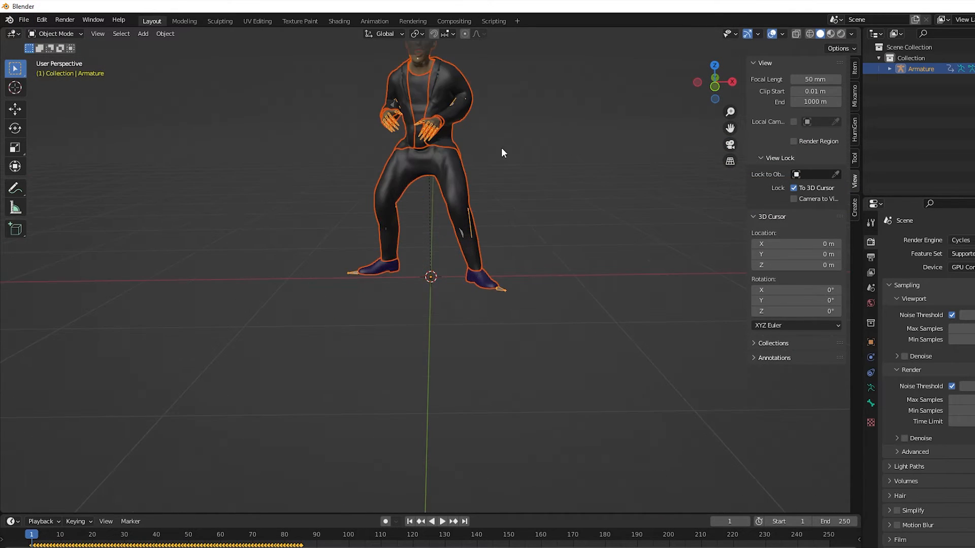
pyautogui.click(441, 521)
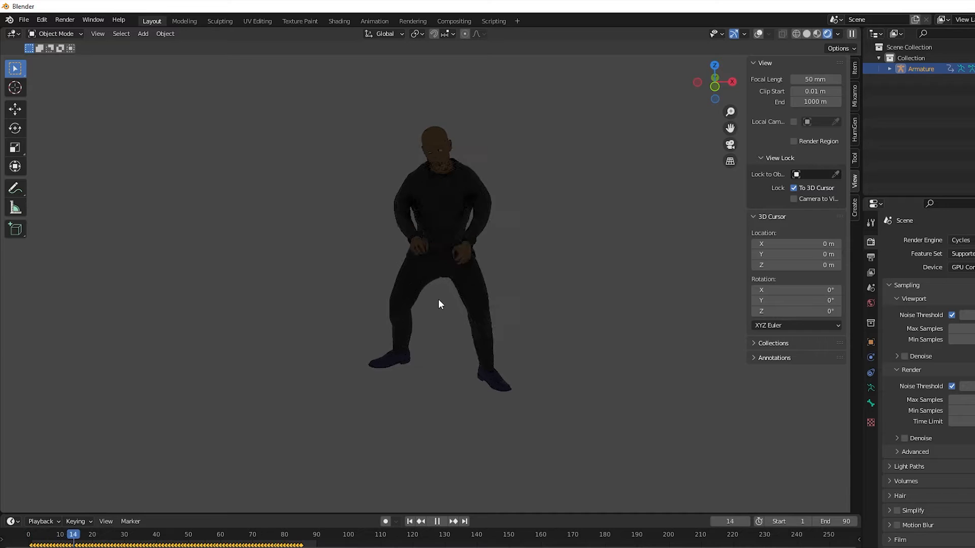
pyautogui.click(436, 521)
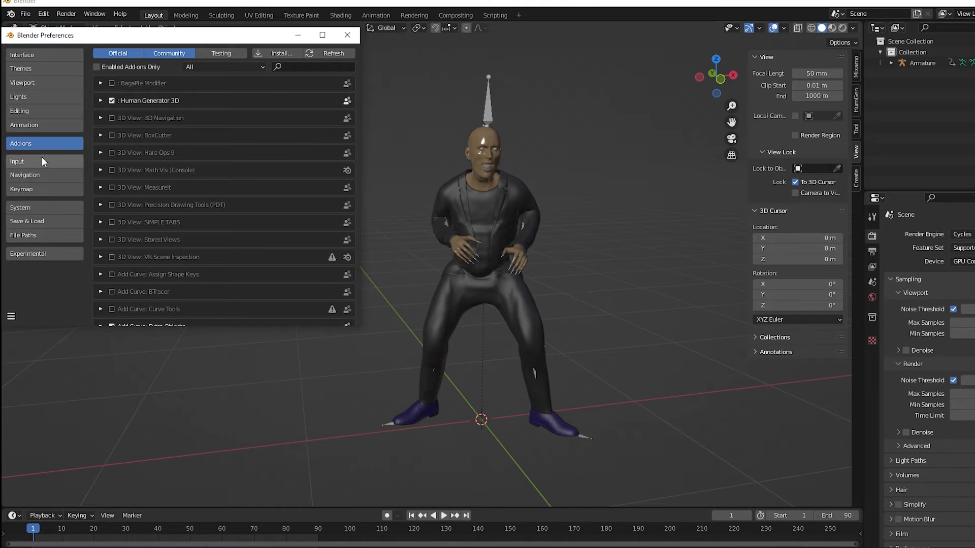
# Step: Enable the Mixamo Rig add-on found by searching 'mixa' and select the character's armature
pyautogui.write('mixamo')
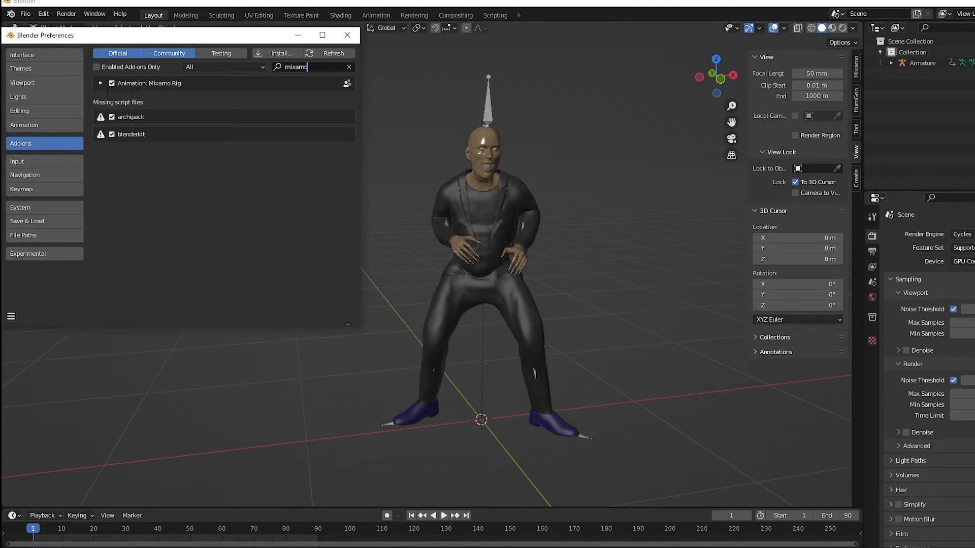
pyautogui.click(347, 34)
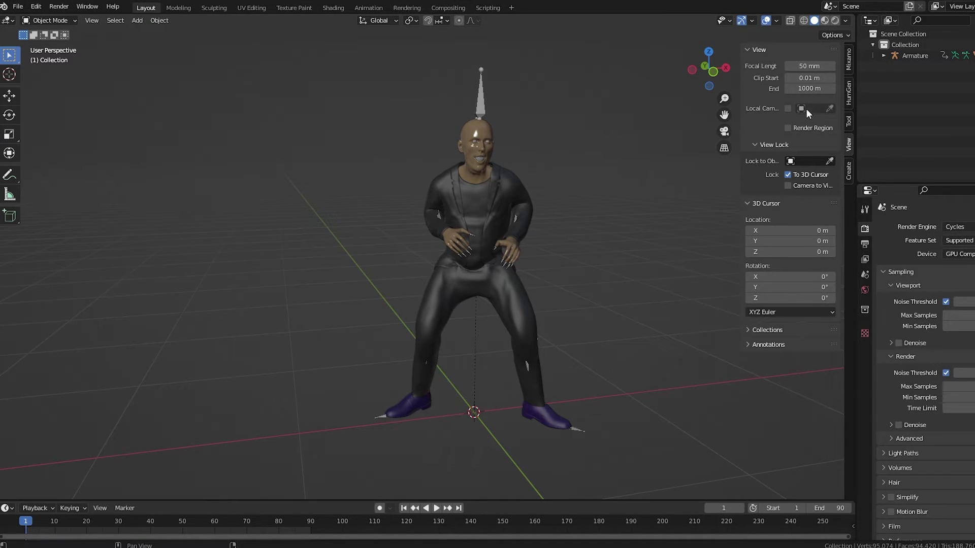
pyautogui.click(847, 68)
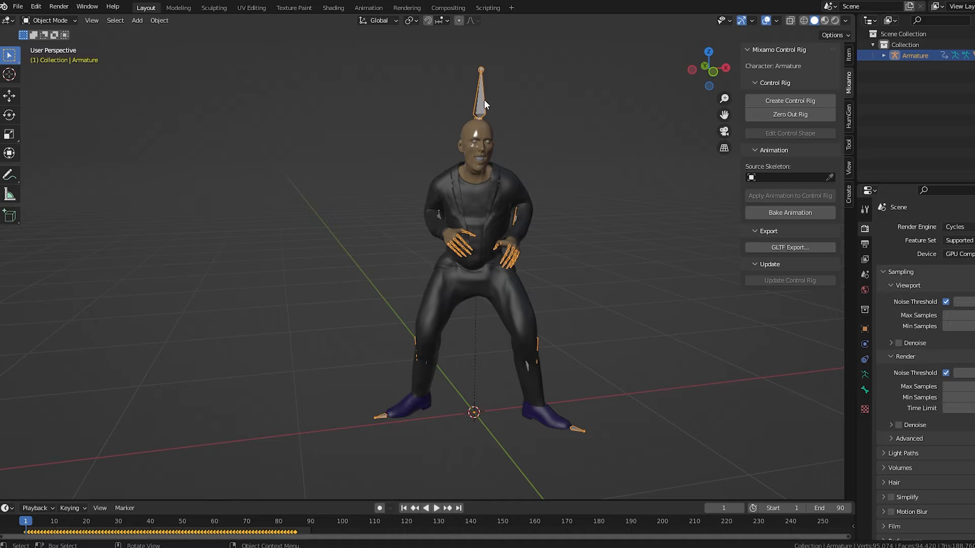
pyautogui.moveTo(790, 101)
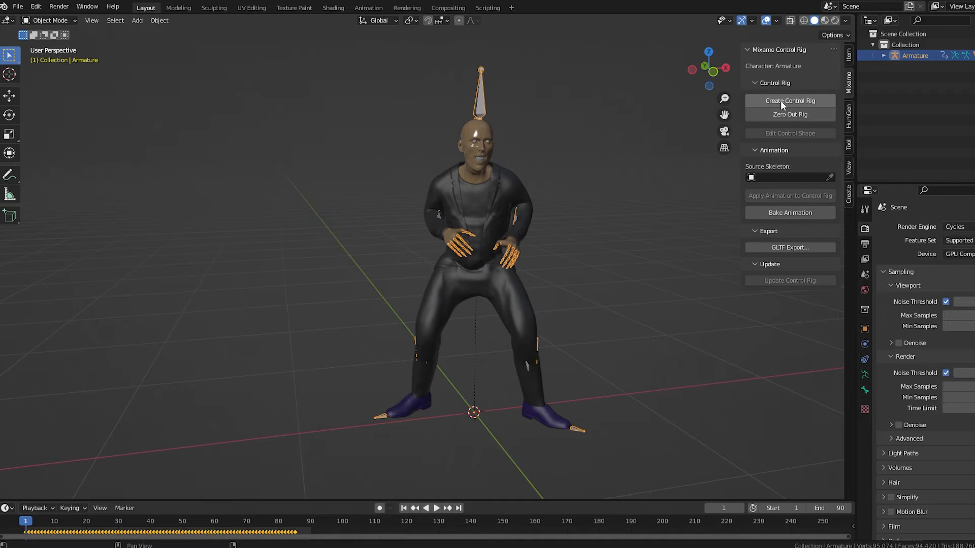
# Step: Build a Mixamo control rig with animation for the character's armature
pyautogui.click(789, 101)
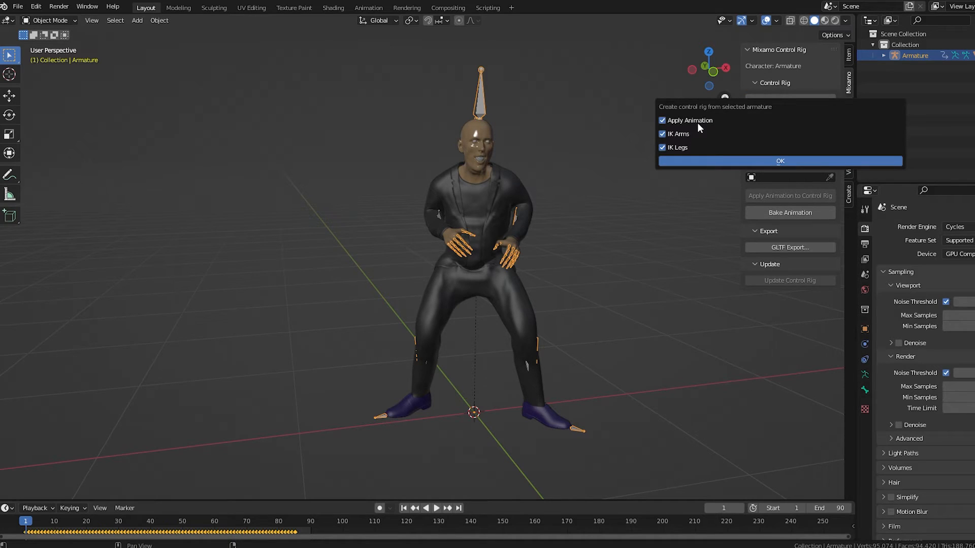
pyautogui.click(780, 161)
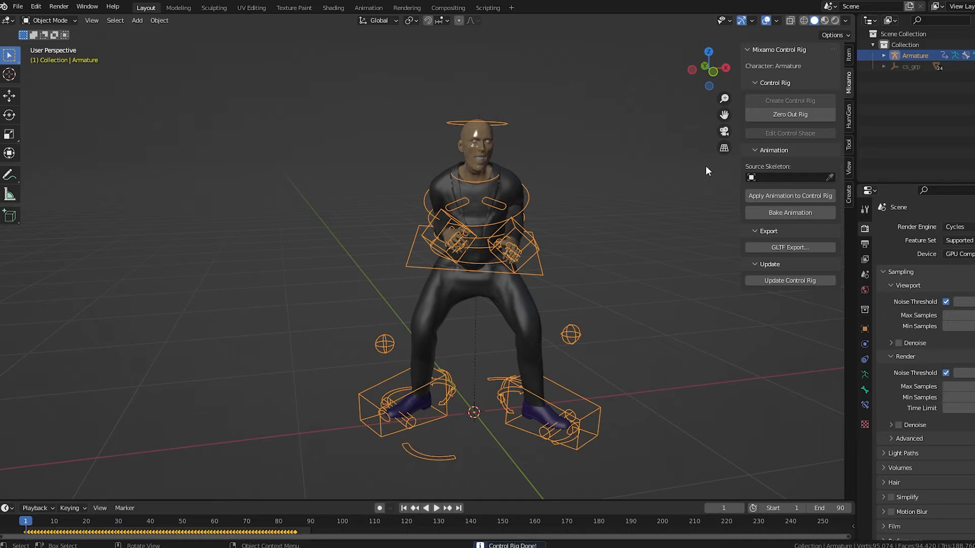
pyautogui.click(49, 20)
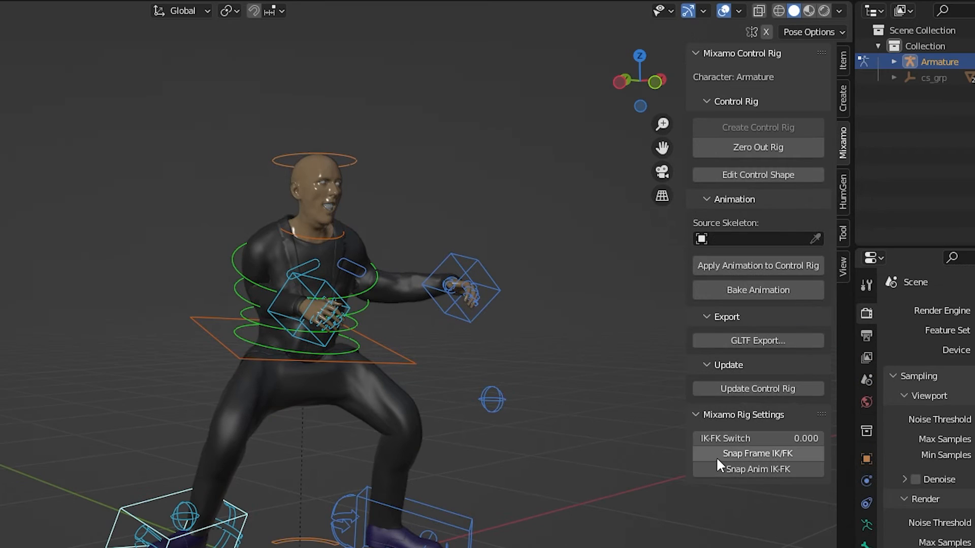
pyautogui.moveTo(807, 289)
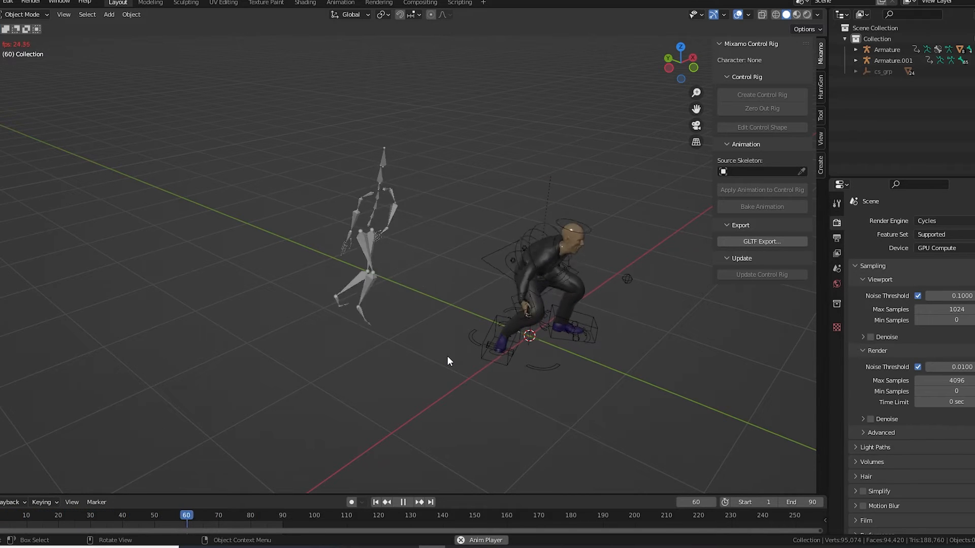
# Step: Apply Armature.001's skeleton animation to the character's control rig, then zero out the rig pose
pyautogui.click(888, 49)
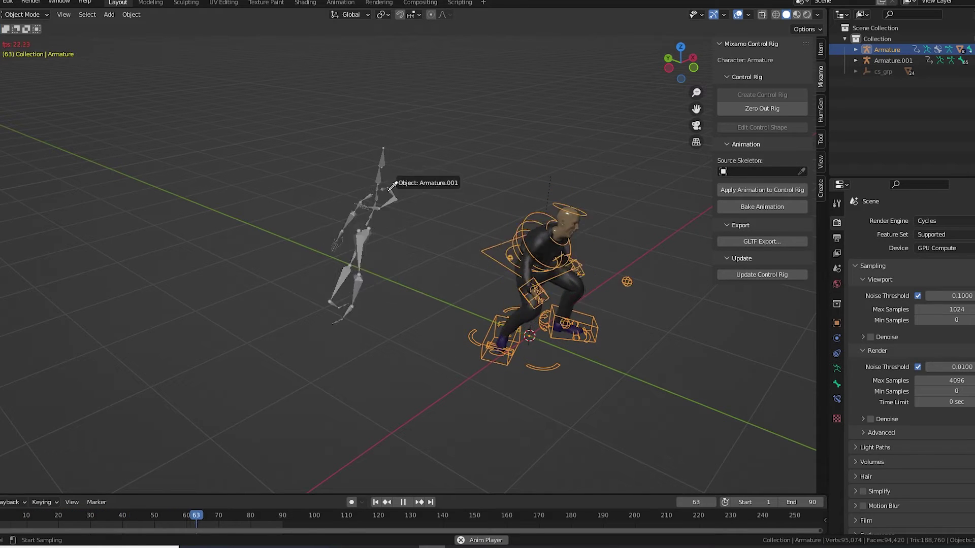
pyautogui.click(758, 171)
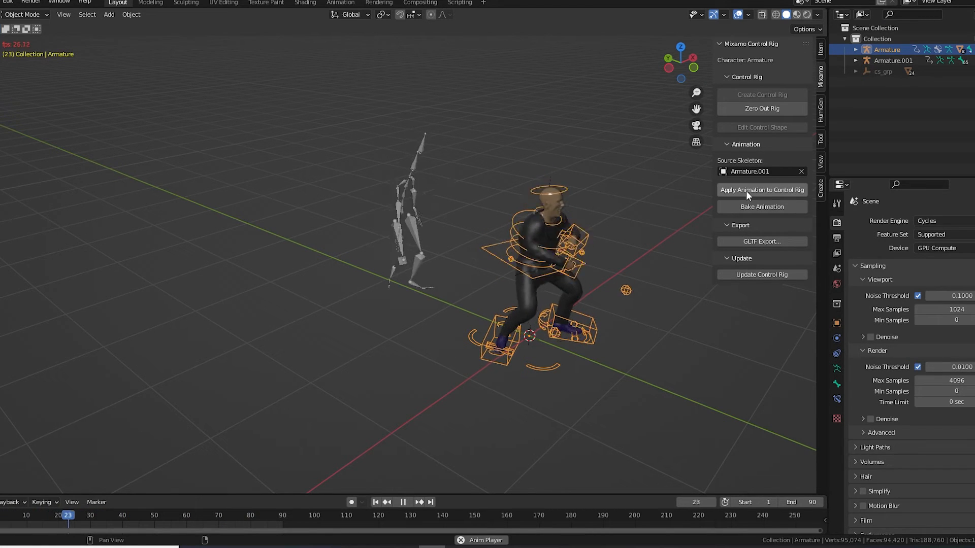
pyautogui.click(761, 190)
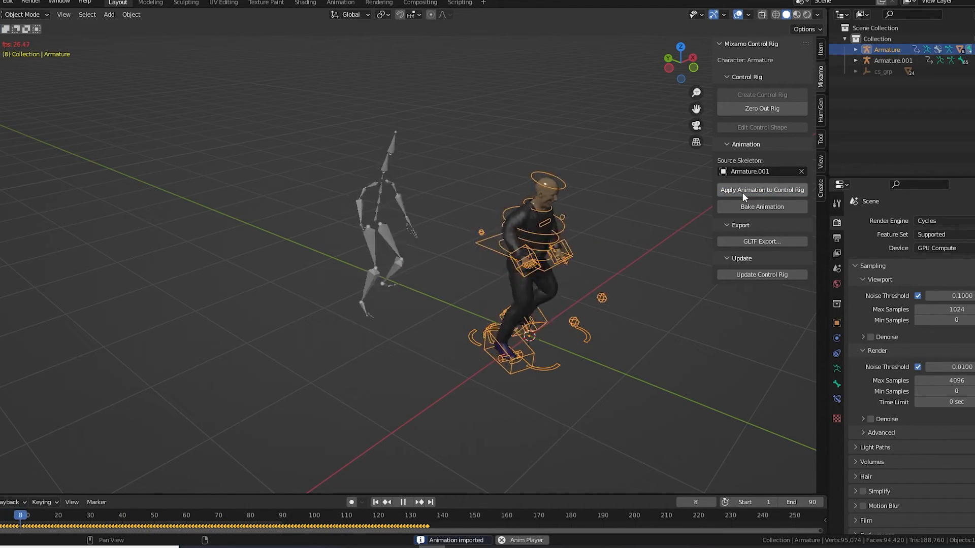
pyautogui.click(402, 502)
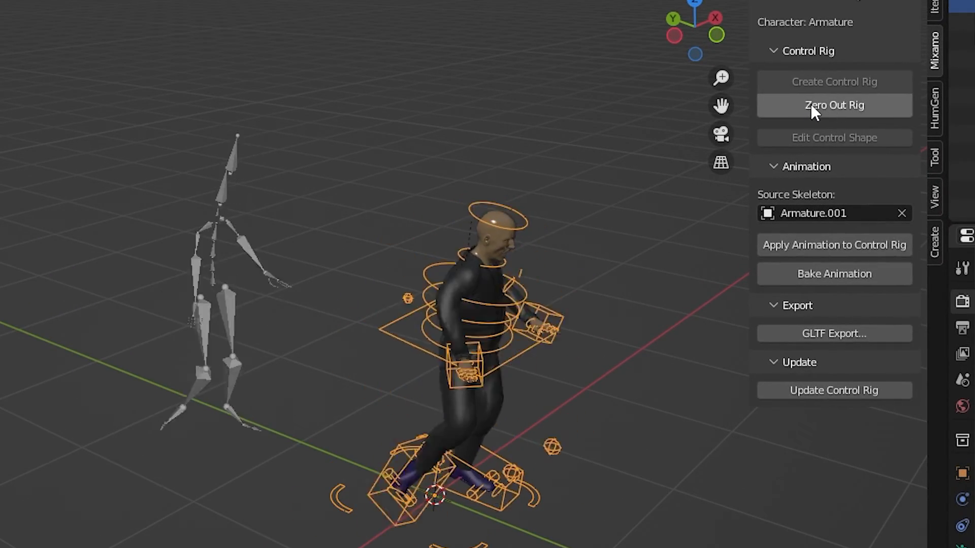
pyautogui.click(833, 104)
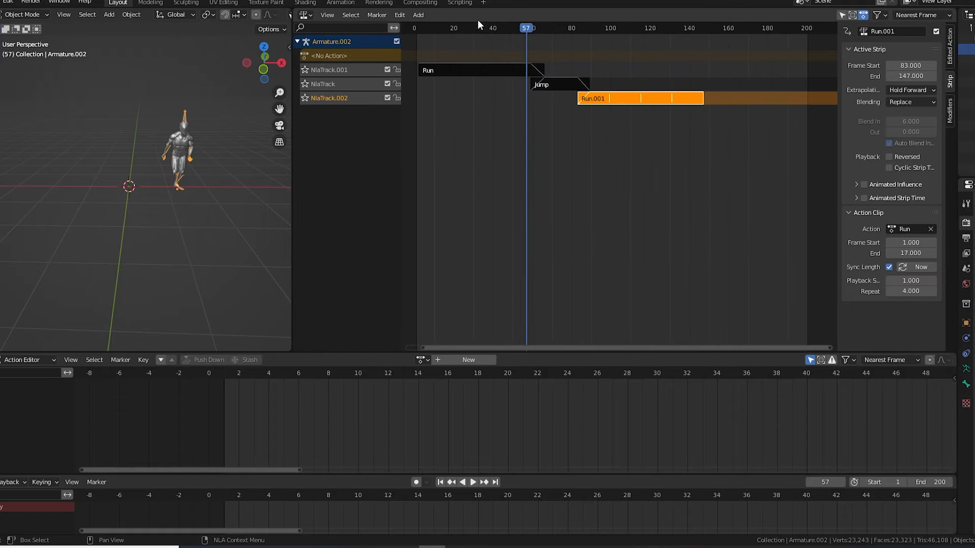
pyautogui.click(471, 482)
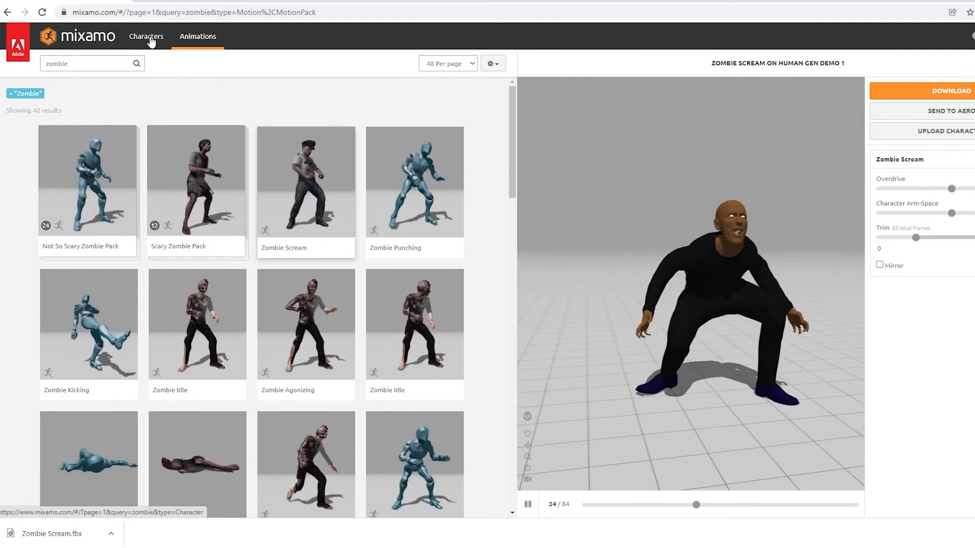
# Step: Switch the Mixamo character to the Crypto zombie
pyautogui.click(147, 36)
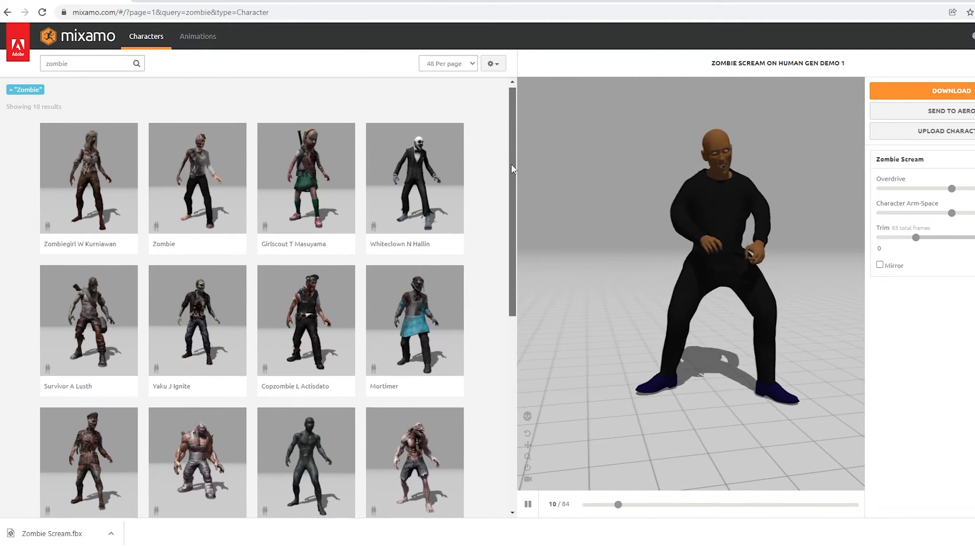
pyautogui.scroll(-3)
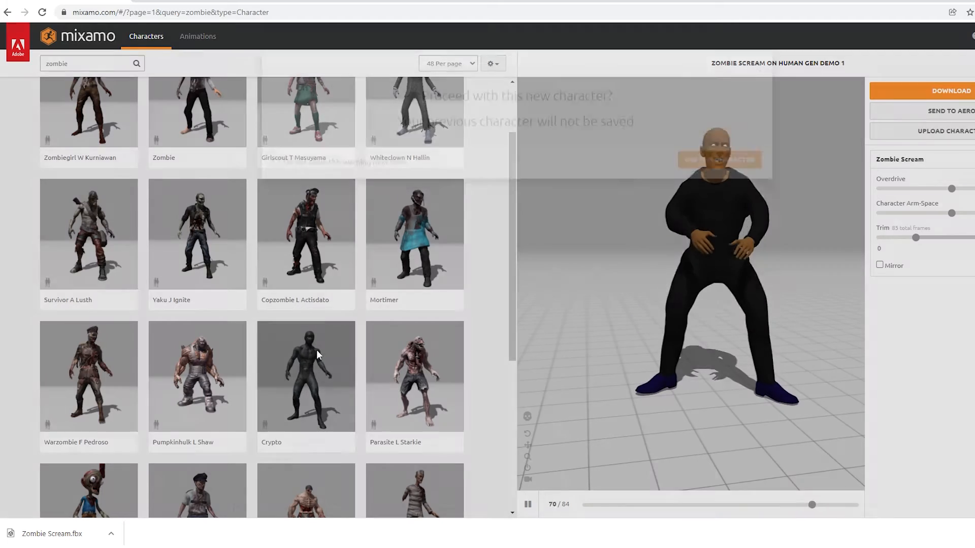
pyautogui.click(306, 375)
pyautogui.write('fast run')
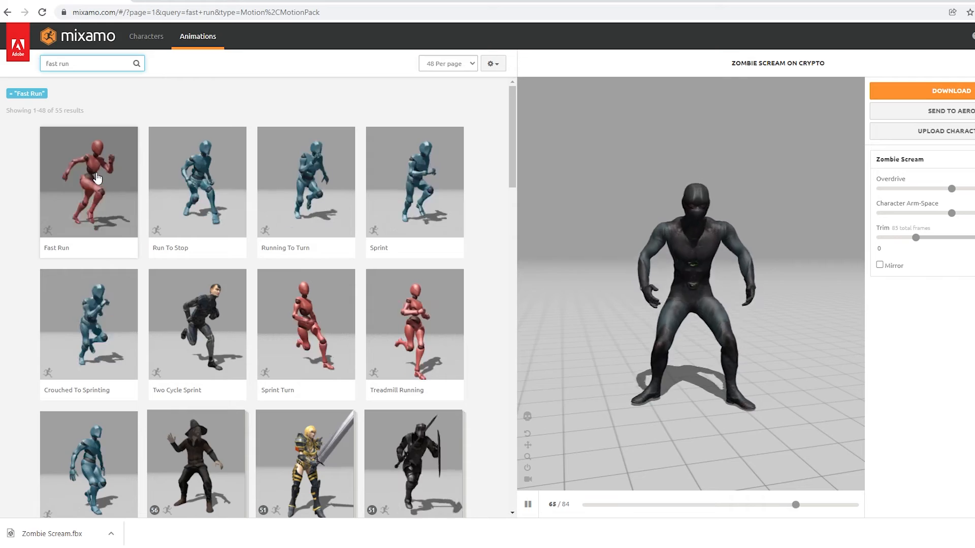
# Step: Download in-place Fast Run as FBX, then set Jump to in-place and start its download
pyautogui.click(88, 181)
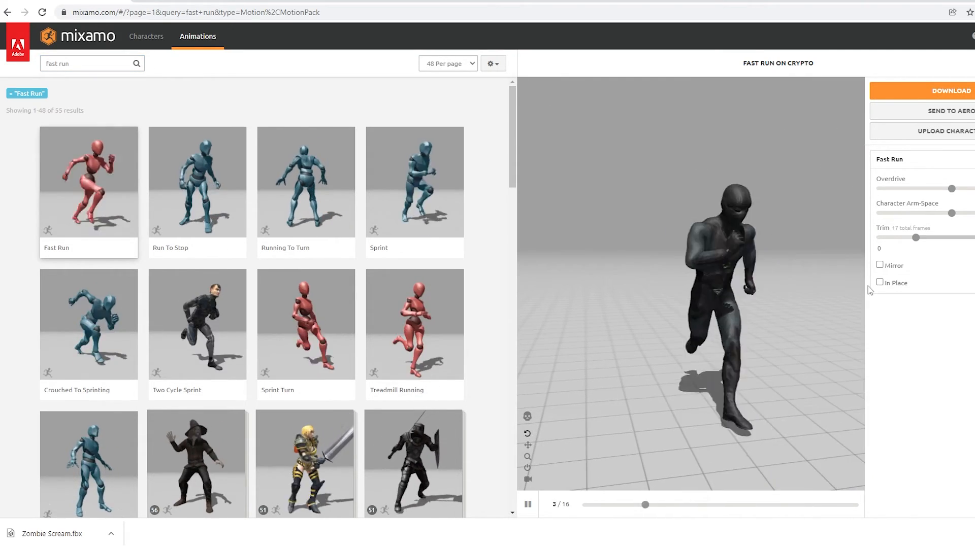
pyautogui.click(879, 282)
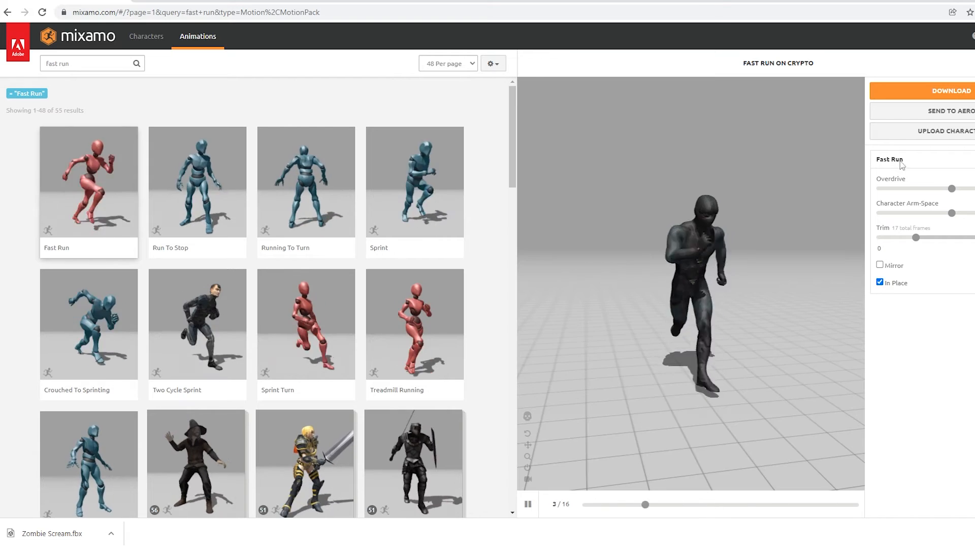
pyautogui.click(940, 91)
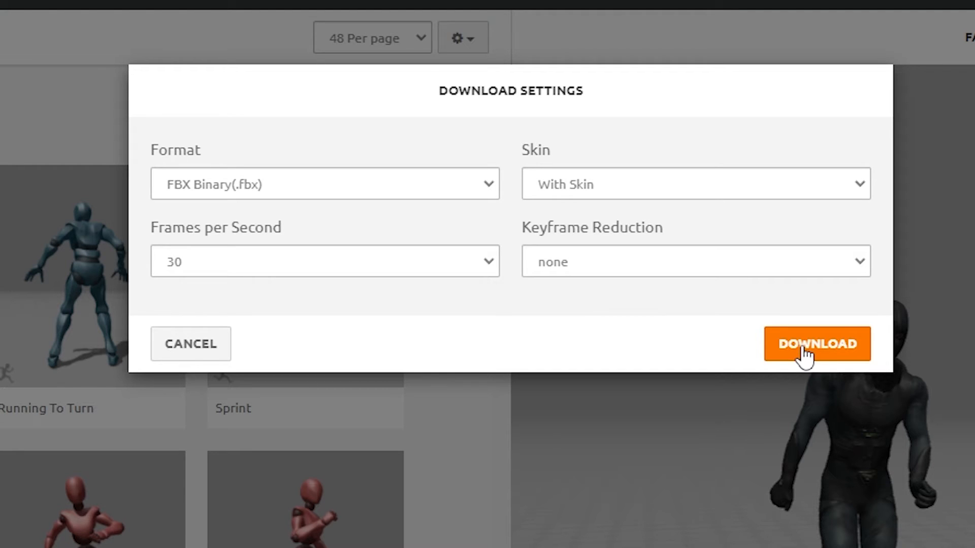
pyautogui.click(816, 345)
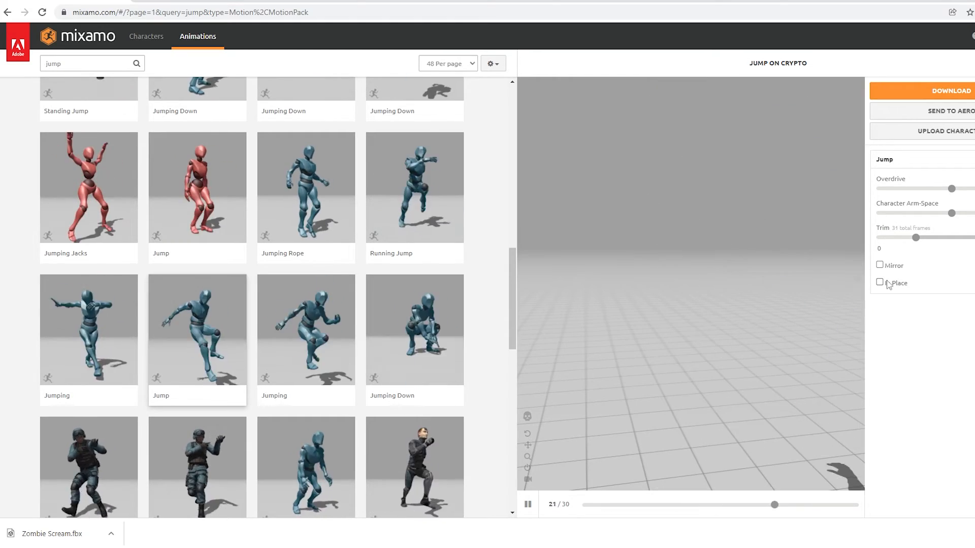
pyautogui.click(879, 283)
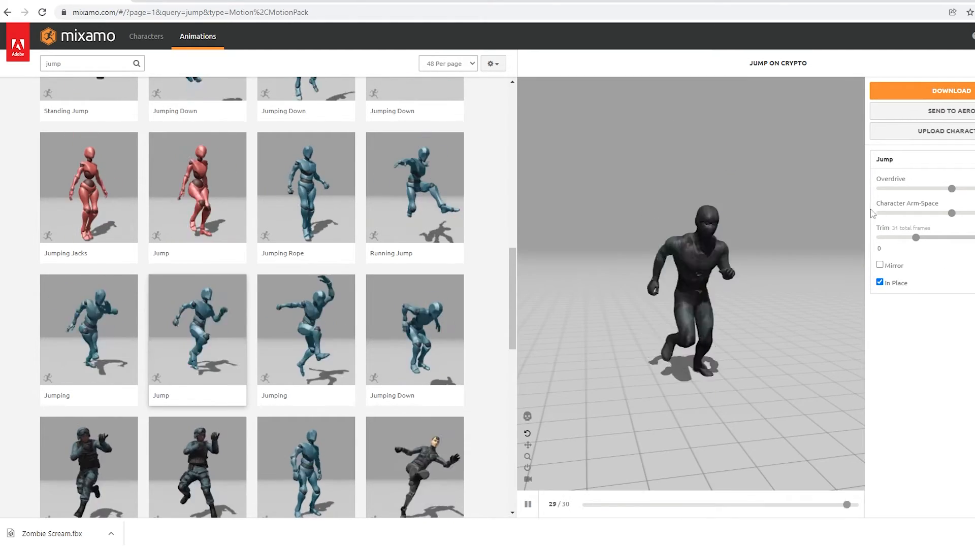
pyautogui.click(938, 90)
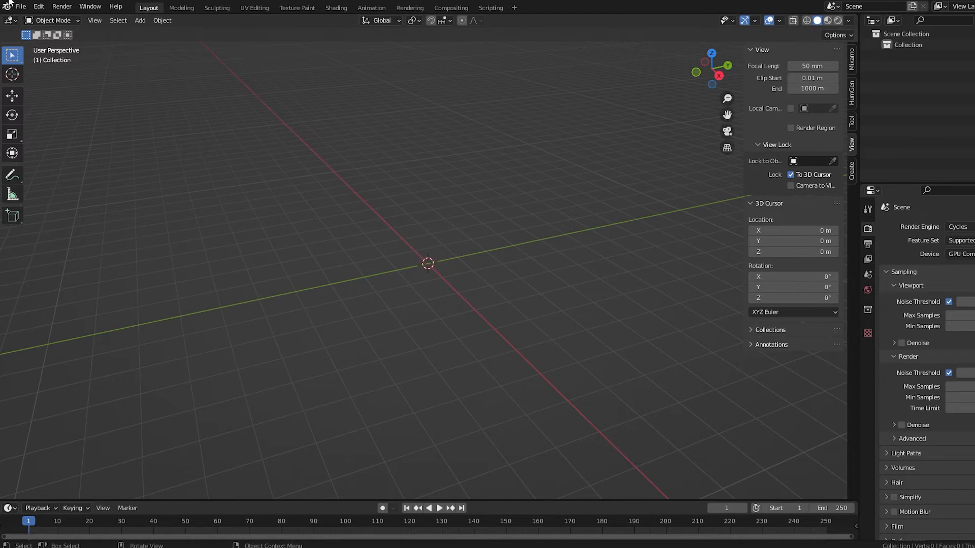
# Step: Import Sprinting Forward Roll.fbx, Jump.fbx and Fast Run.fbx from Downloads as three armatures
pyautogui.click(21, 7)
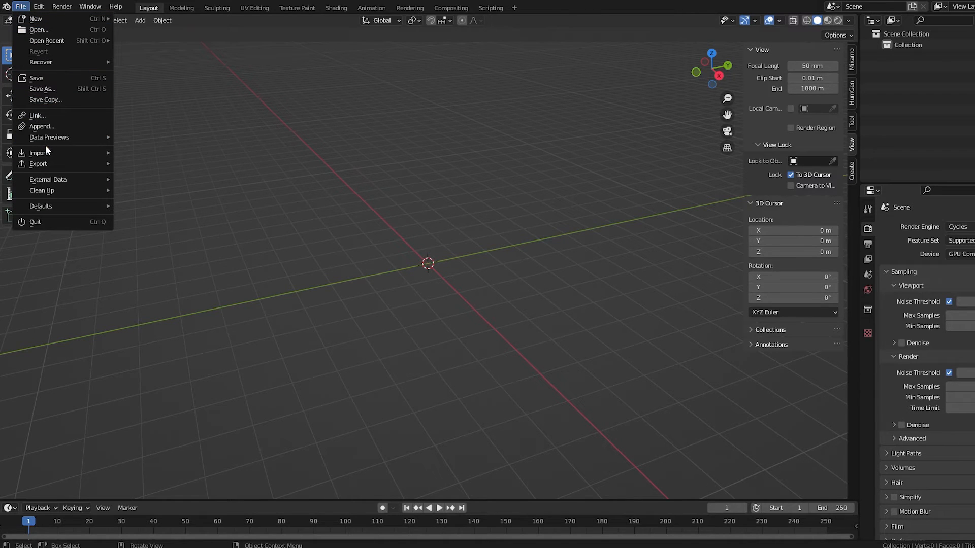
pyautogui.click(39, 152)
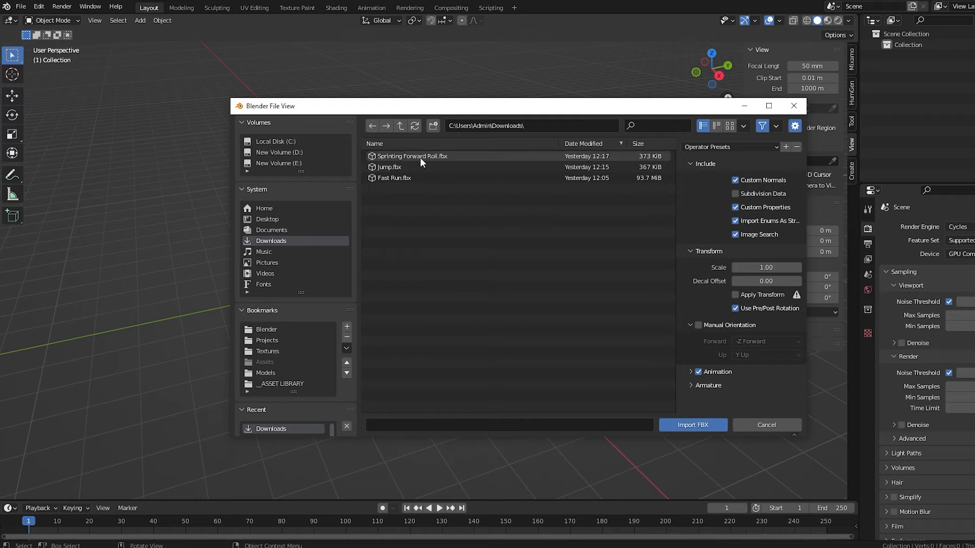
pyautogui.click(394, 178)
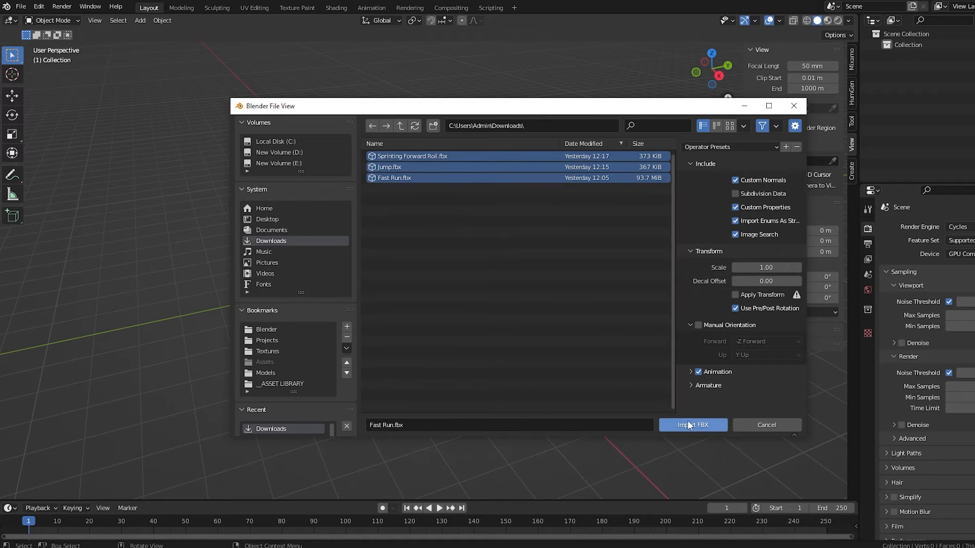
pyautogui.click(692, 424)
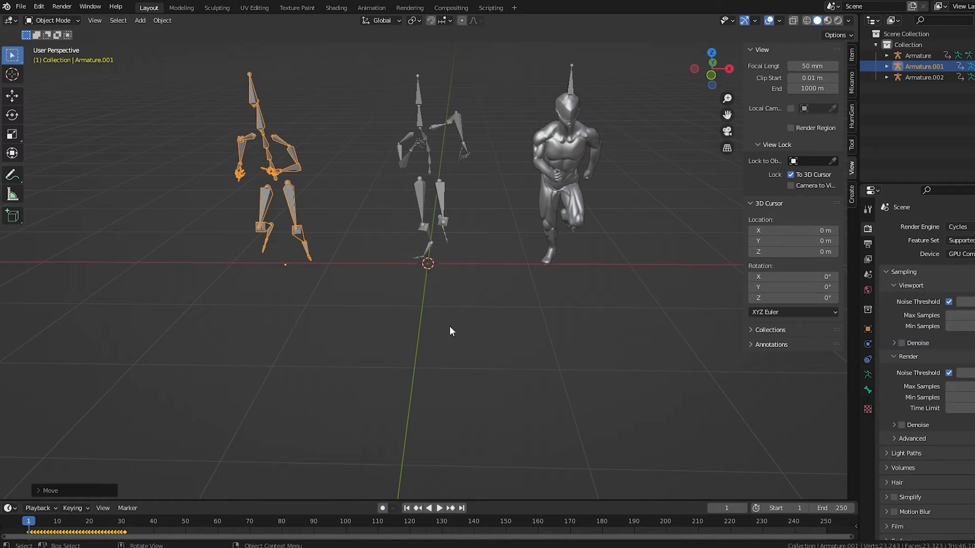
# Step: Play back the imported animations to frame 40 and bring up the editor type list
pyautogui.click(438, 507)
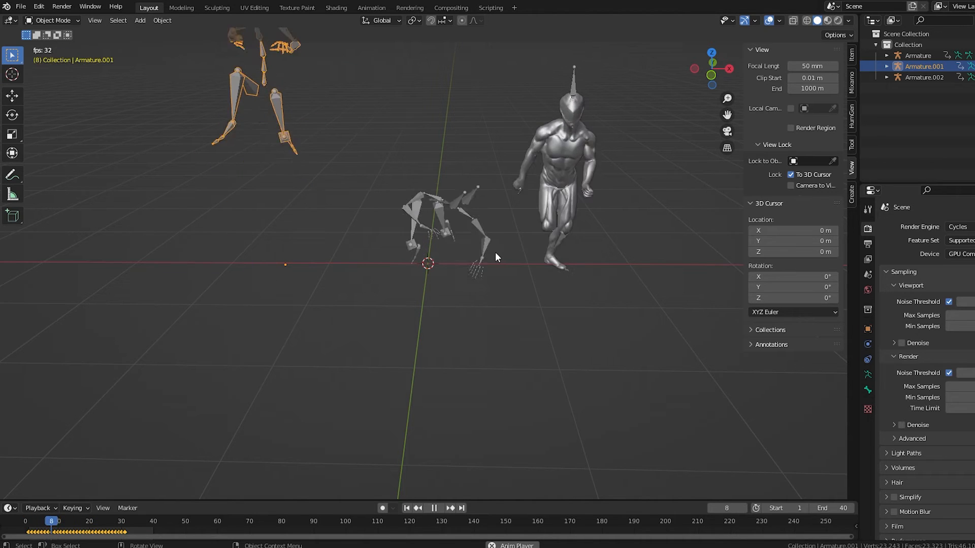
pyautogui.click(434, 508)
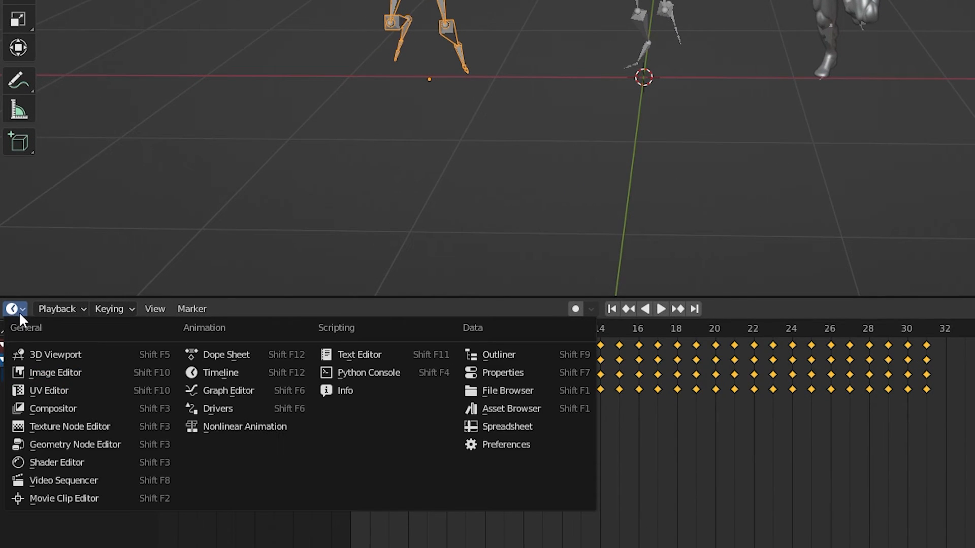
# Step: Turn the lower area into the Action Editor and the top-right area into the NLA editor
pyautogui.click(227, 354)
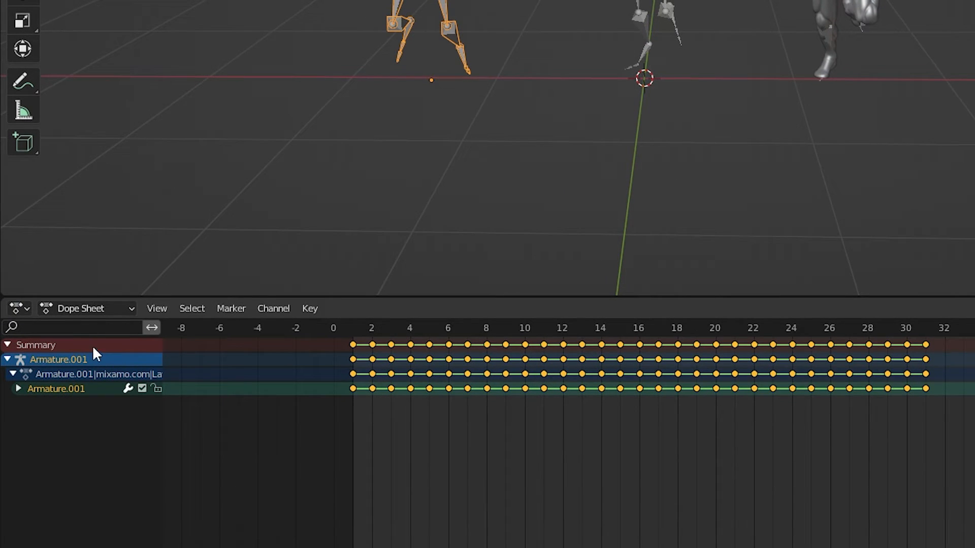
pyautogui.click(88, 309)
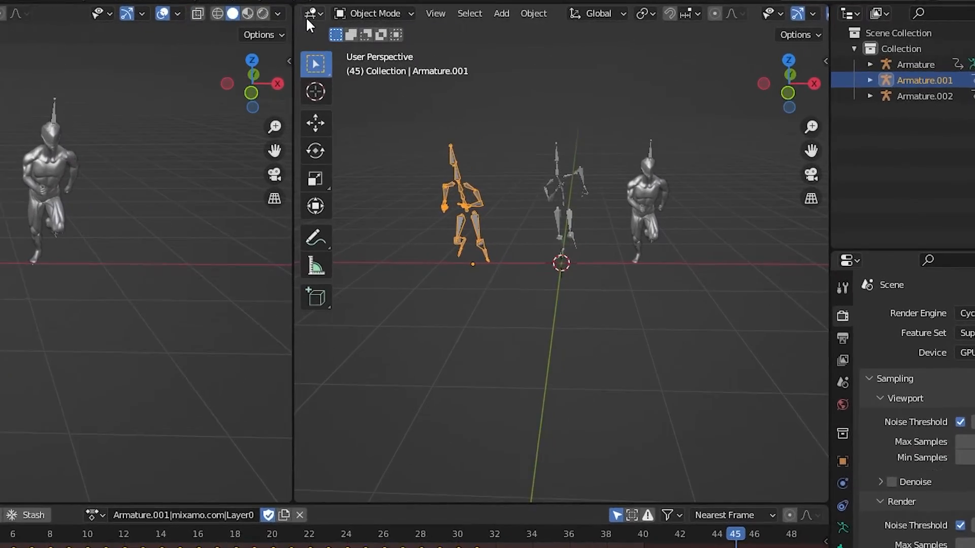
pyautogui.click(309, 13)
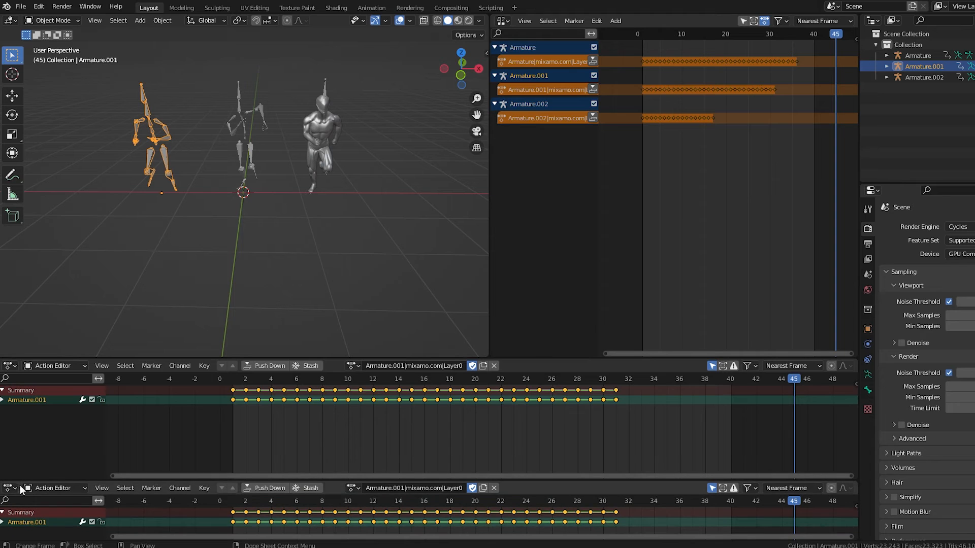
# Step: Restore a Timeline in the lowest area and select the runner armature to inspect its action
pyautogui.click(10, 487)
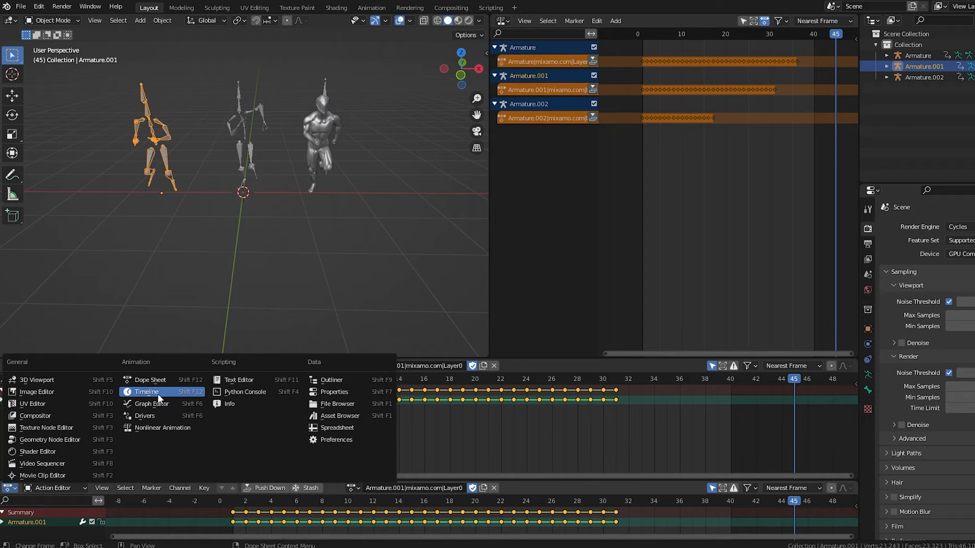
pyautogui.click(146, 392)
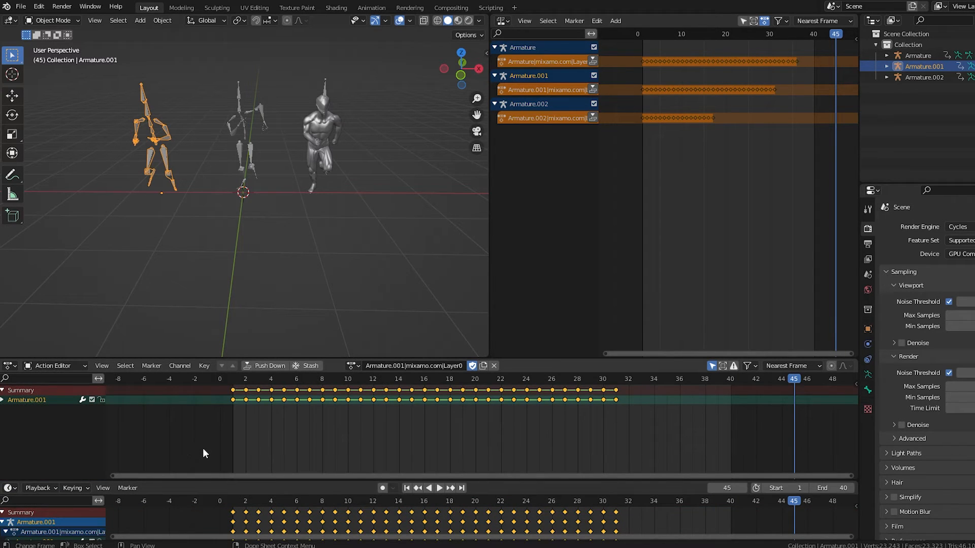
pyautogui.moveTo(425, 451)
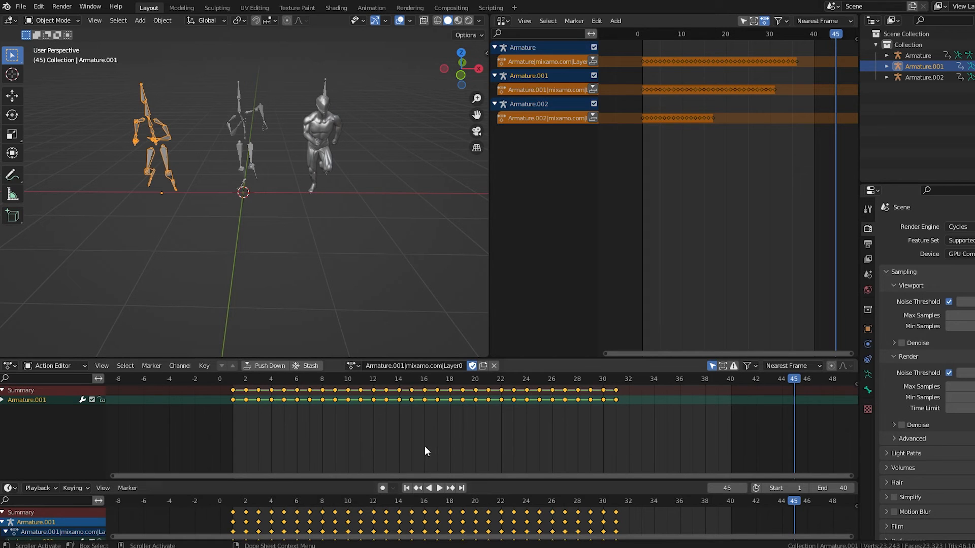
pyautogui.moveTo(398, 419)
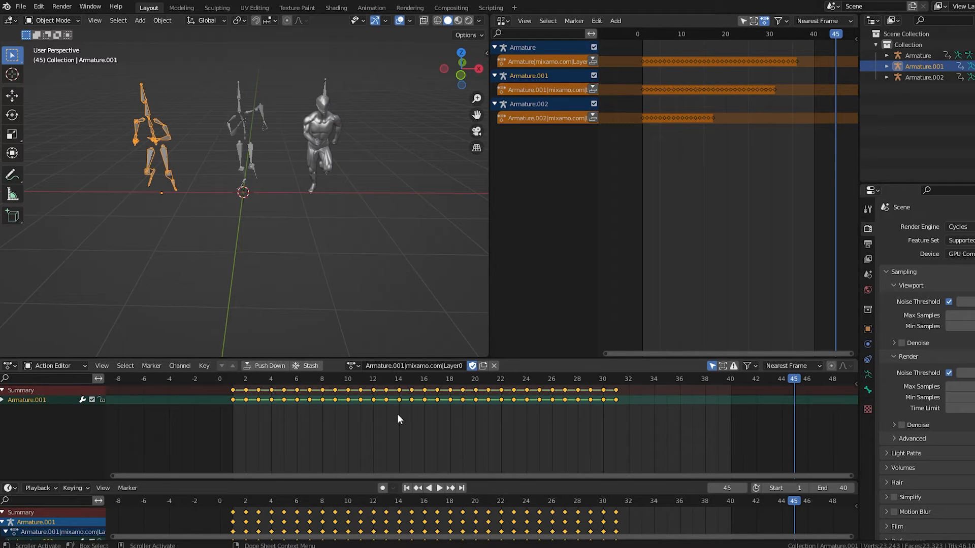
pyautogui.moveTo(317, 81)
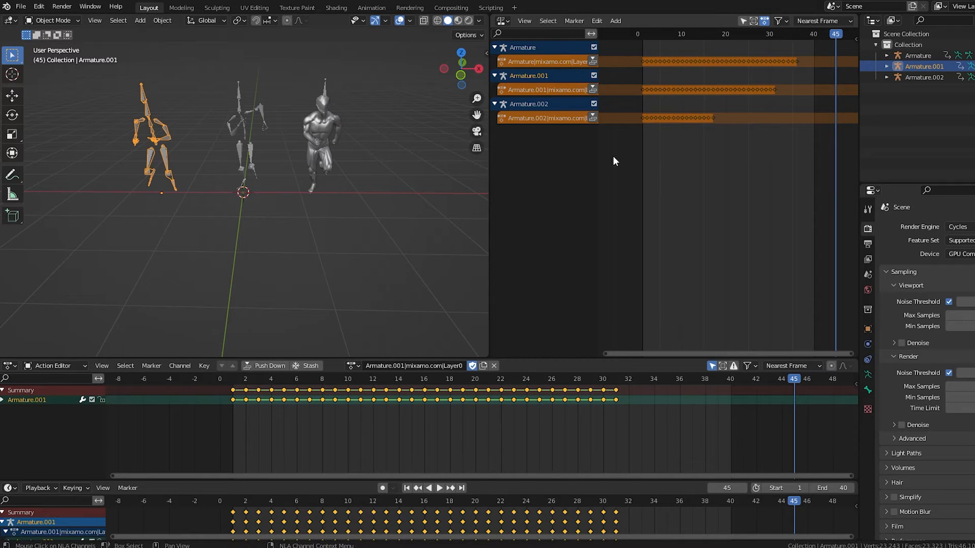
pyautogui.moveTo(364, 182)
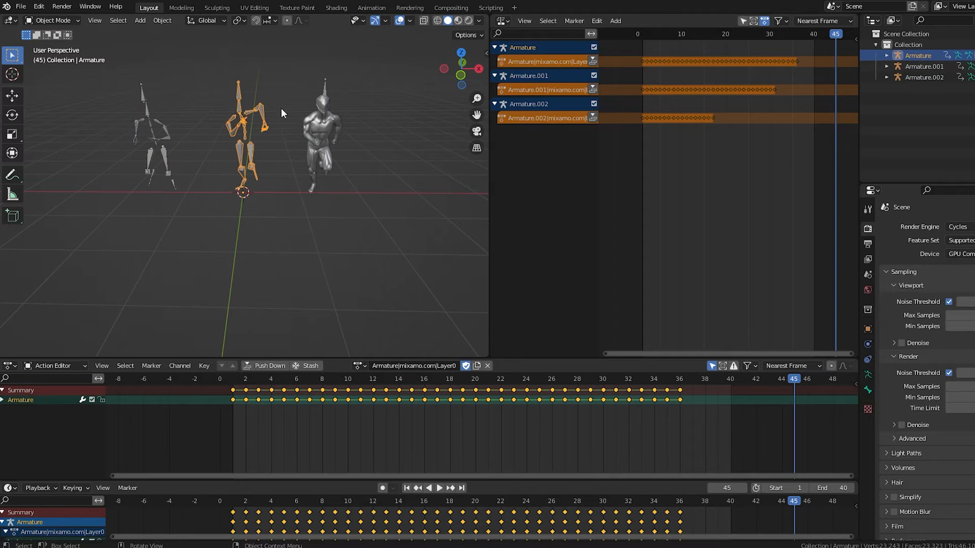
pyautogui.click(924, 78)
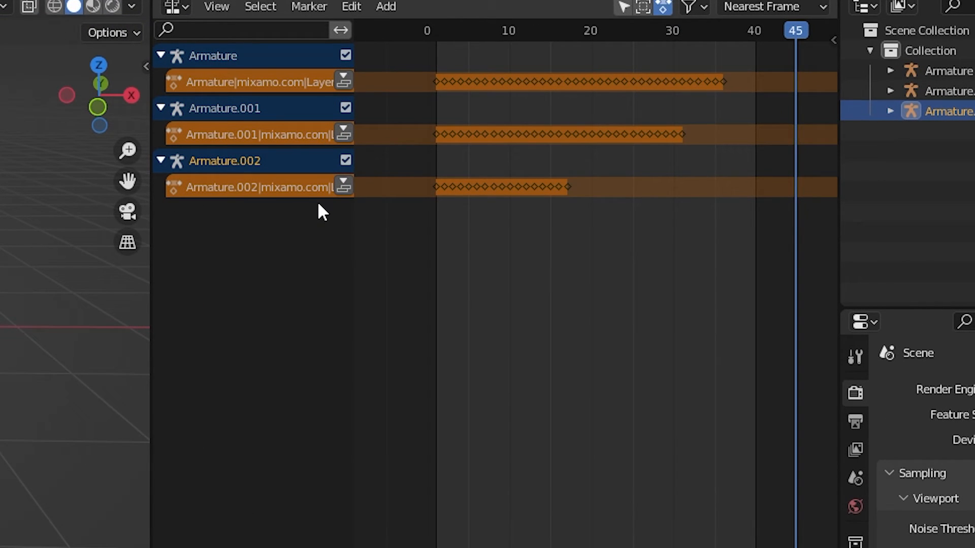
pyautogui.moveTo(457, 220)
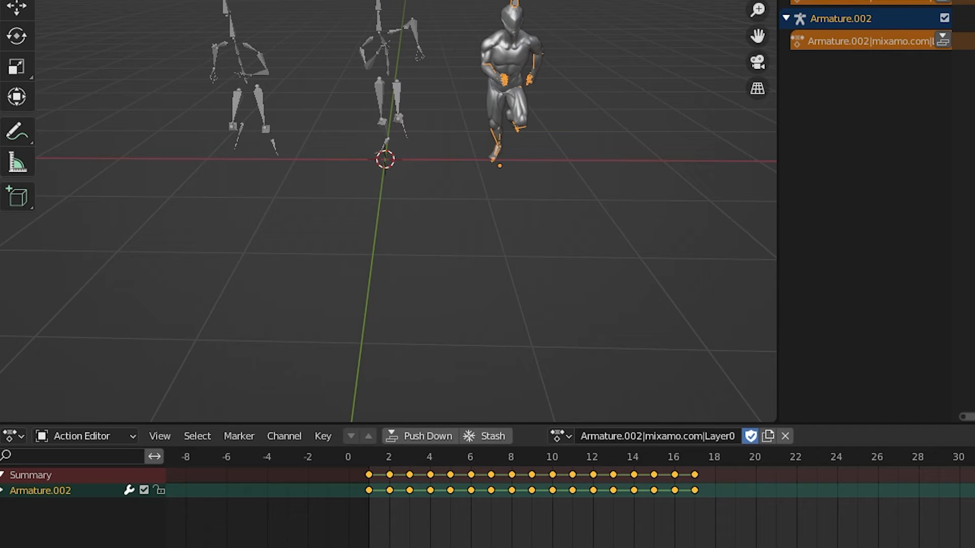
# Step: Rename the armatures' Mixamo actions to Roll, Jump and Run and play through the frames
pyautogui.click(633, 457)
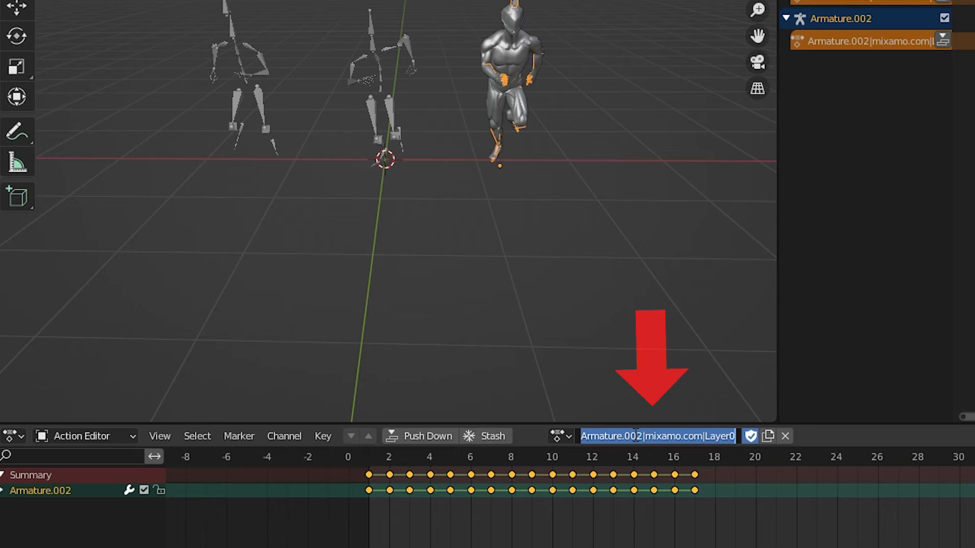
pyautogui.click(633, 457)
pyautogui.write('Run')
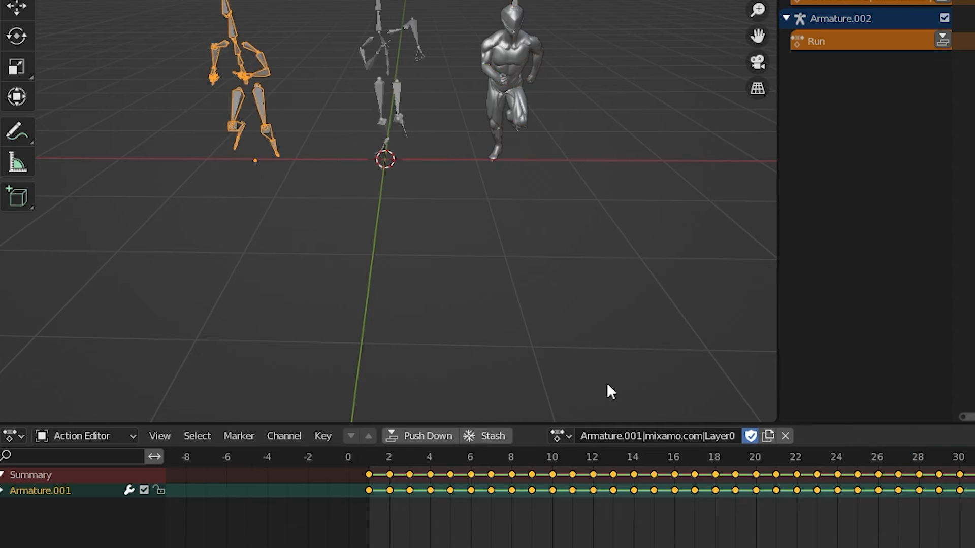
pyautogui.click(775, 457)
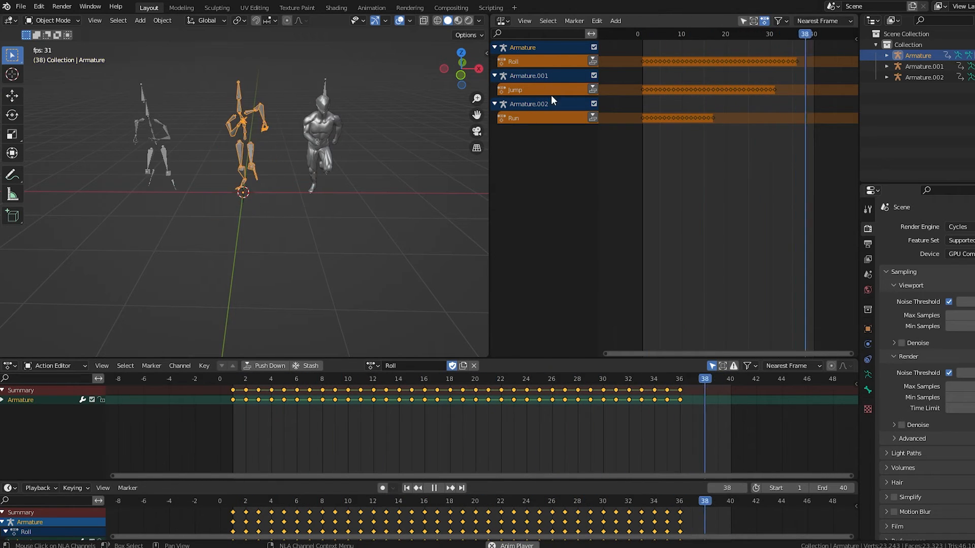
pyautogui.click(433, 487)
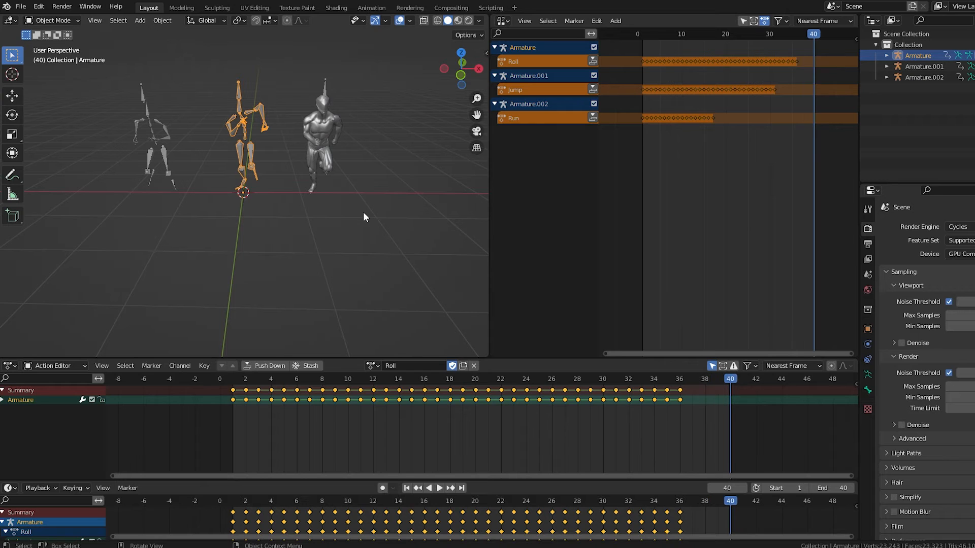
pyautogui.moveTo(374, 378)
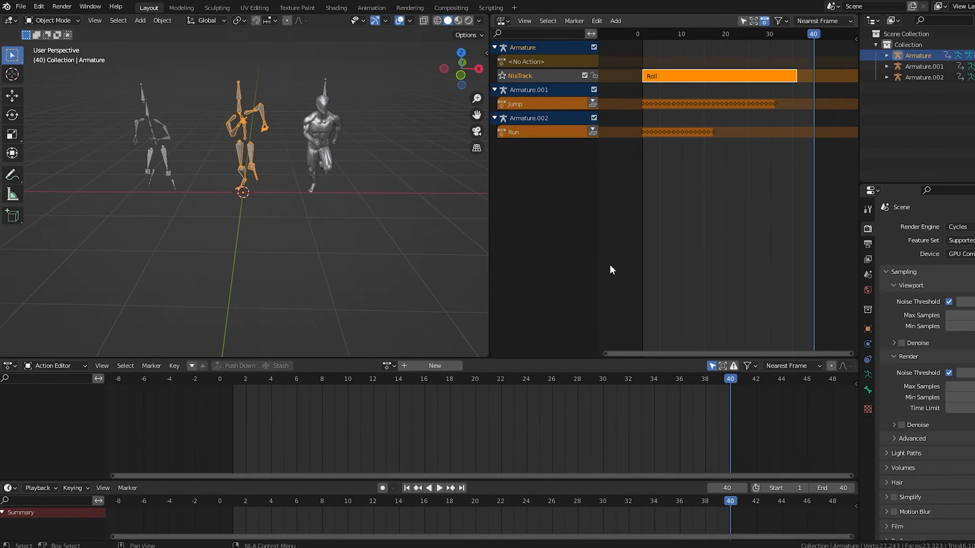
pyautogui.moveTo(737, 86)
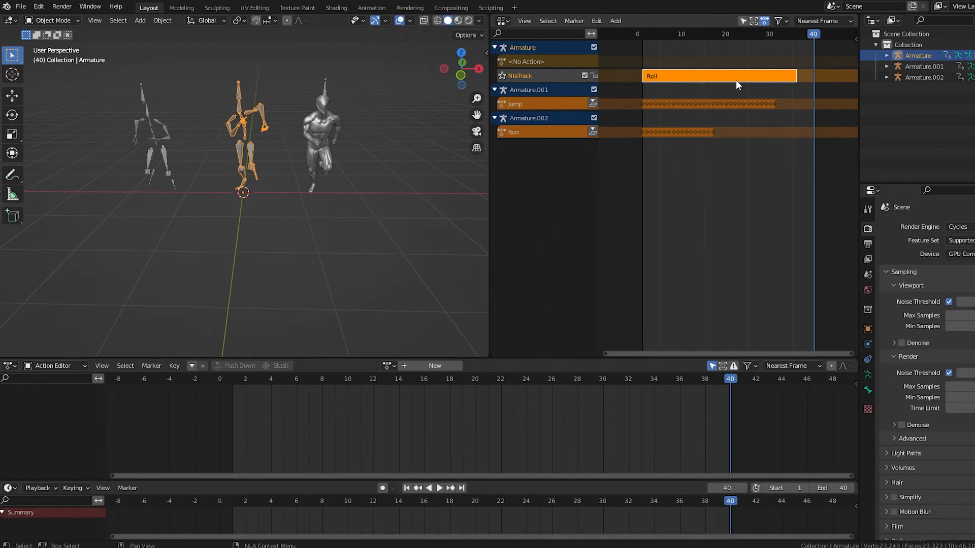
pyautogui.moveTo(657, 85)
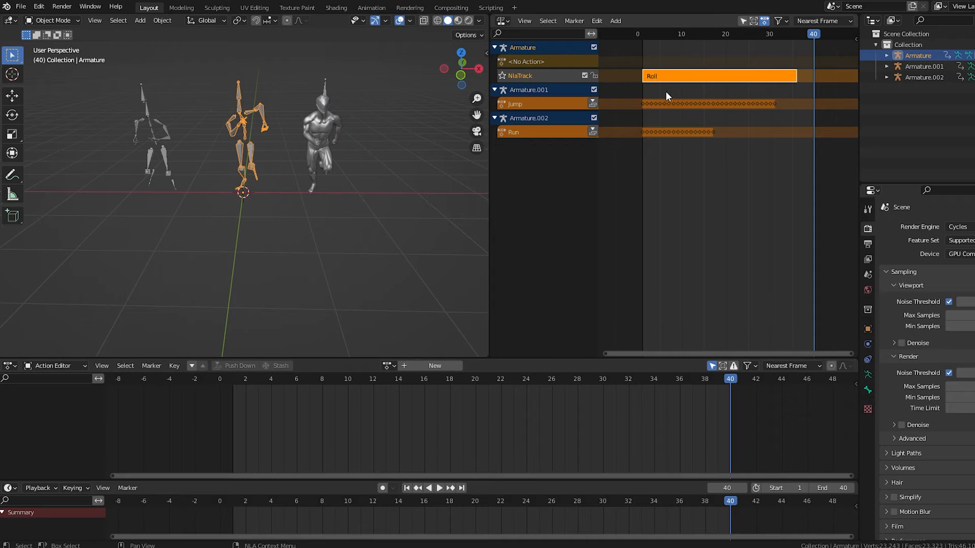
pyautogui.moveTo(677, 81)
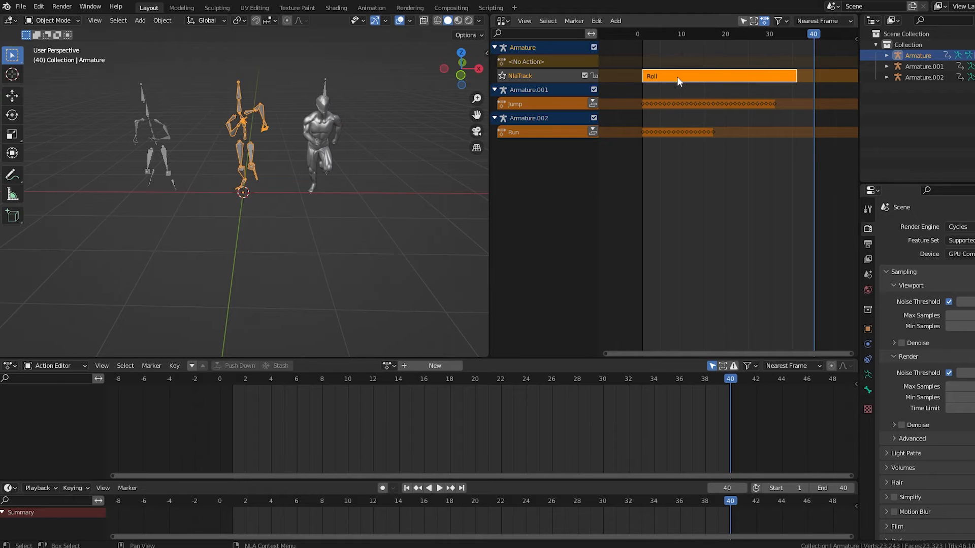
pyautogui.moveTo(715, 79)
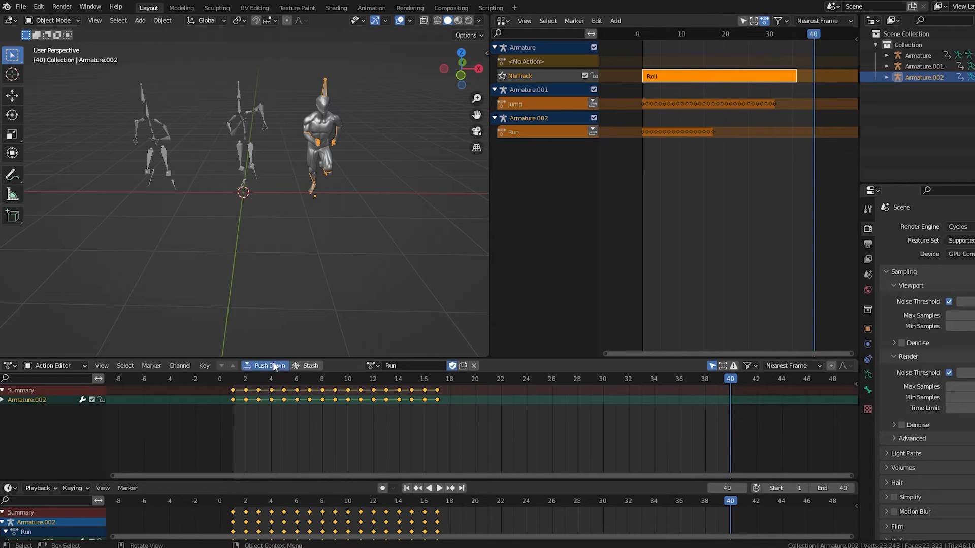
# Step: Push the Run action down into an NLA strip and deselect all strips
pyautogui.click(267, 365)
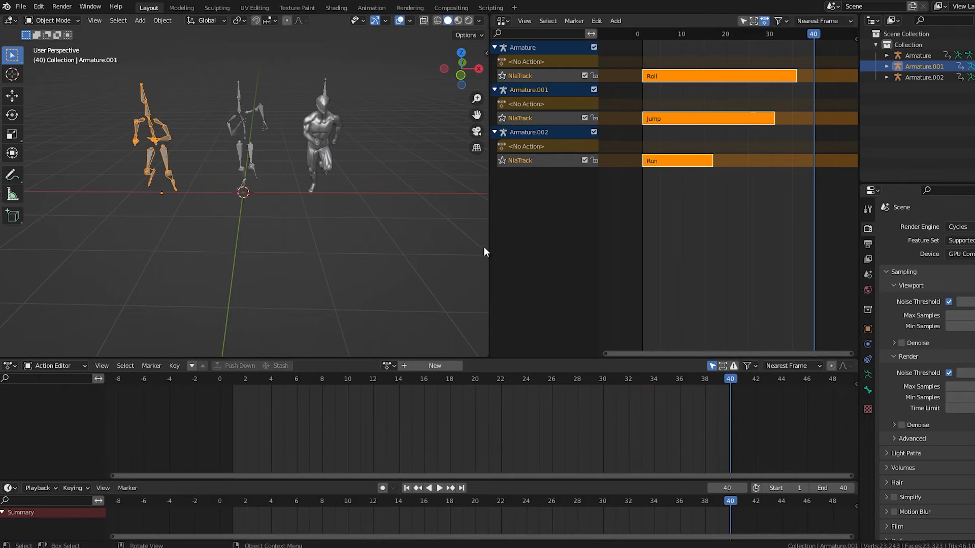
pyautogui.click(744, 104)
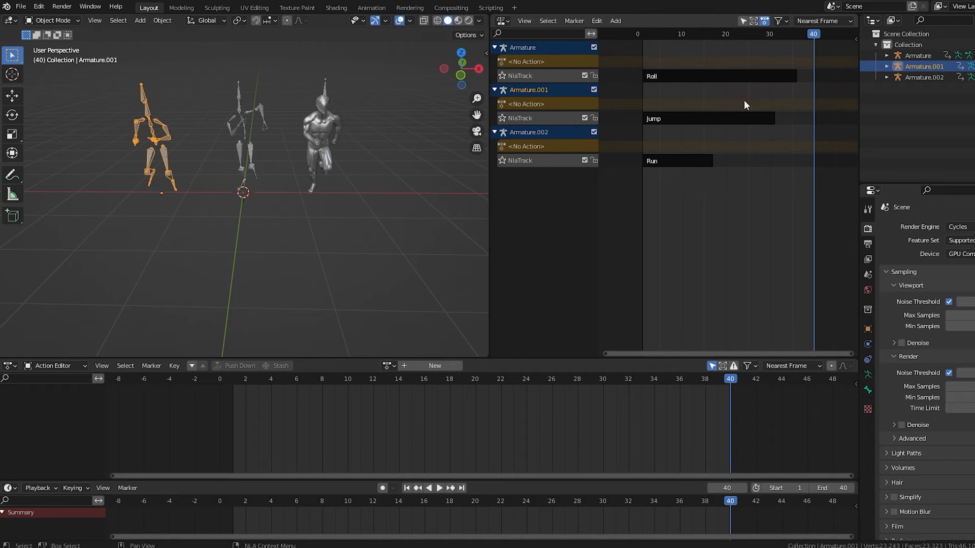
pyautogui.moveTo(123, 84)
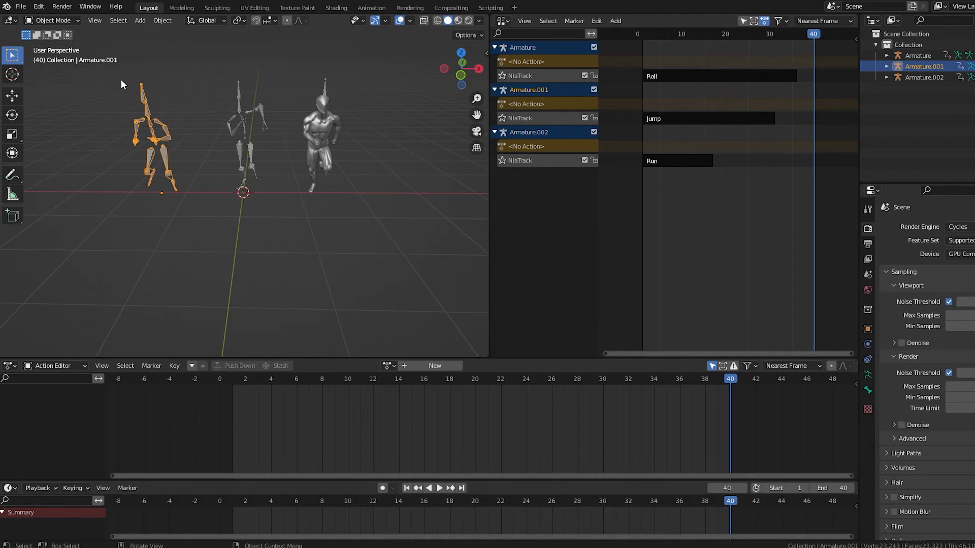
# Step: Delete the two skeleton armatures and select the remaining muscular runner armature
pyautogui.click(243, 124)
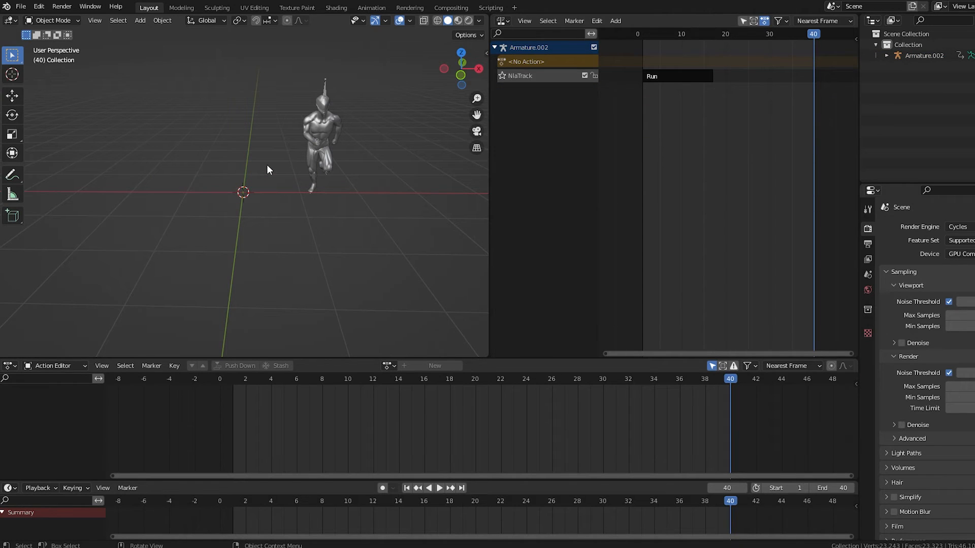
pyautogui.moveTo(325, 92)
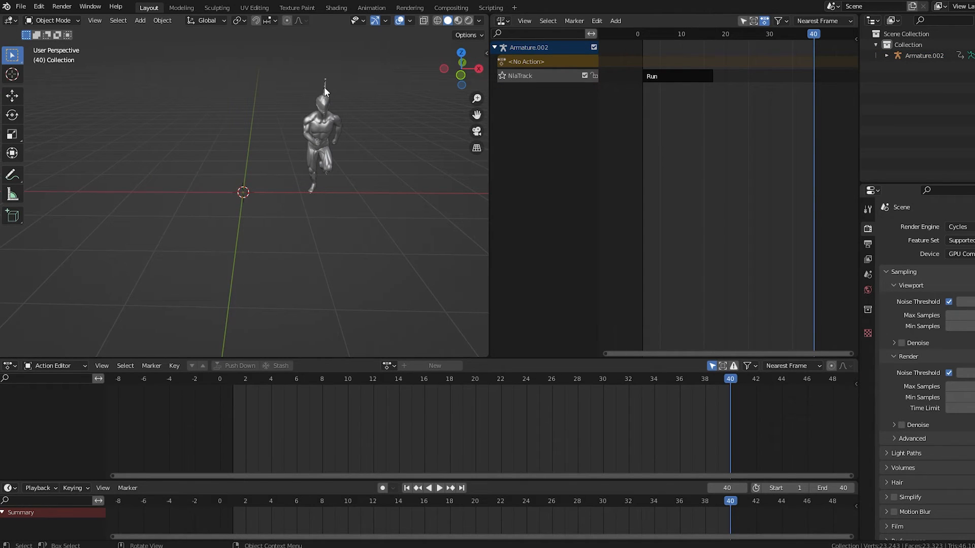
pyautogui.click(320, 143)
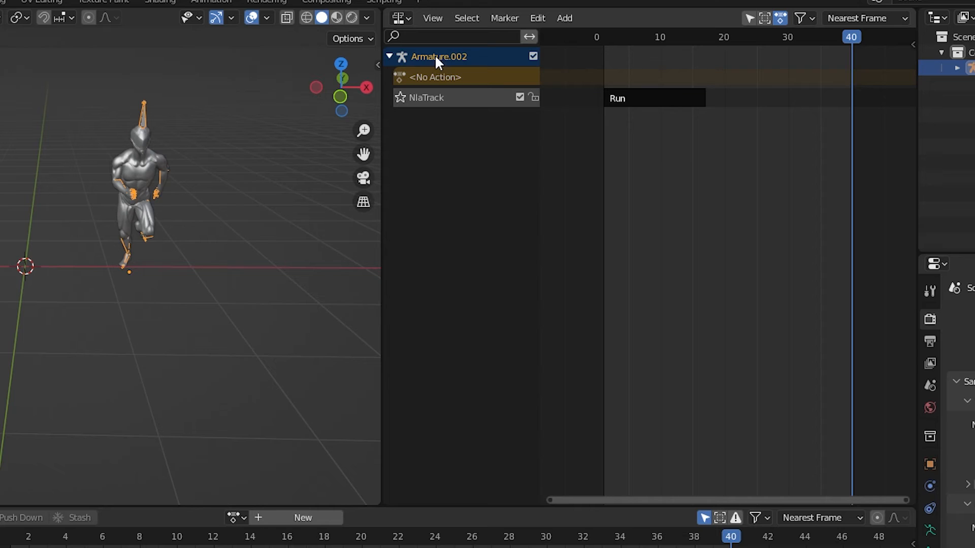
# Step: Add a new NLA track above Run and place a Jump action strip on it
pyautogui.press('shift+a')
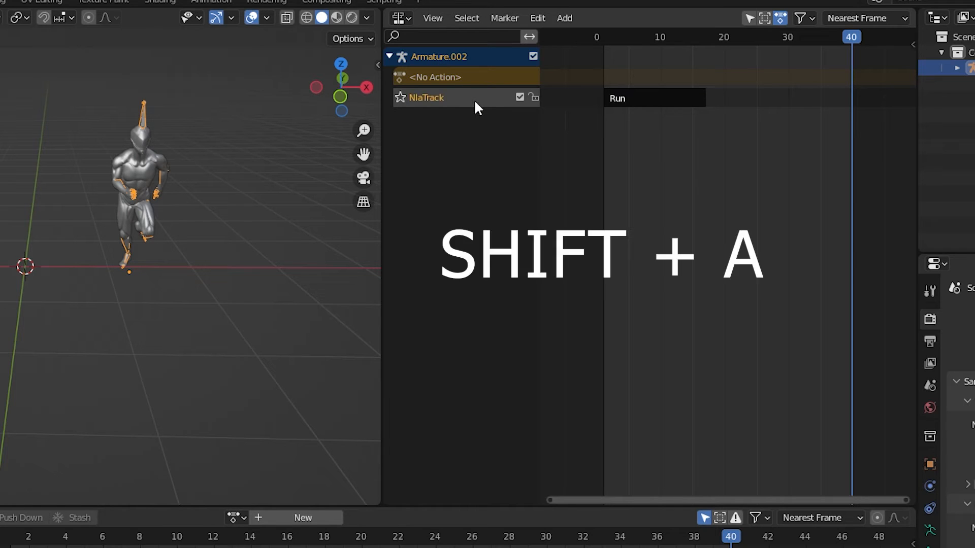
pyautogui.press('shift+a')
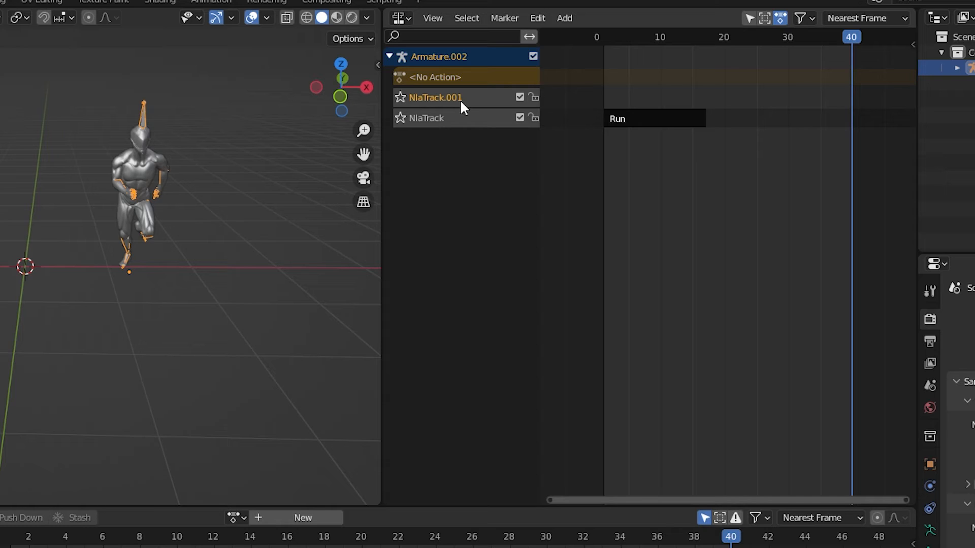
pyautogui.moveTo(632, 104)
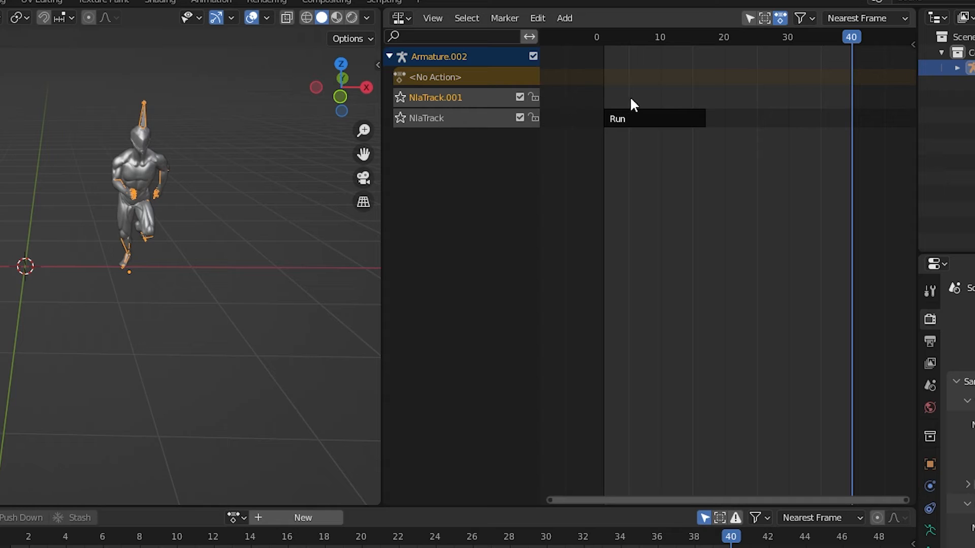
pyautogui.press('shift+a')
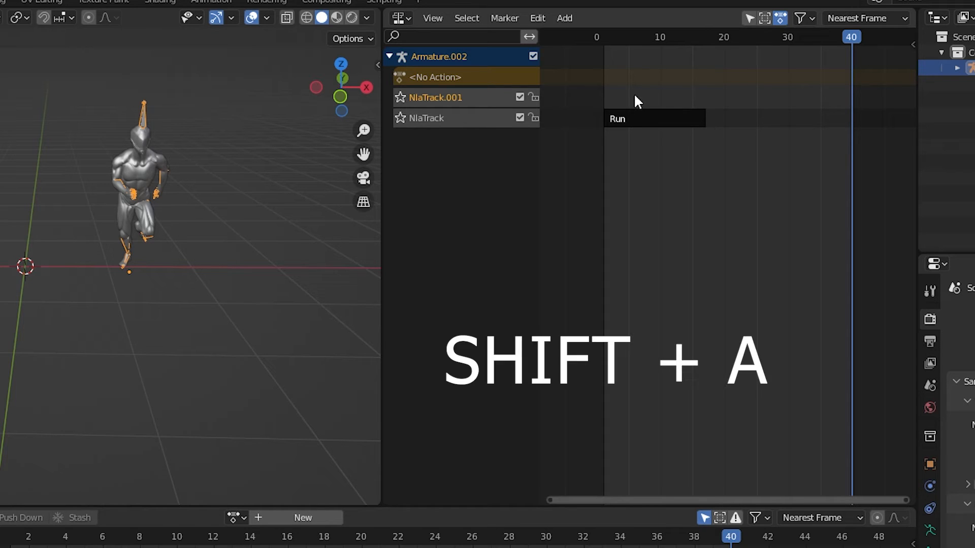
pyautogui.press('shift+a')
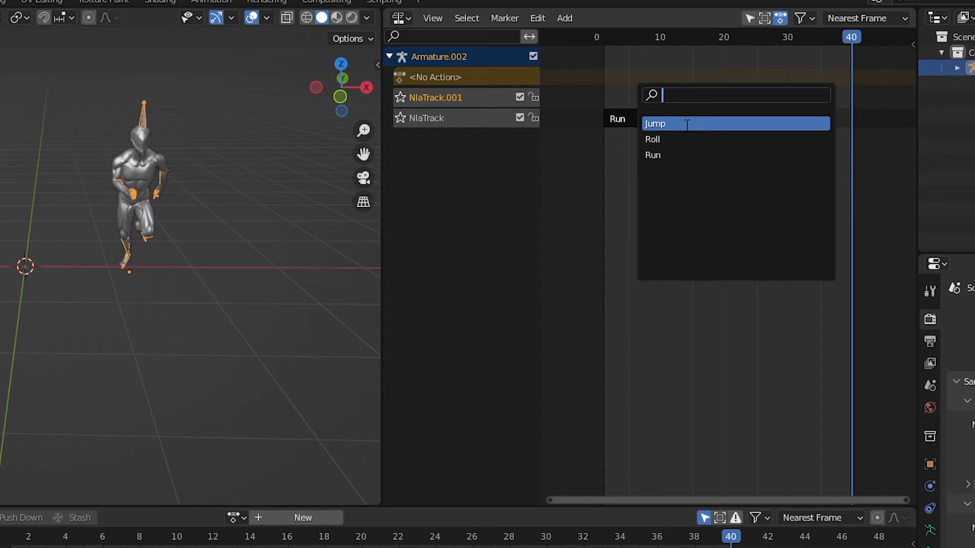
pyautogui.click(654, 123)
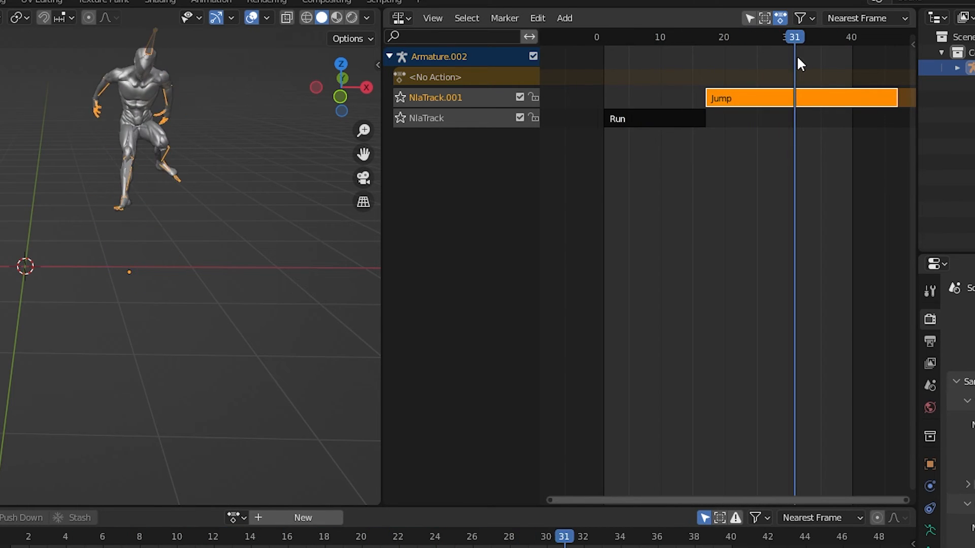
# Step: Swap the Jump and Run strips between tracks so Jump overlaps the end of Run
pyautogui.click(730, 37)
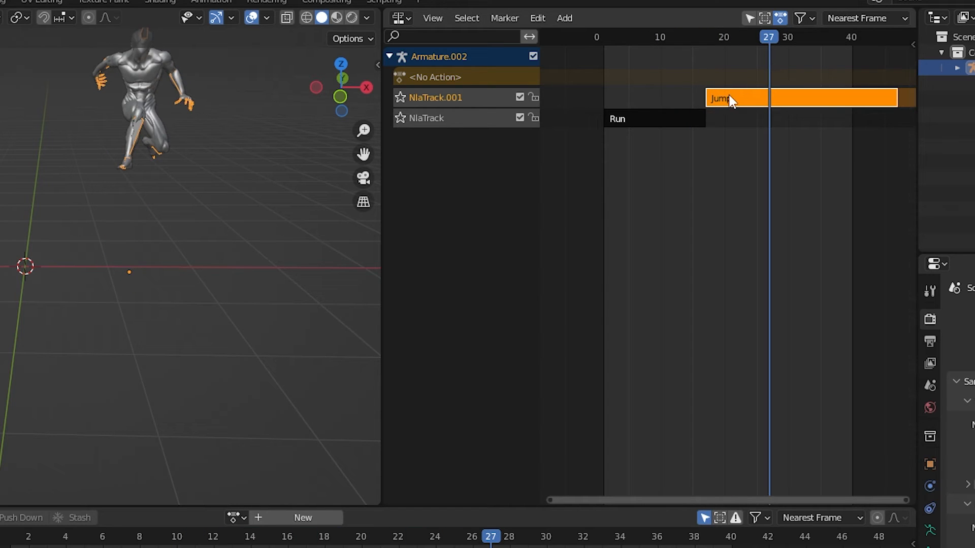
pyautogui.press('g')
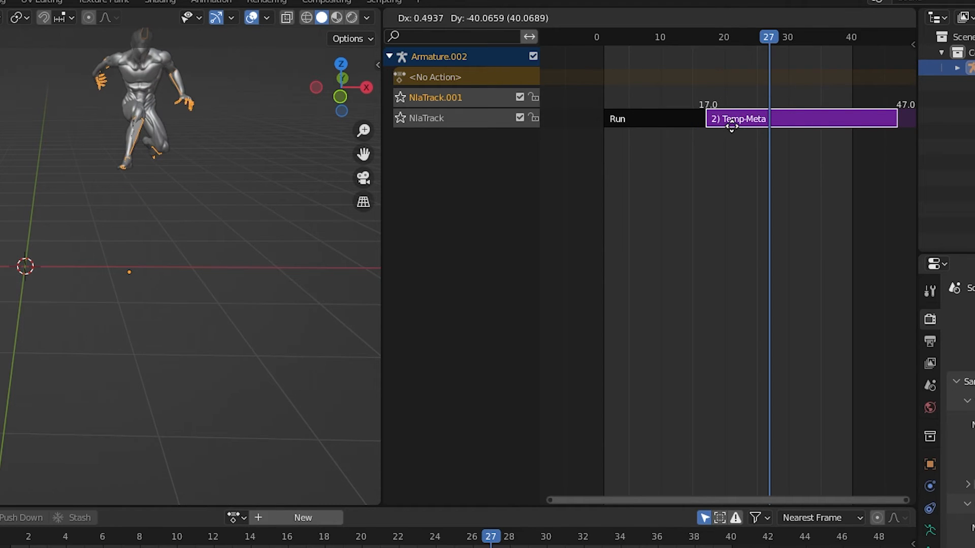
pyautogui.click(735, 119)
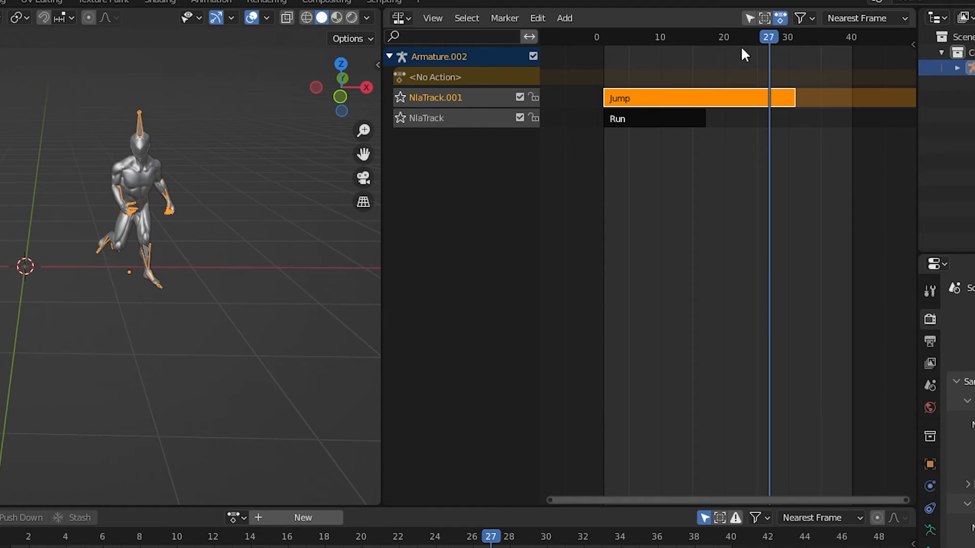
pyautogui.click(627, 37)
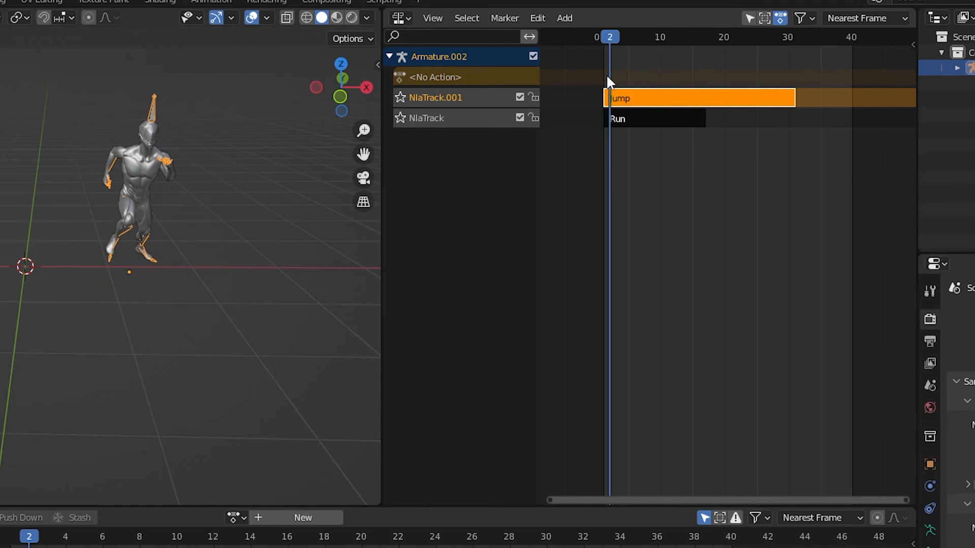
pyautogui.click(762, 37)
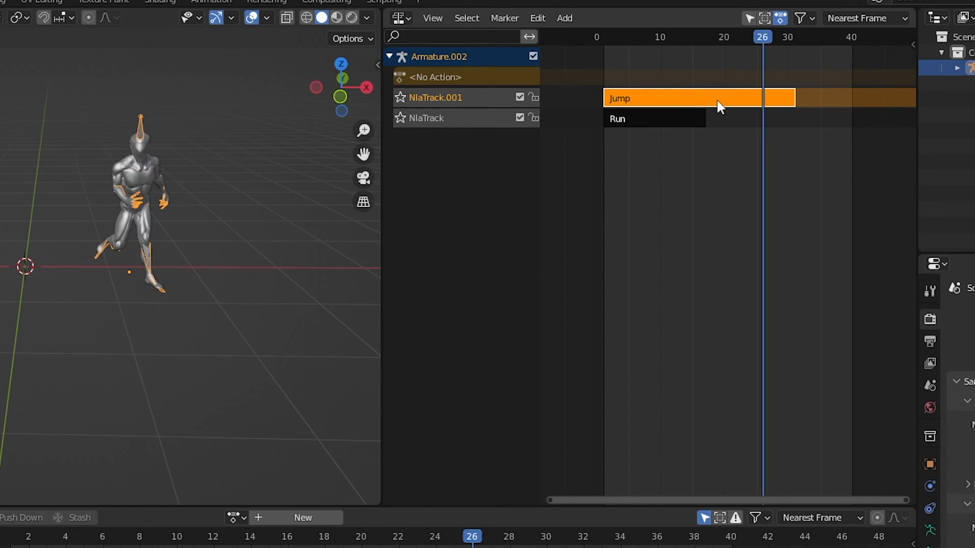
pyautogui.moveTo(572, 102)
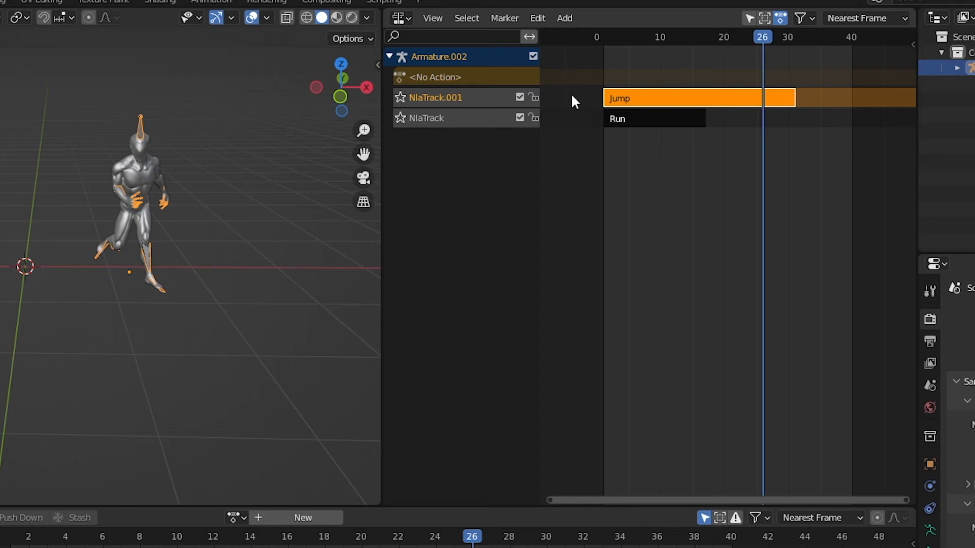
pyautogui.moveTo(657, 110)
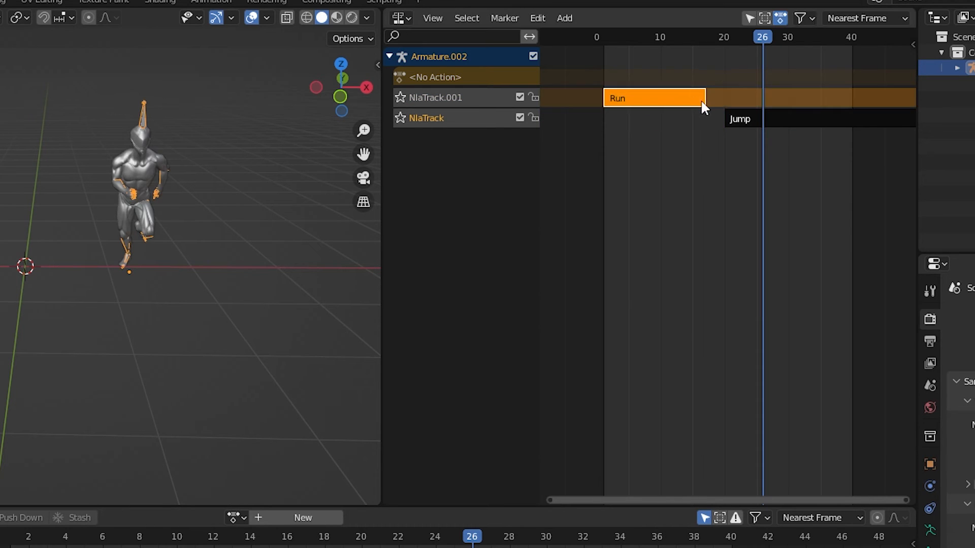
pyautogui.click(683, 118)
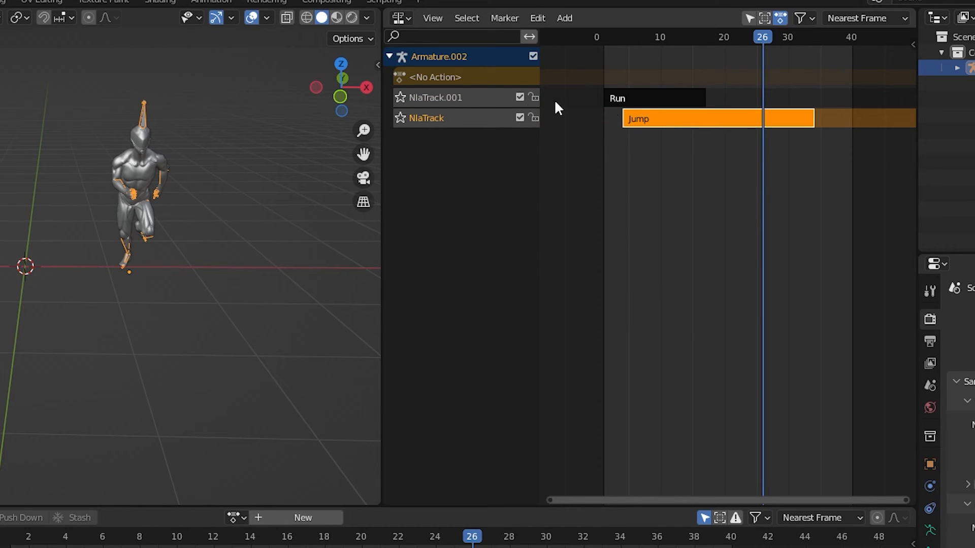
pyautogui.rightClick(452, 98)
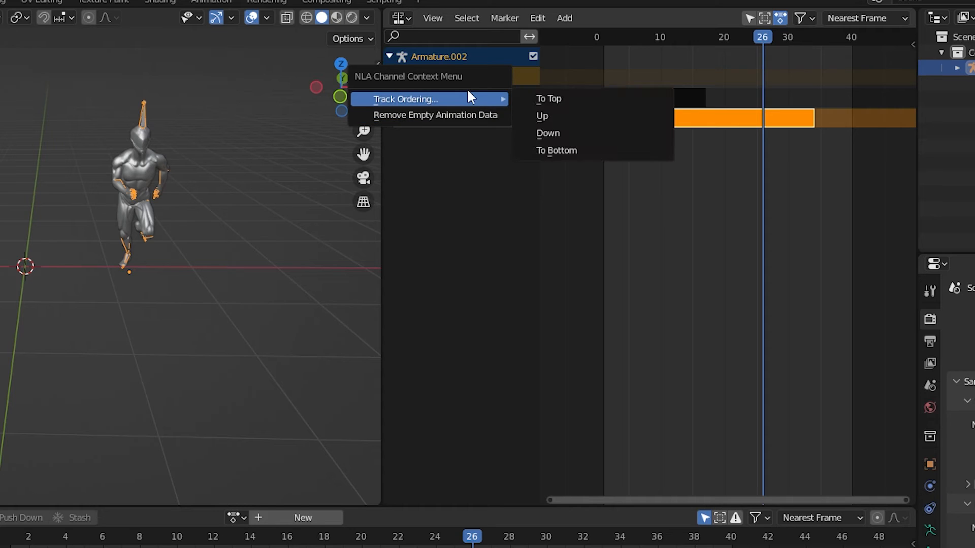
pyautogui.moveTo(571, 134)
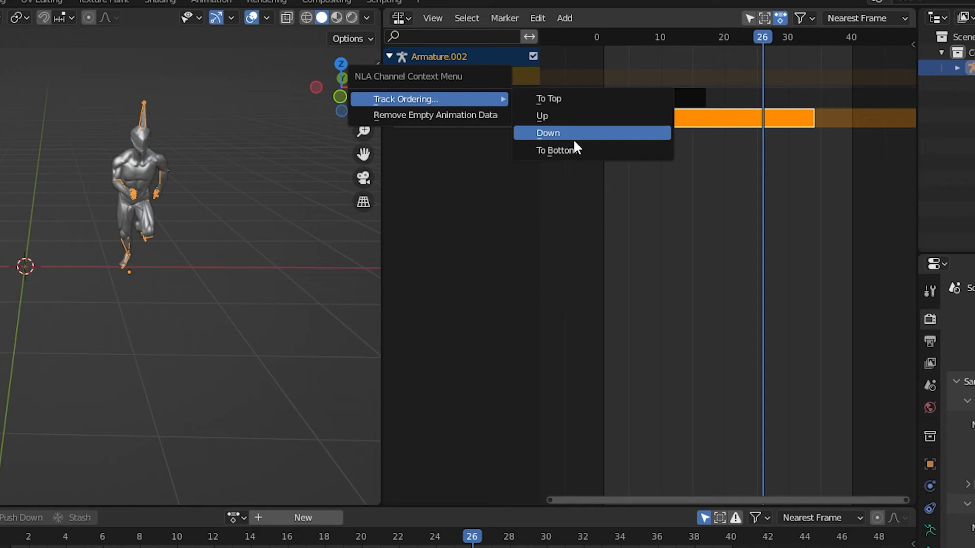
pyautogui.click(547, 133)
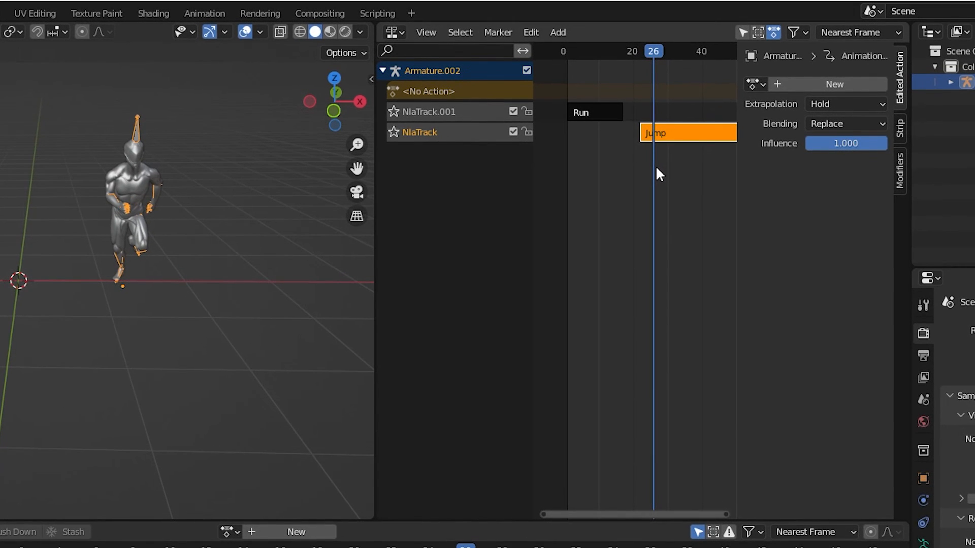
# Step: Set the Run strip's Action Clip Repeat to 4 so it spans to about frame 65
pyautogui.click(899, 128)
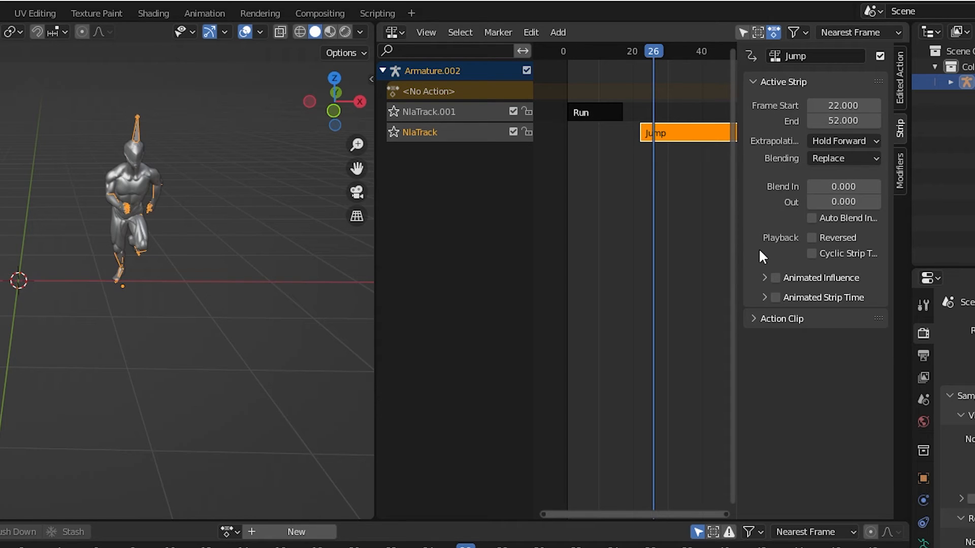
pyautogui.moveTo(755, 334)
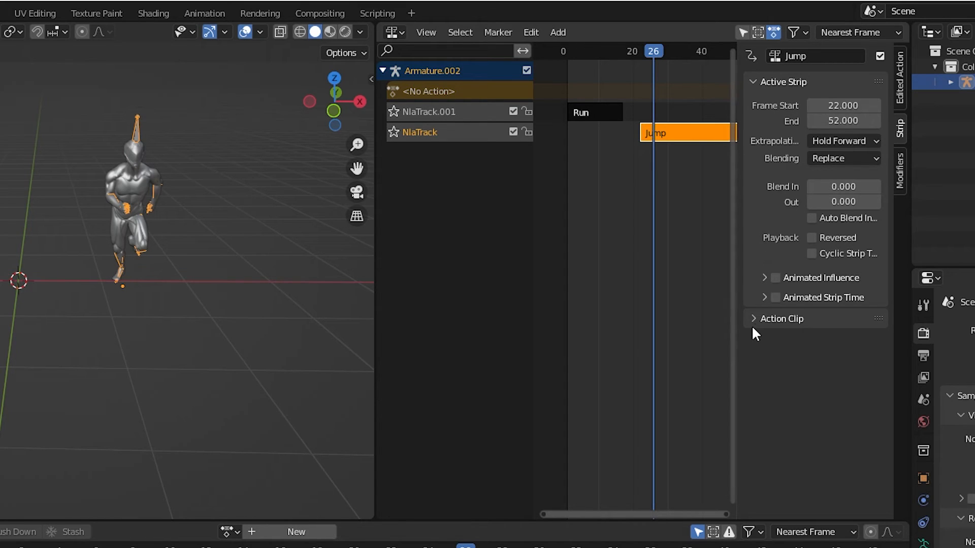
pyautogui.click(779, 318)
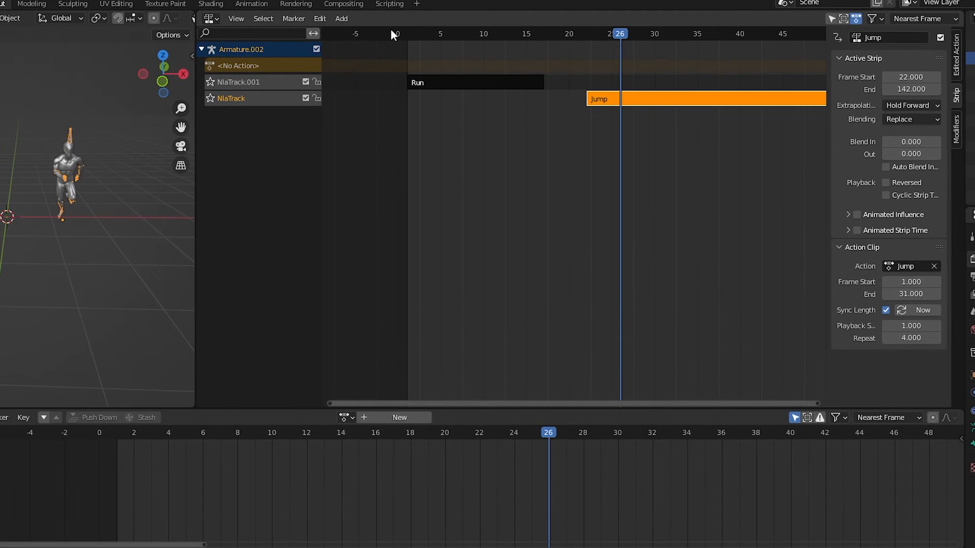
pyautogui.click(475, 82)
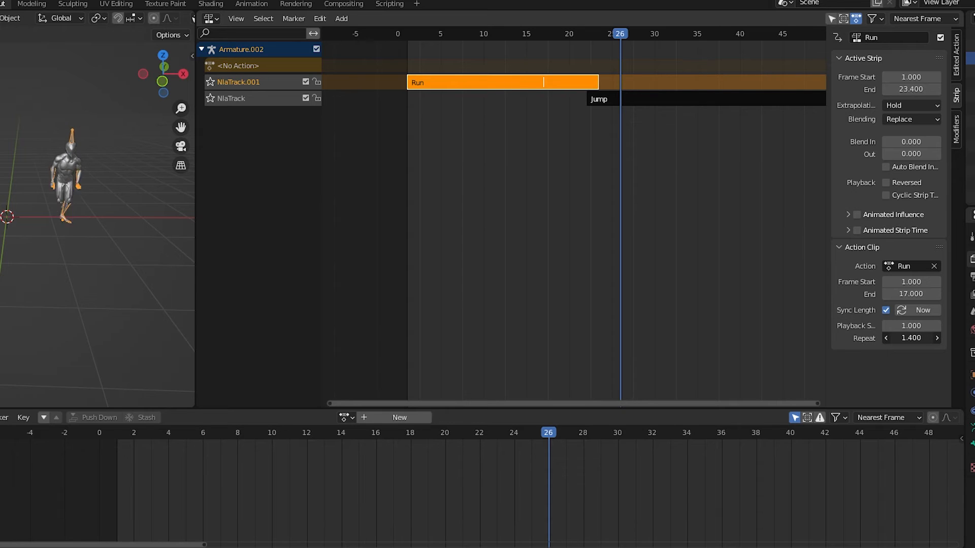
pyautogui.click(886, 338)
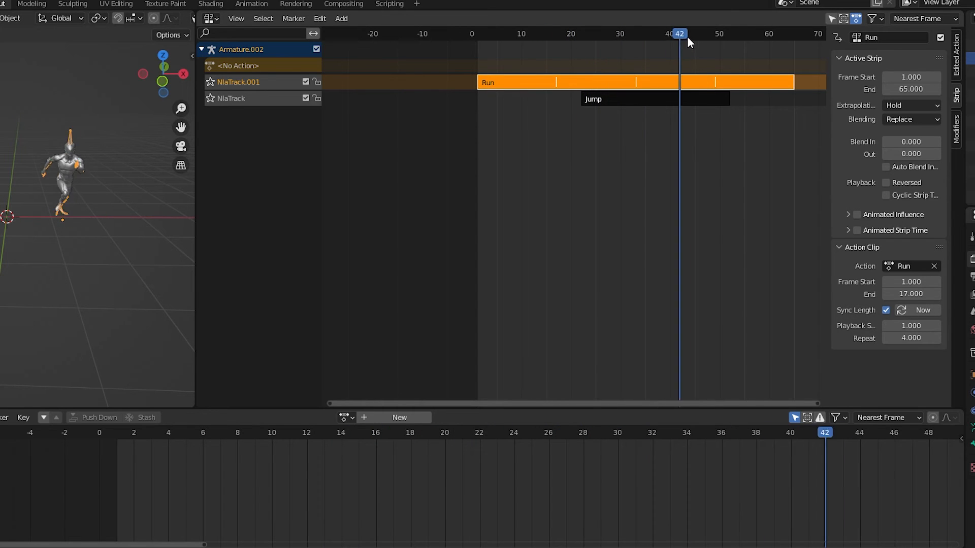
# Step: Set the Run strip's Extrapolation to Nothing so it no longer holds its last pose
pyautogui.click(549, 33)
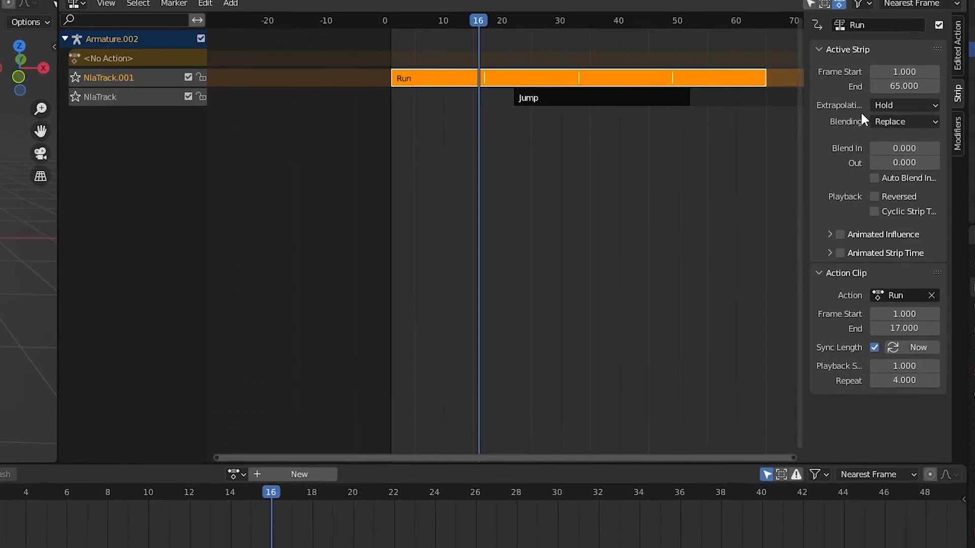
pyautogui.click(905, 105)
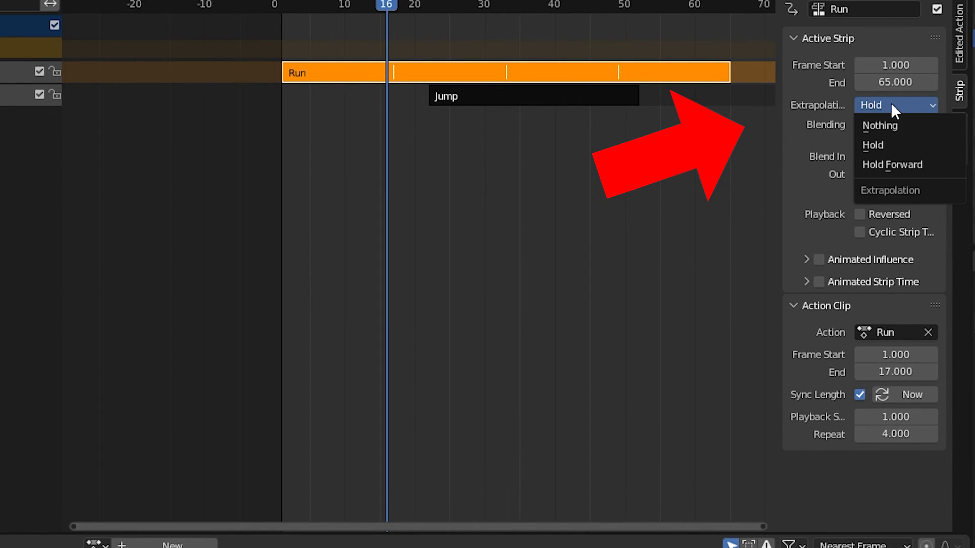
pyautogui.click(878, 126)
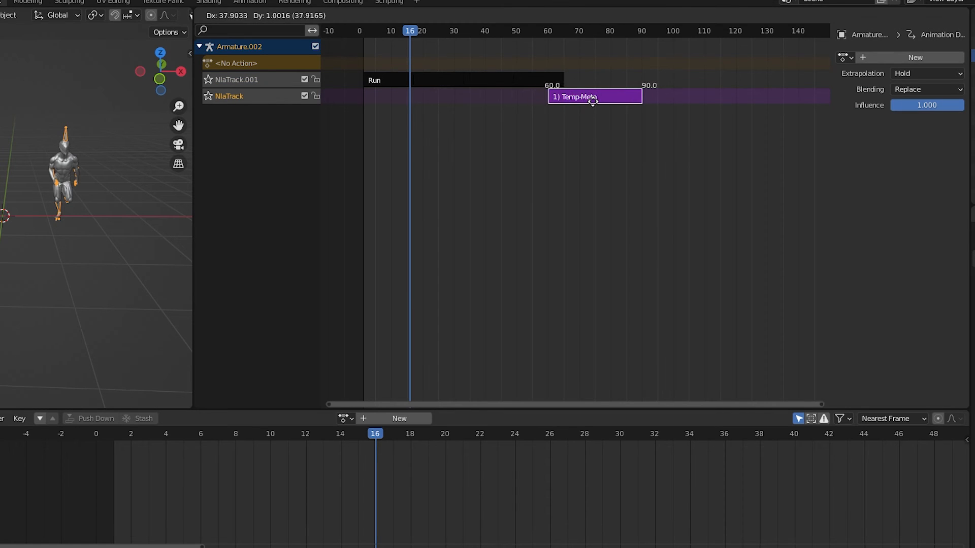
# Step: Drop the Jump strip at frame 59 over the tail of Run, then select the Run strip
pyautogui.click(591, 96)
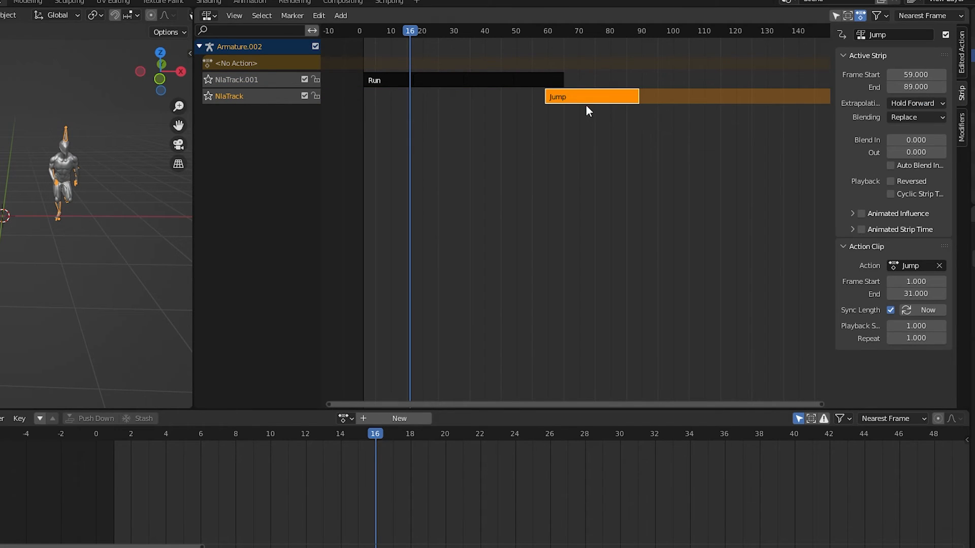
pyautogui.moveTo(578, 121)
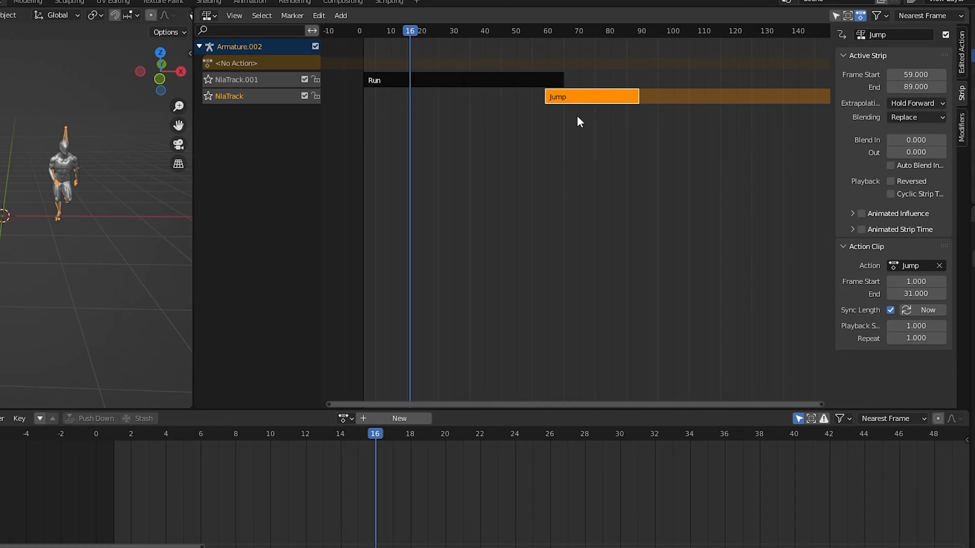
pyautogui.moveTo(559, 133)
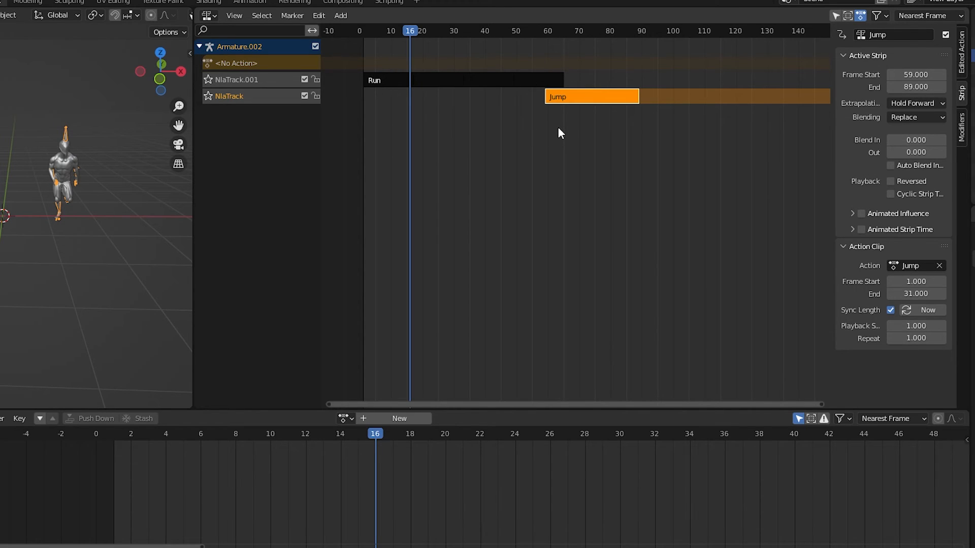
pyautogui.moveTo(550, 135)
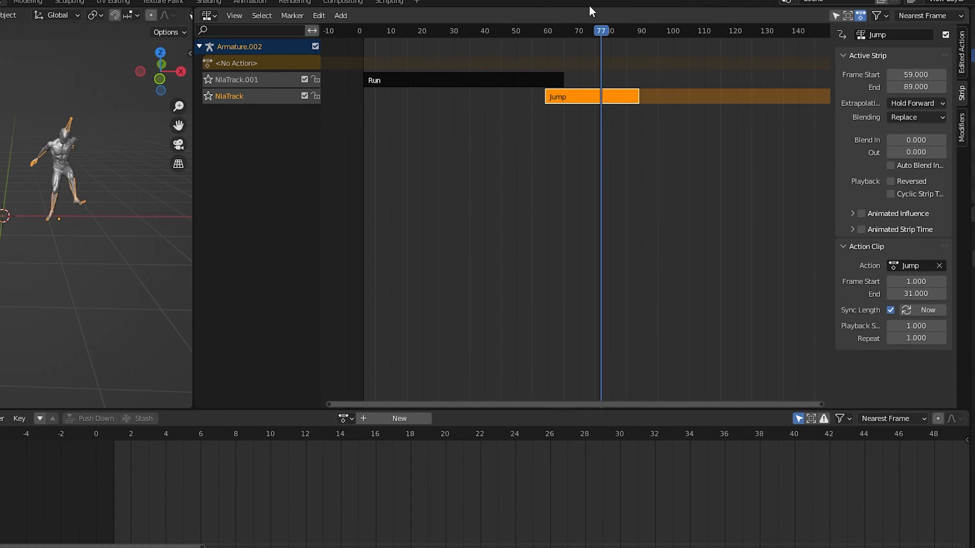
pyautogui.click(506, 30)
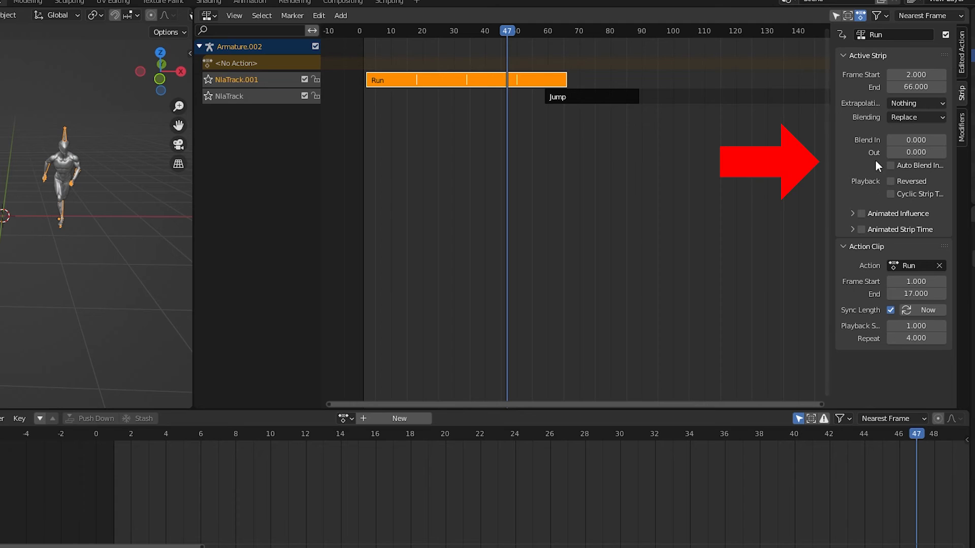
pyautogui.moveTo(890, 132)
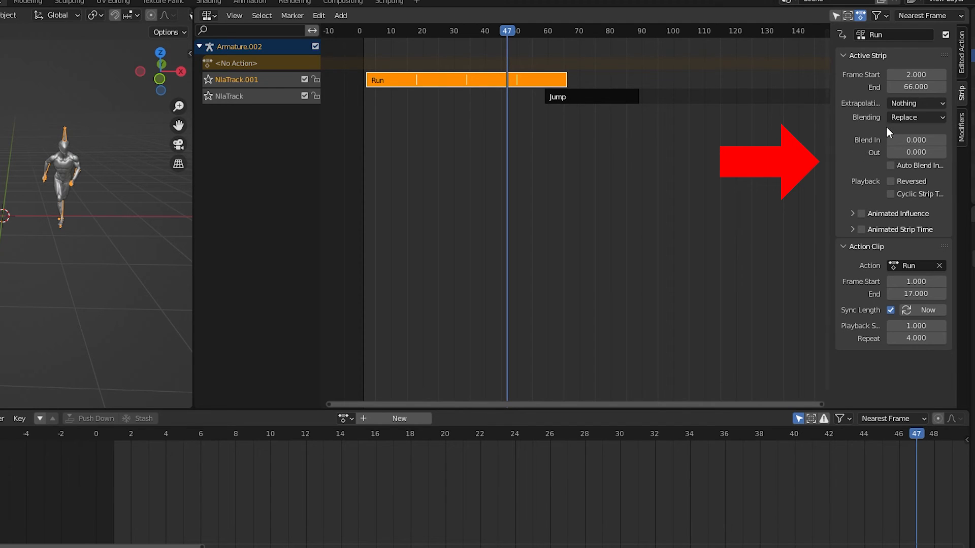
pyautogui.moveTo(910, 176)
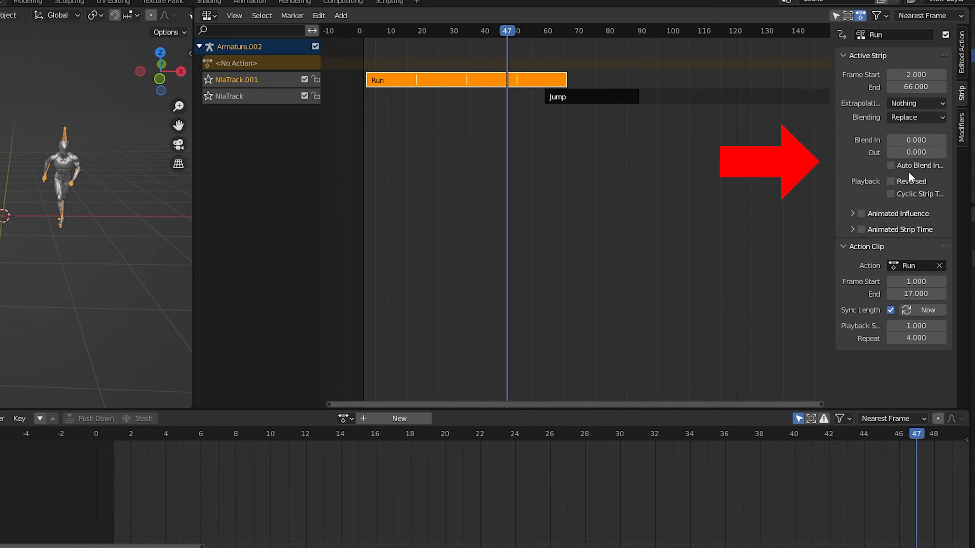
# Step: Enable Auto Blend In/Out on both the Run and Jump strips across their seven-frame overlap
pyautogui.click(891, 165)
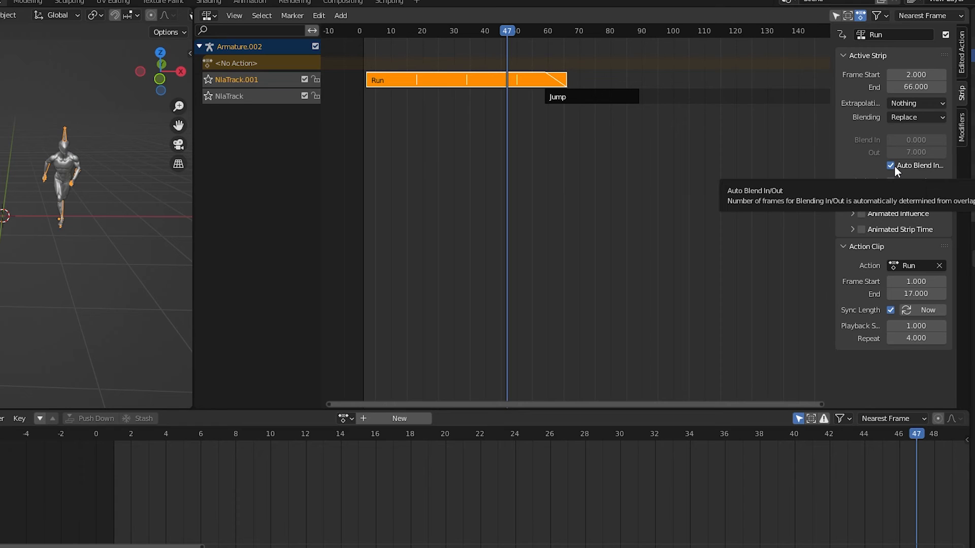
pyautogui.click(591, 96)
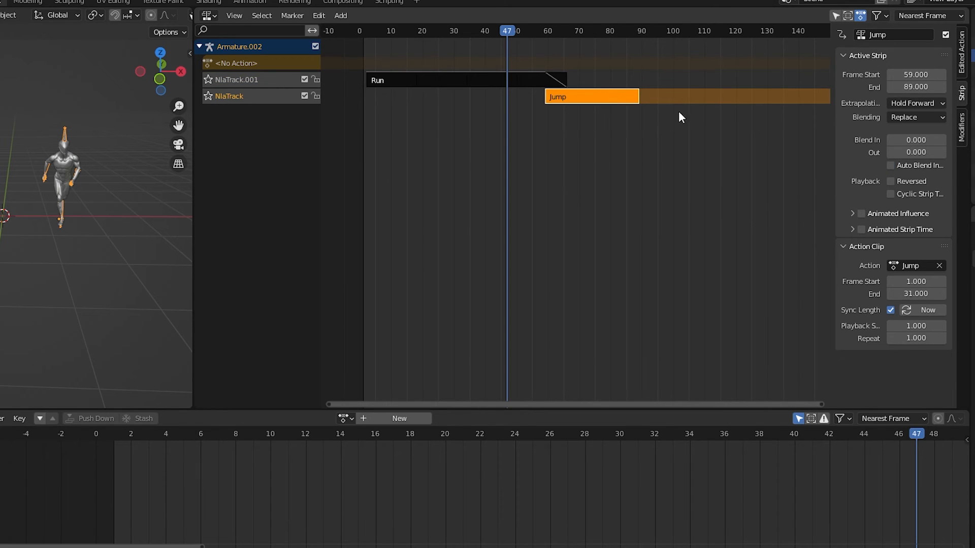
pyautogui.click(890, 166)
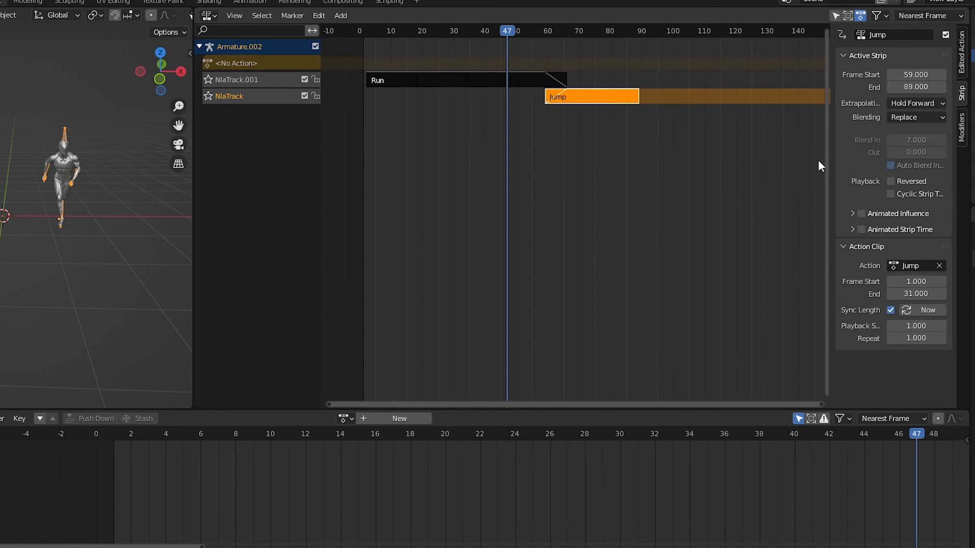
pyautogui.click(556, 31)
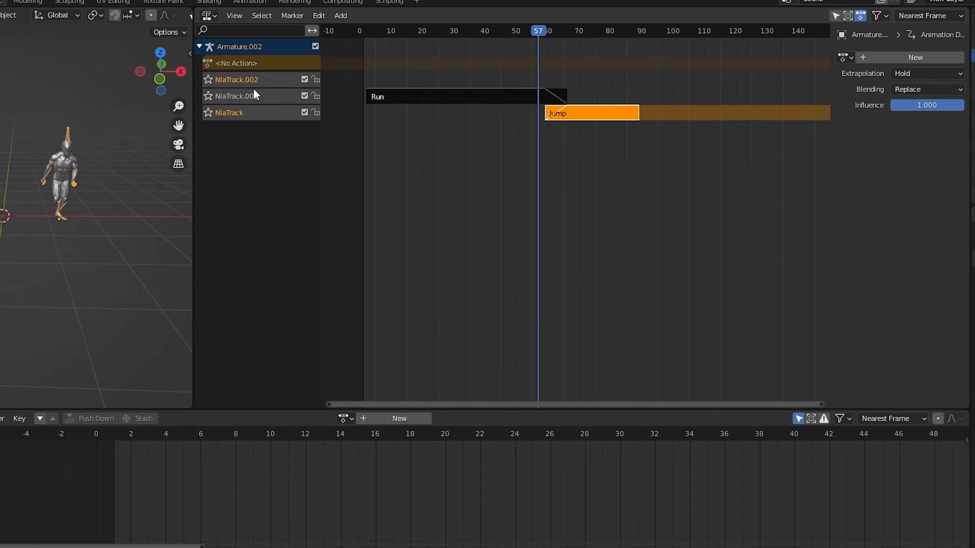
# Step: Move the new empty NlaTrack.002 to the bottom of the track stack via Track Ordering
pyautogui.rightClick(235, 96)
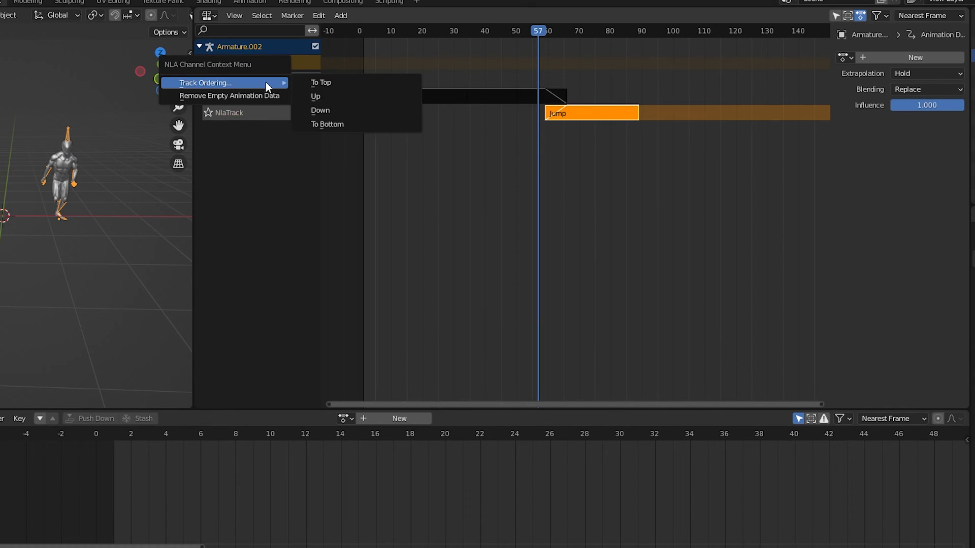
pyautogui.moveTo(341, 110)
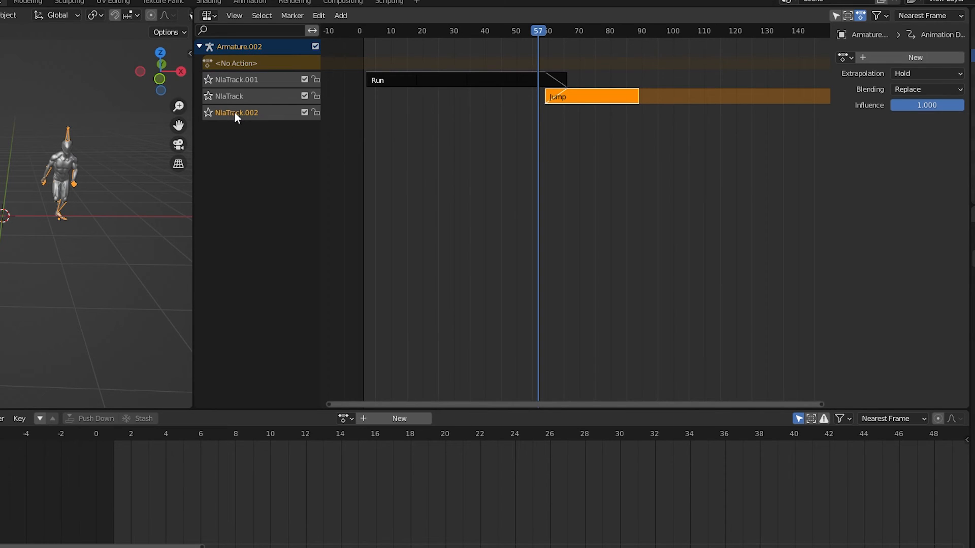
pyautogui.doubleClick(235, 113)
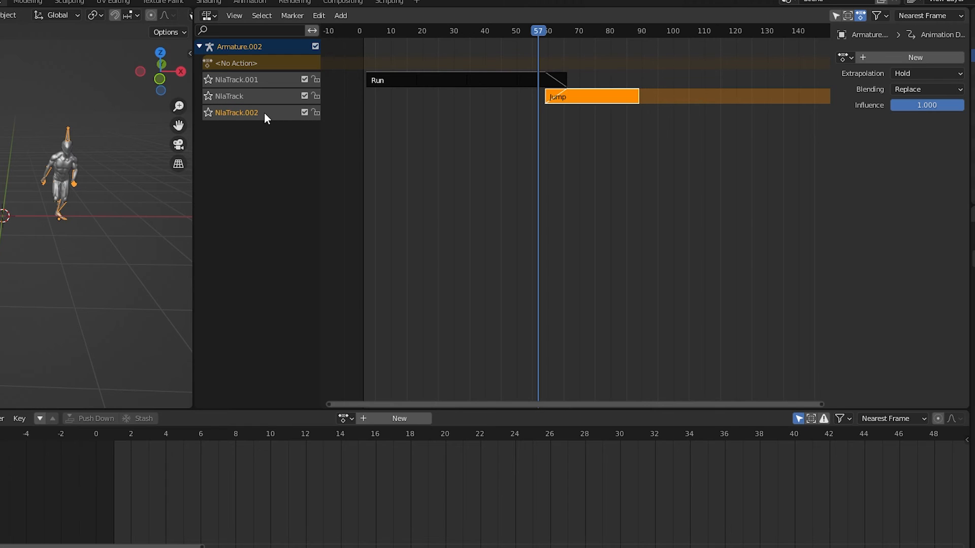
pyautogui.moveTo(445, 121)
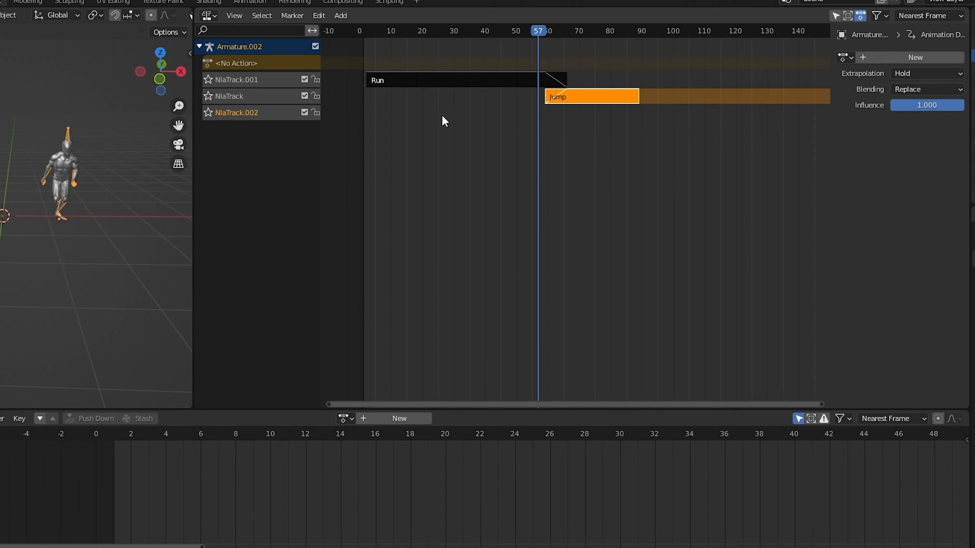
# Step: Add a Run.001 strip from frame 83 with Repeat 4 and Auto Blend In, and scrub the transition
pyautogui.press('shift+a')
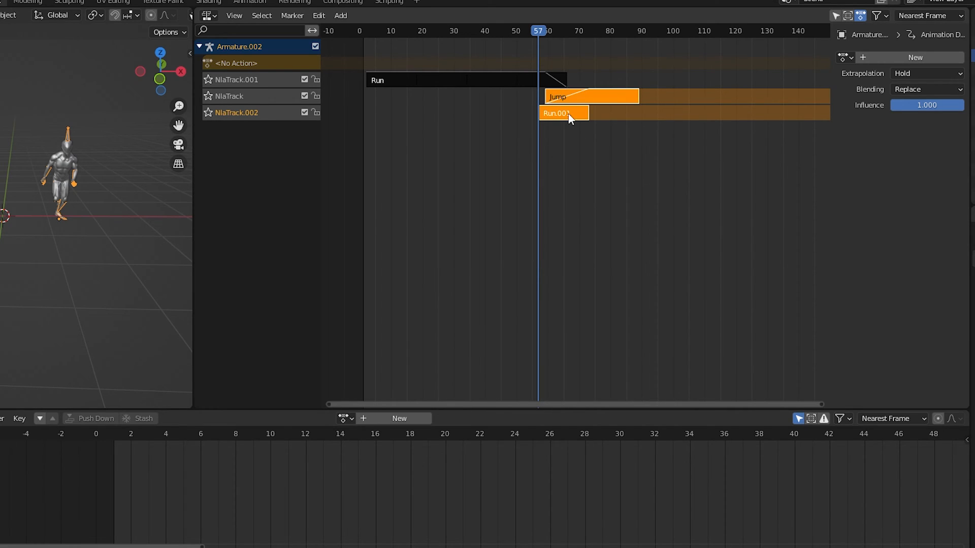
pyautogui.click(590, 96)
pyautogui.write('4')
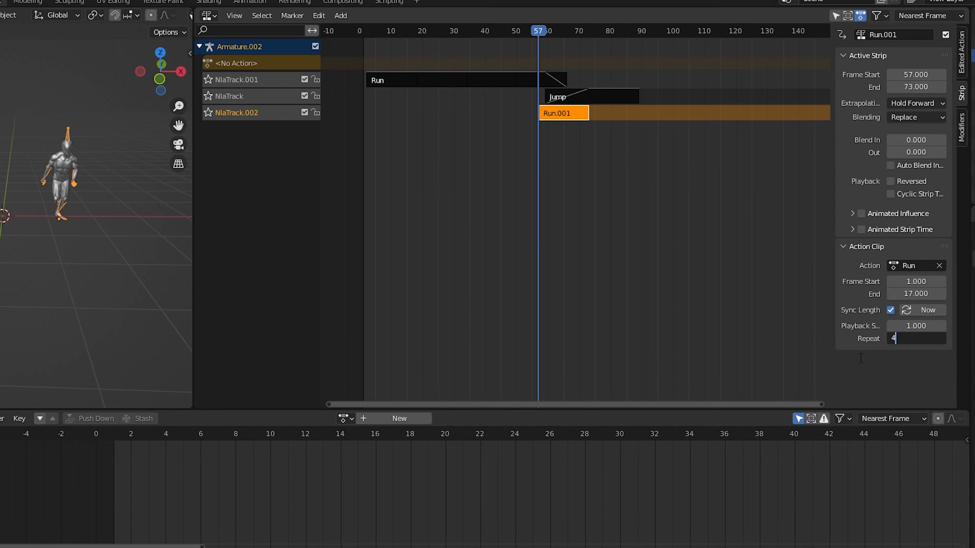
pyautogui.press('Return')
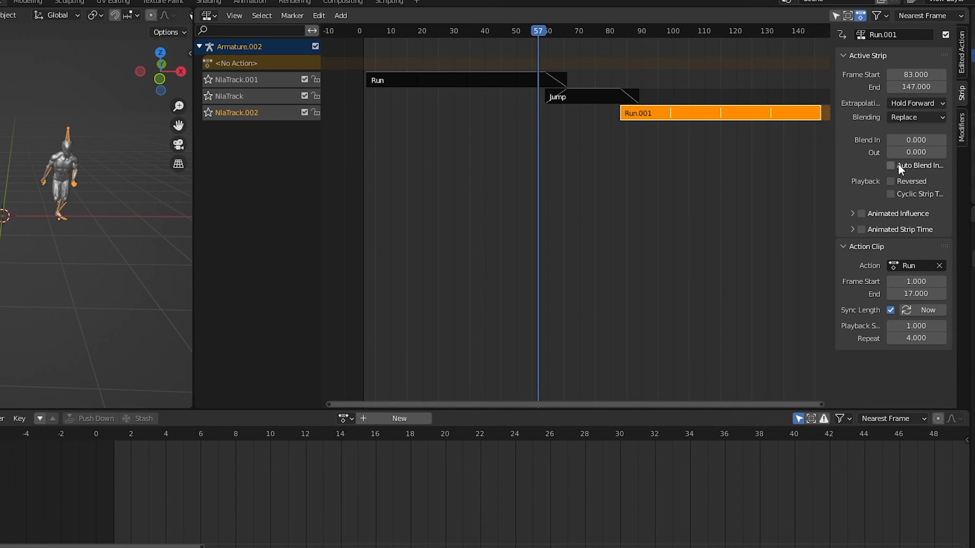
pyautogui.click(890, 165)
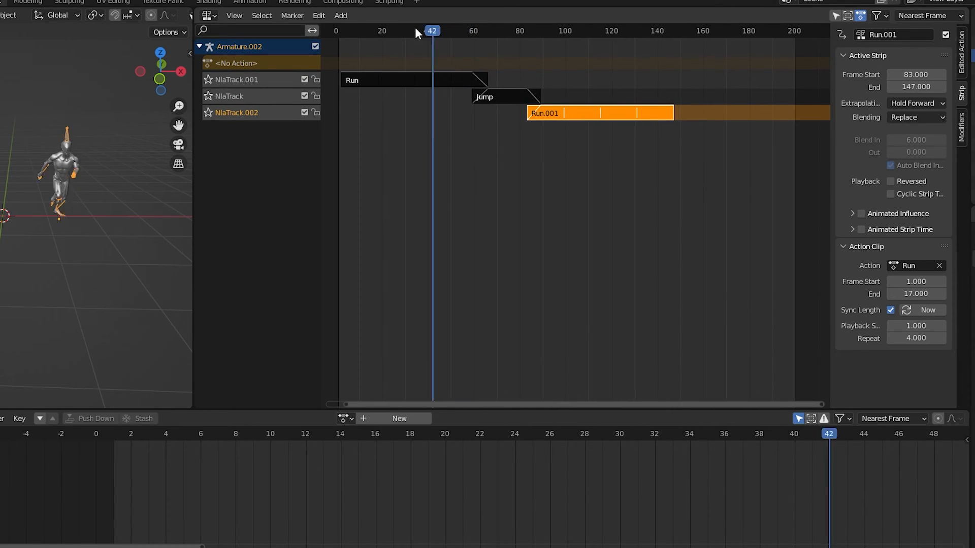
pyautogui.click(442, 31)
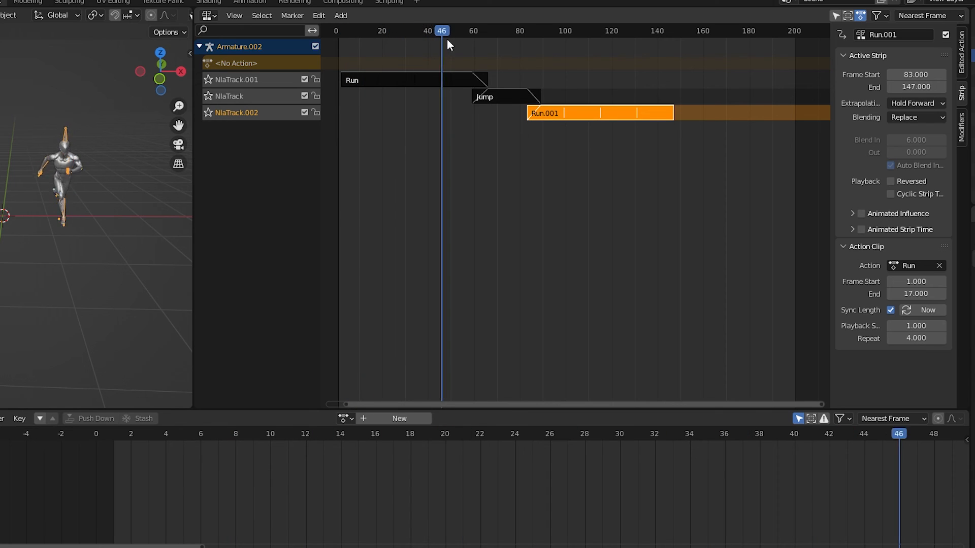
pyautogui.click(545, 30)
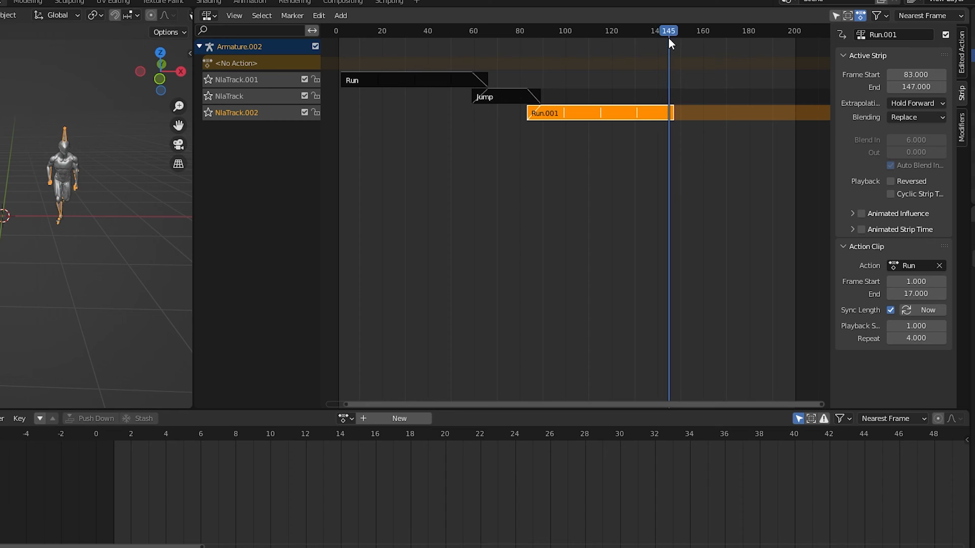
pyautogui.moveTo(615, 73)
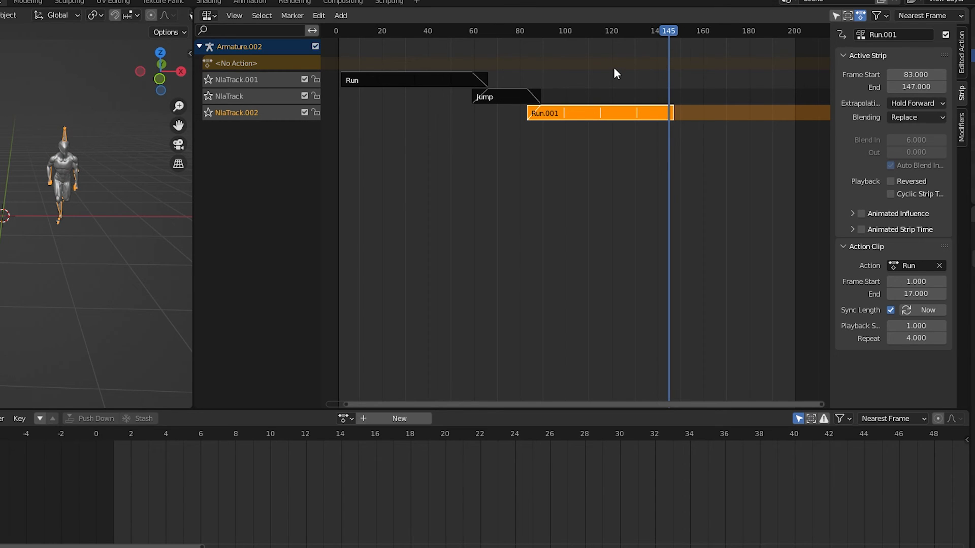
pyautogui.moveTo(259, 117)
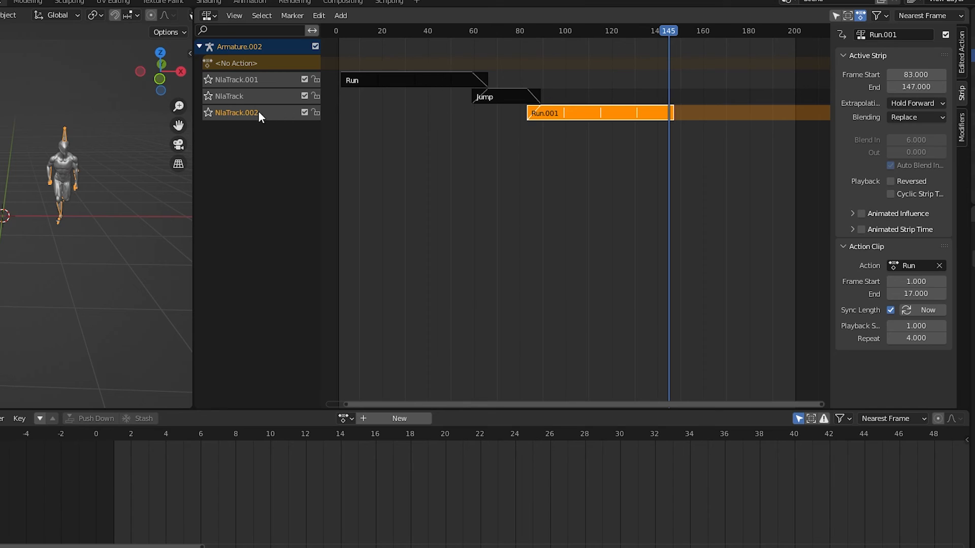
# Step: Add a track and insert the Roll strip just after Run.001, reordering the track stack
pyautogui.press('shift+a')
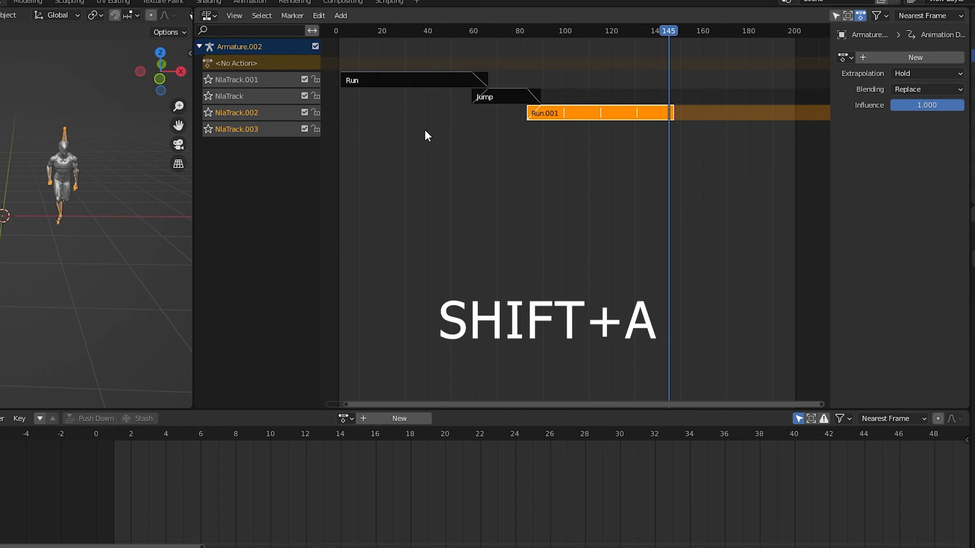
pyautogui.press('shift+a')
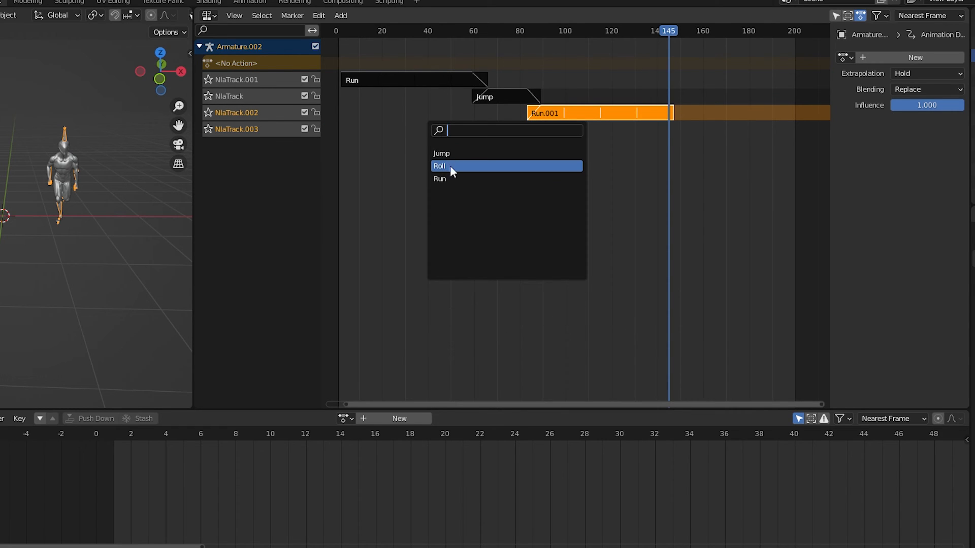
pyautogui.click(439, 165)
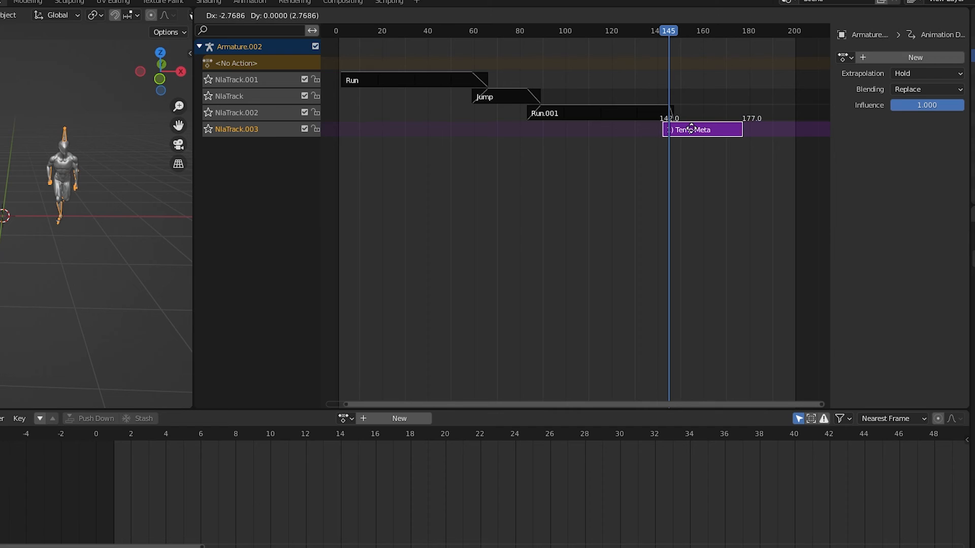
pyautogui.click(702, 129)
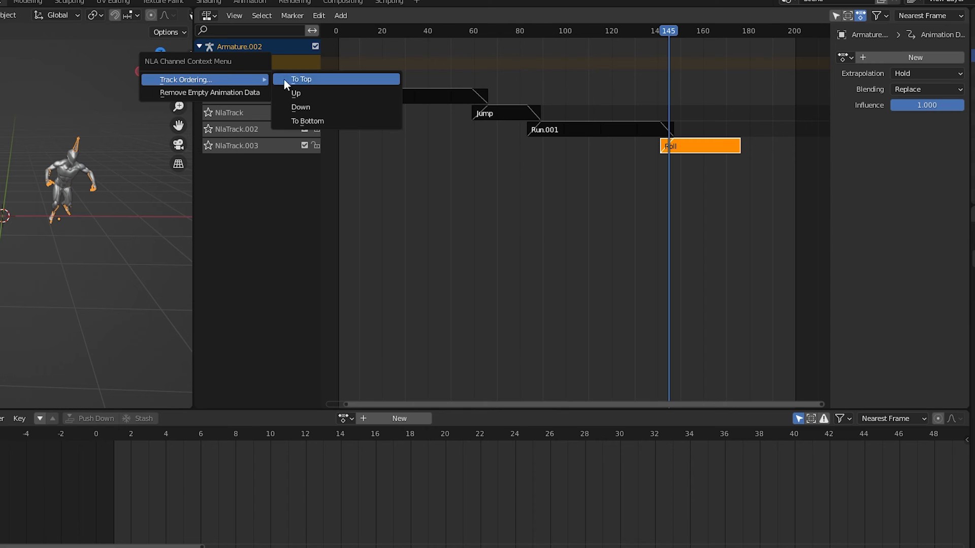
pyautogui.click(301, 79)
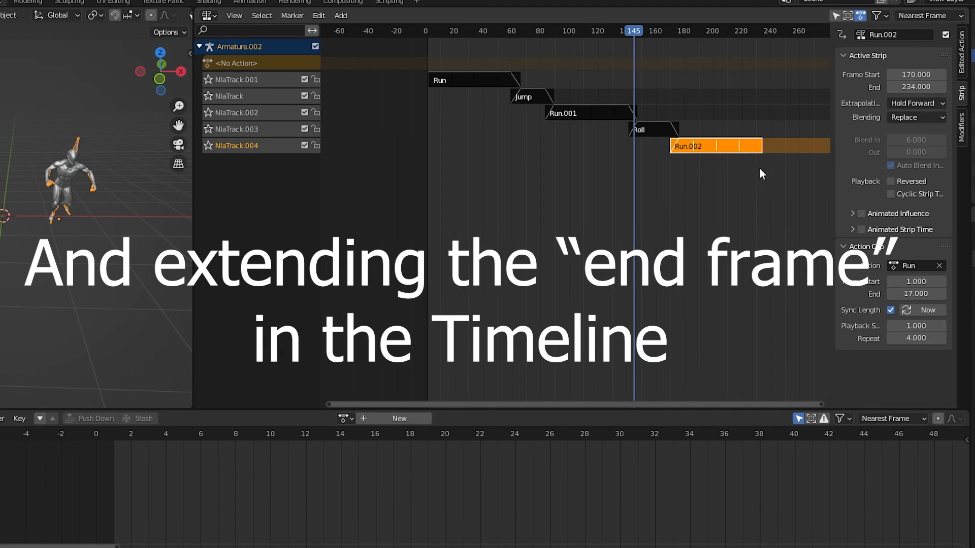
# Step: Return the playhead to the start and preview the run-jump-run-roll sequence
pyautogui.click(433, 30)
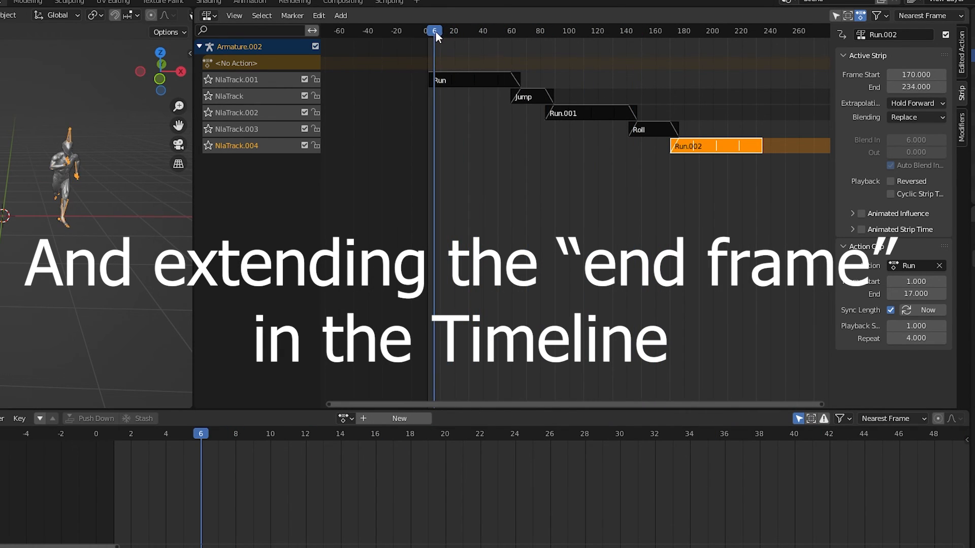
pyautogui.click(527, 30)
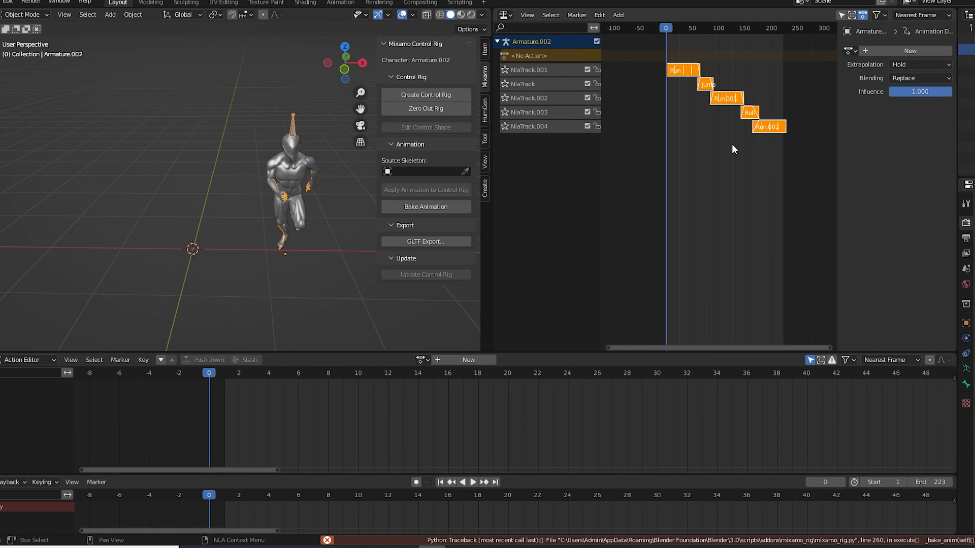
# Step: Enter tweak mode on the first Run strip and bake every NLA strip into one action
pyautogui.click(675, 70)
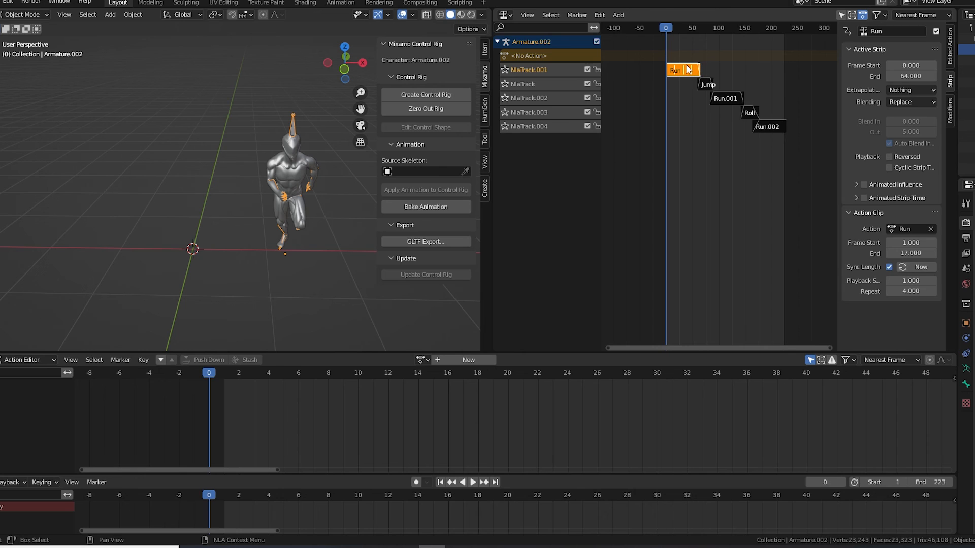
pyautogui.click(676, 70)
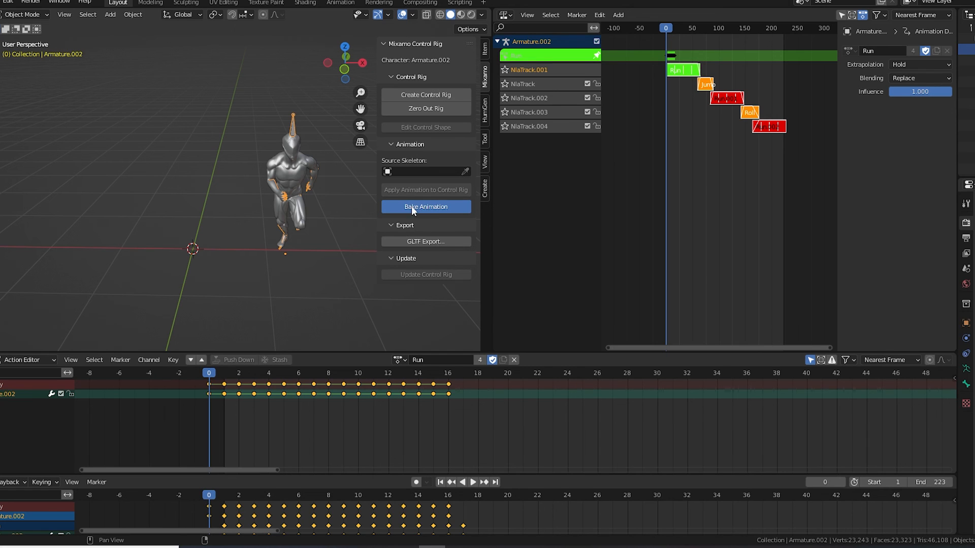
pyautogui.click(426, 206)
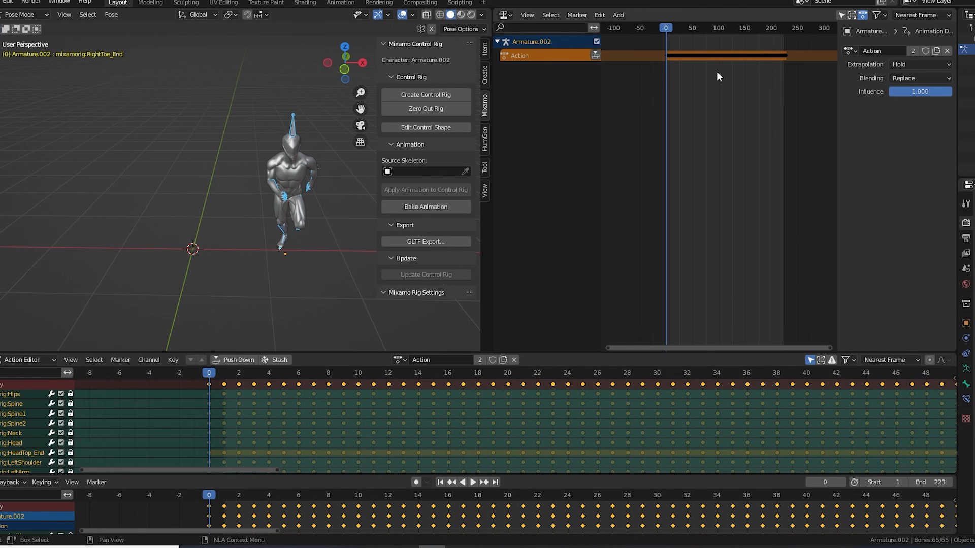
pyautogui.moveTo(674, 67)
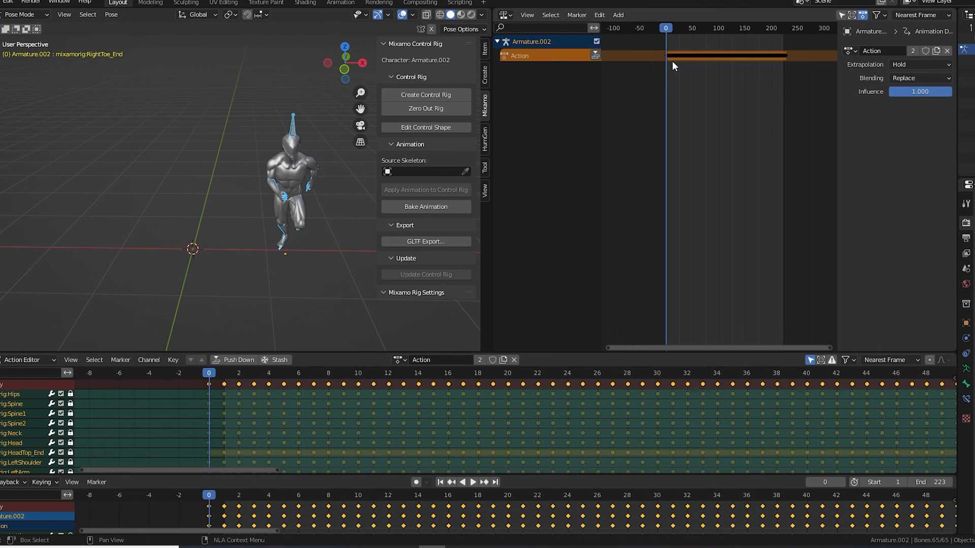
pyautogui.moveTo(260, 375)
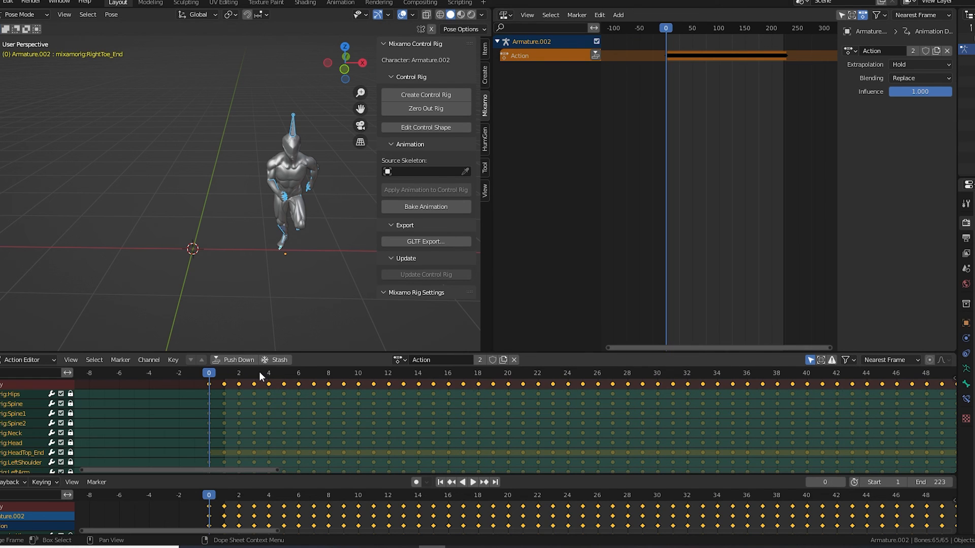
pyautogui.click(238, 359)
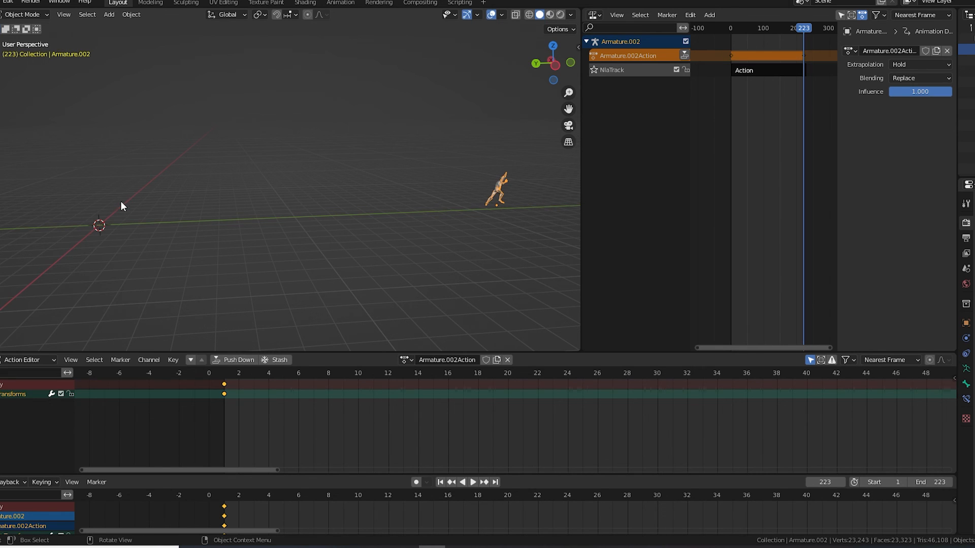
# Step: Replay the baked animation from the start so the character travels forward along Y
pyautogui.click(470, 482)
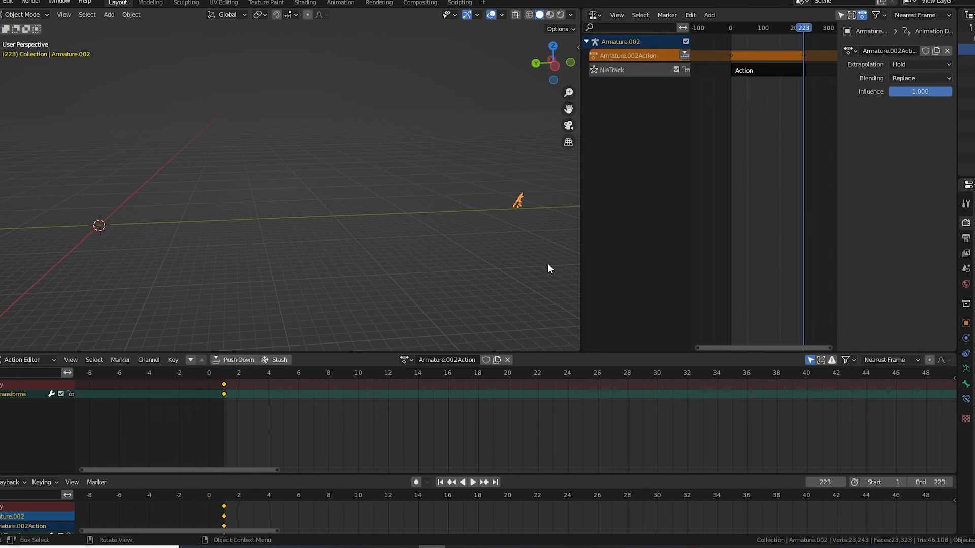
pyautogui.click(472, 481)
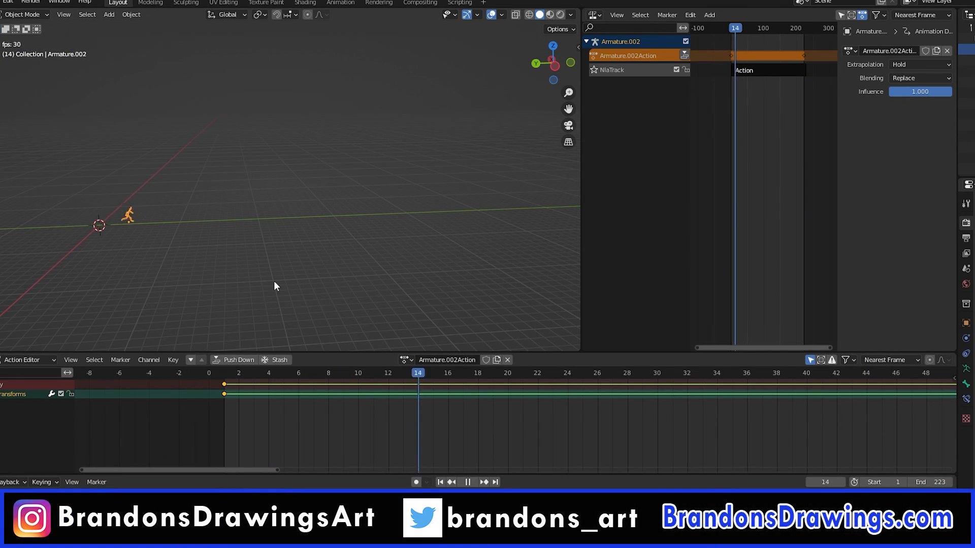
pyautogui.click(466, 482)
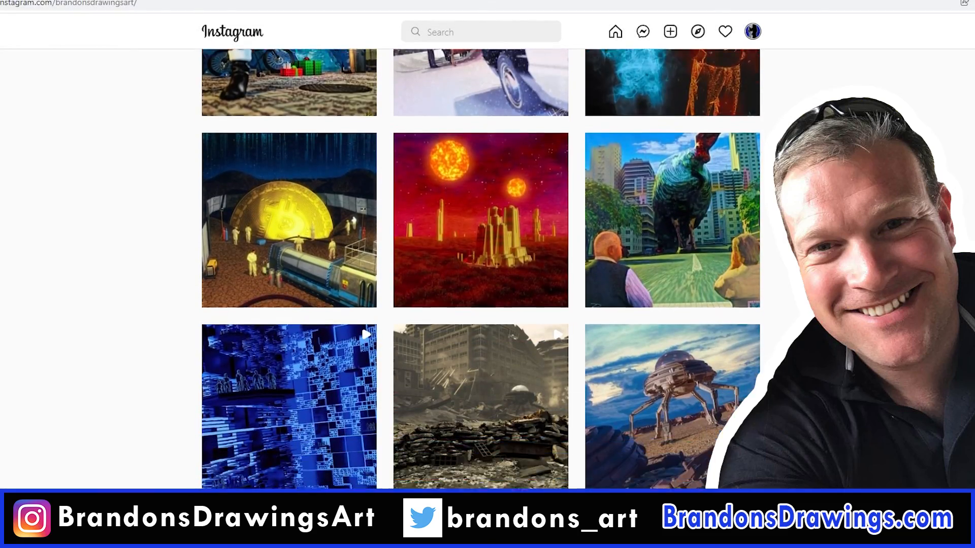
# Step: Scroll down the Instagram posts grid to reveal more artwork, including Halloween pieces
pyautogui.scroll(-3)
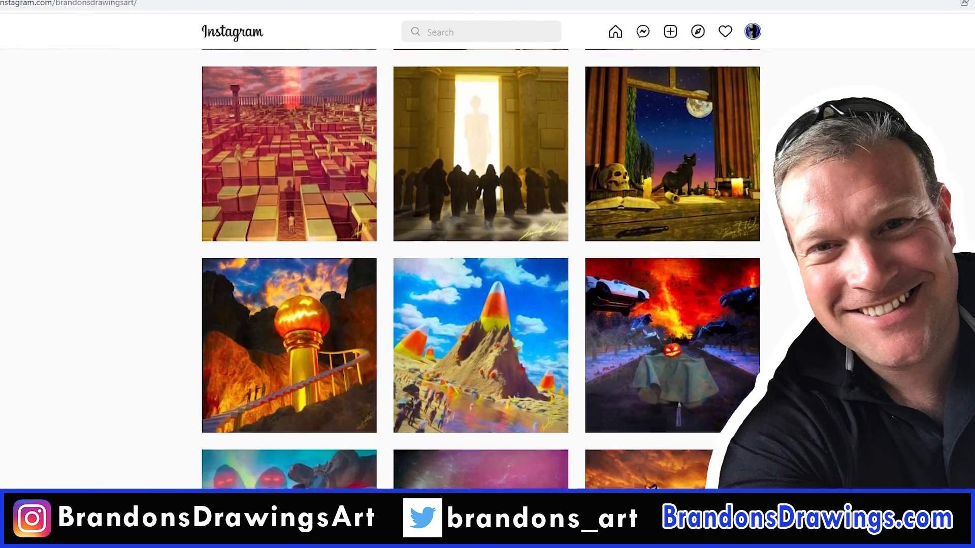